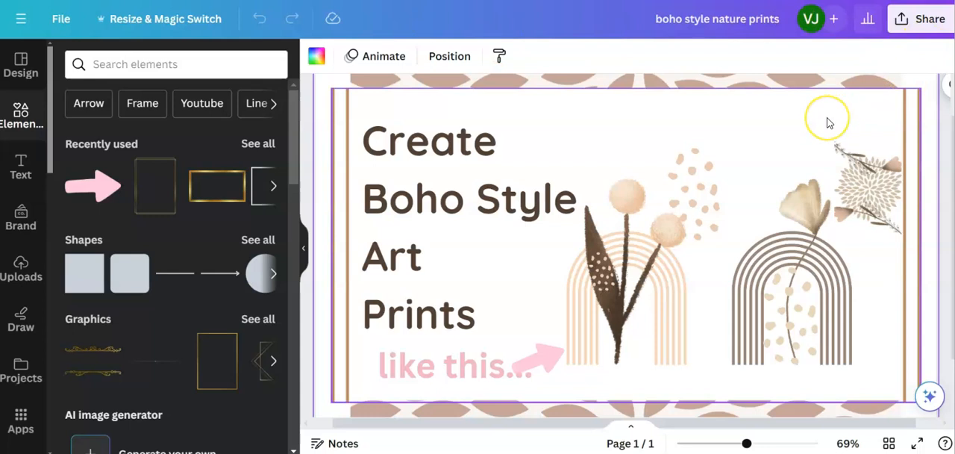
mouse_move(829, 124)
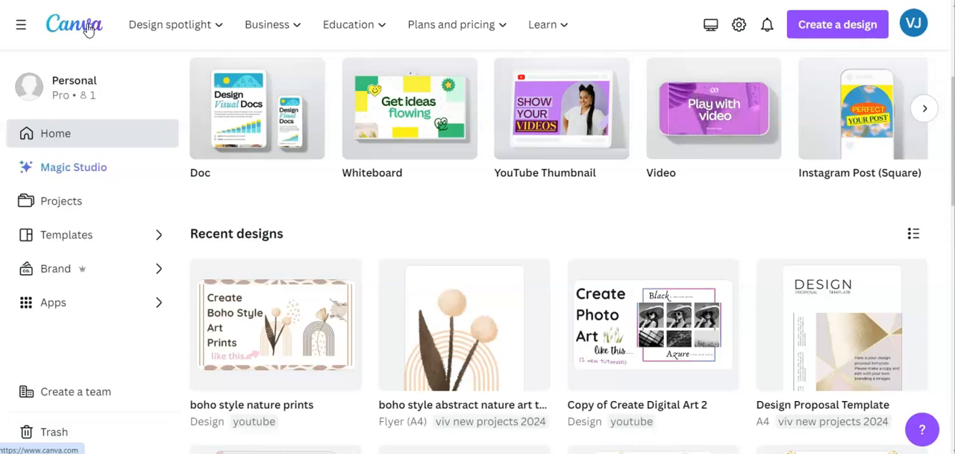
Bring up the home page search listing design types to start a Flyer (A4).
click(451, 24)
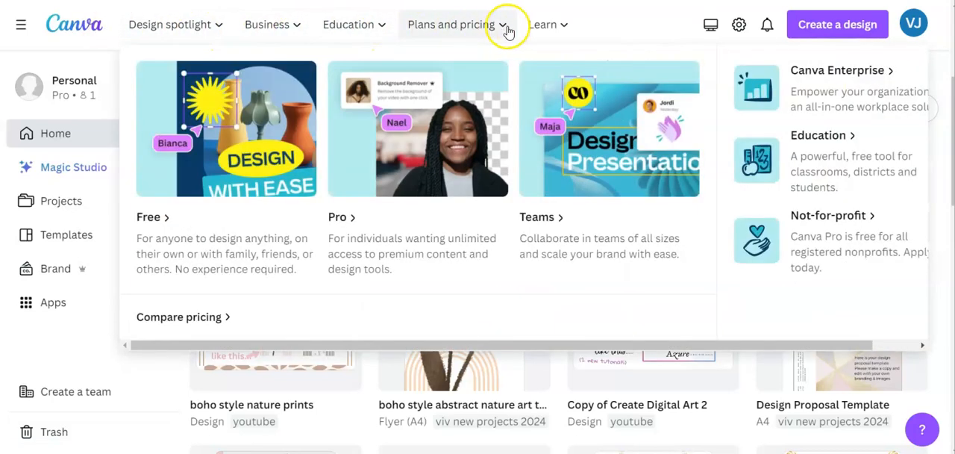
click(746, 25)
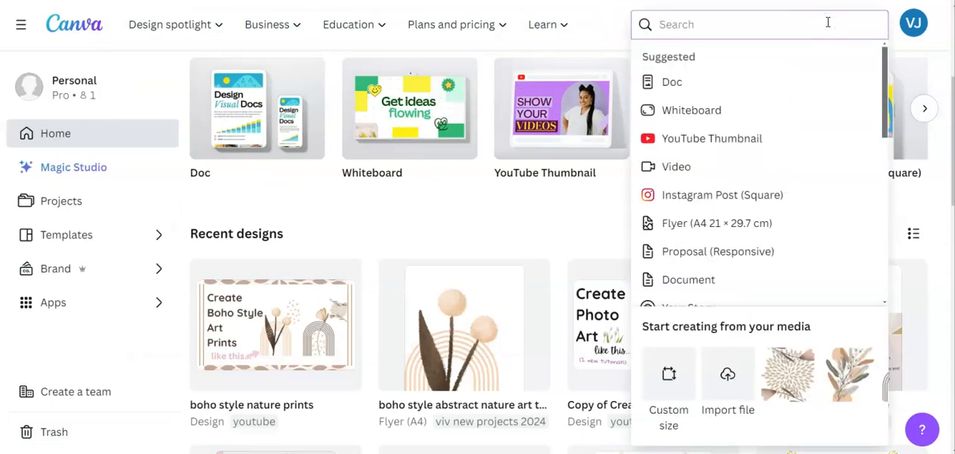
mouse_move(711, 222)
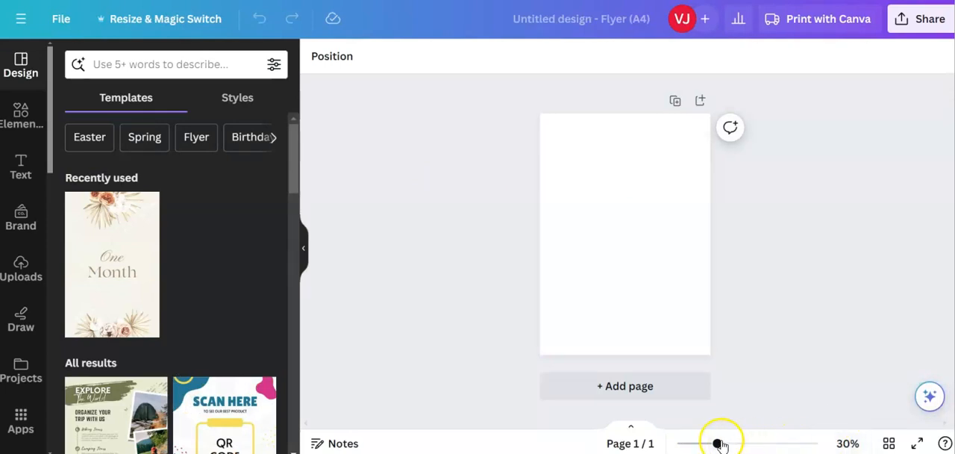
drag(718, 443, 727, 443)
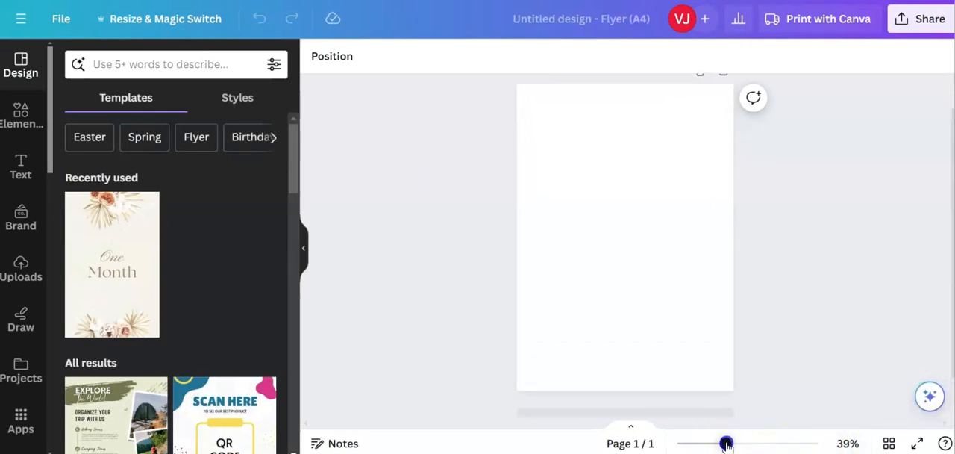
drag(724, 442, 728, 442)
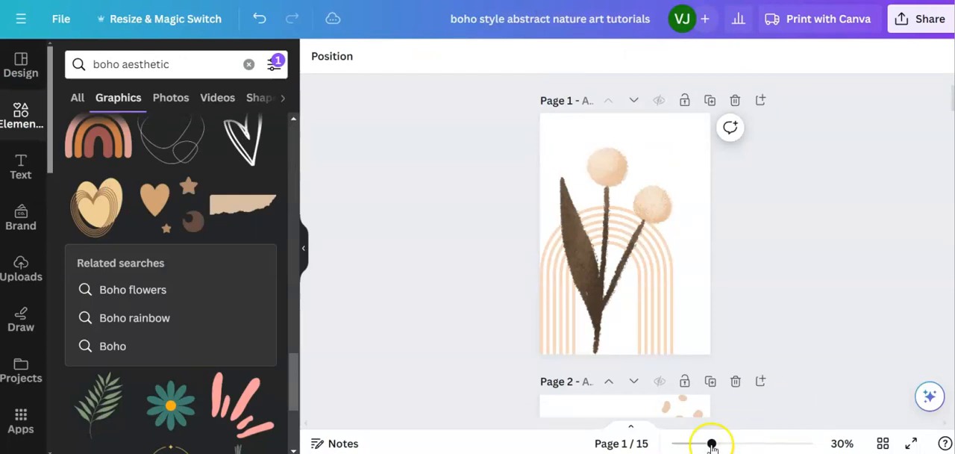
drag(709, 443, 718, 442)
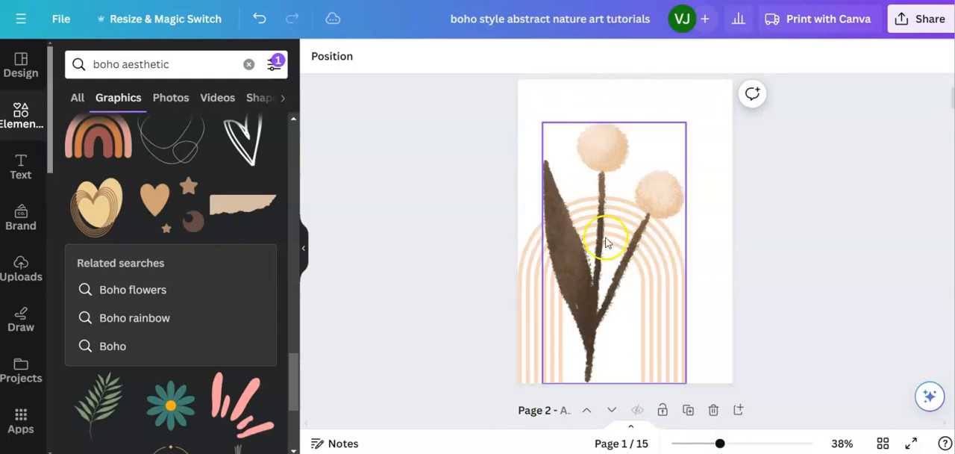
drag(604, 243, 541, 351)
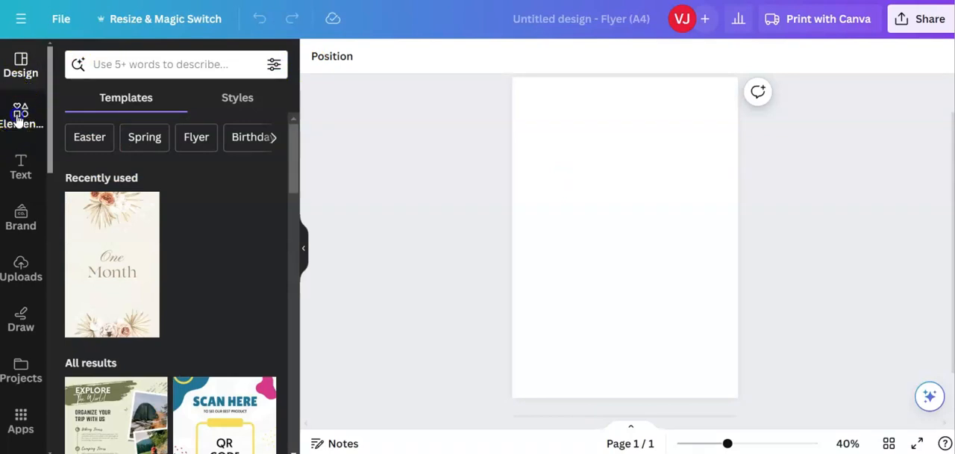
Search the Elements library for 'boho aesthetic'.
click(21, 112)
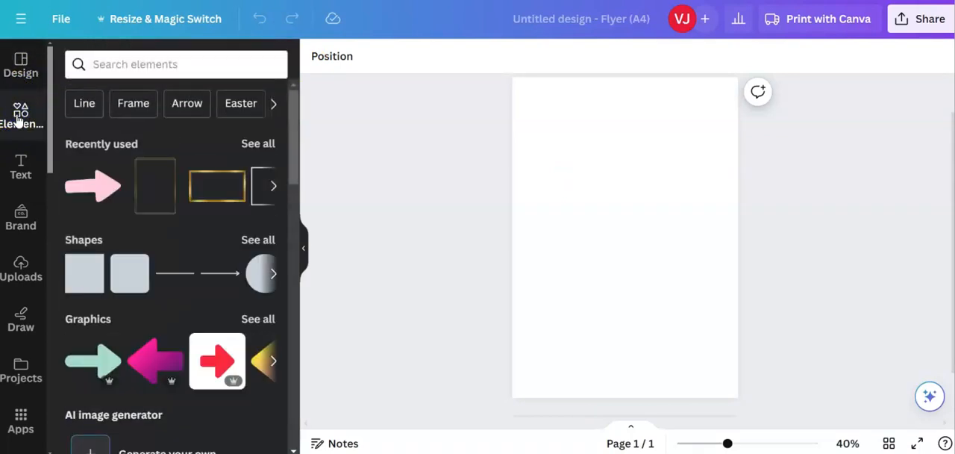
click(175, 64)
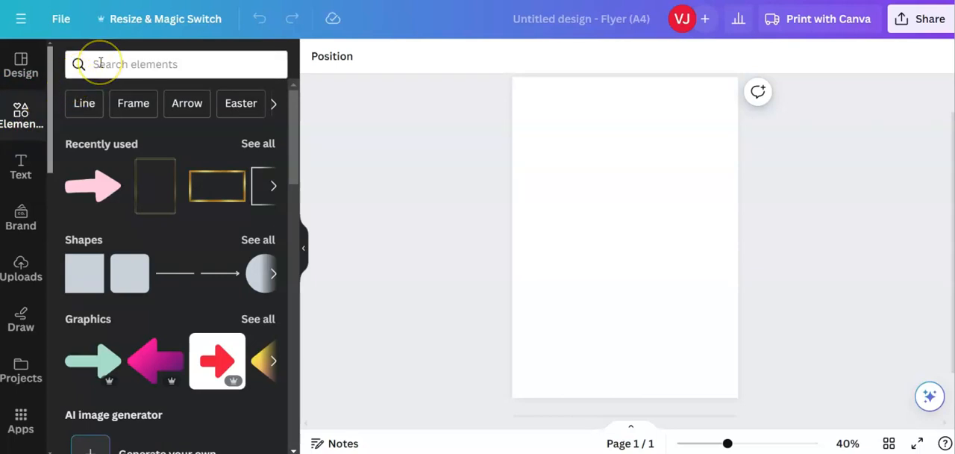
click(149, 63)
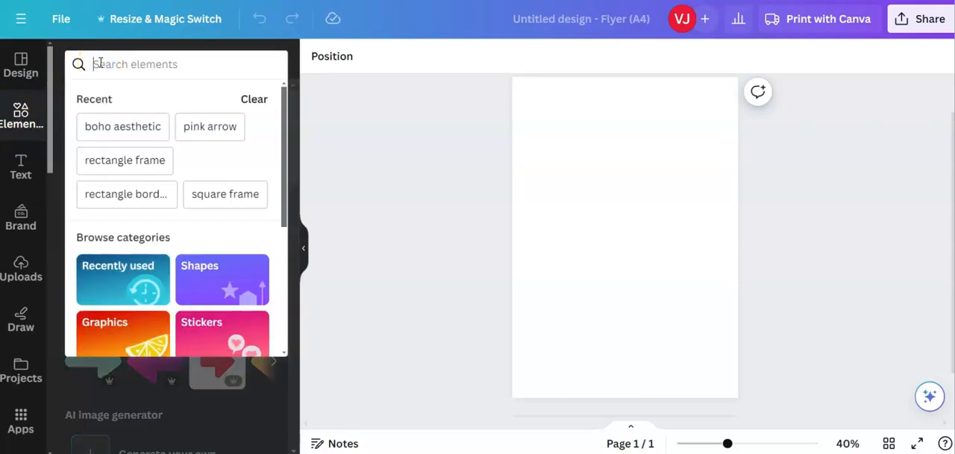
text(bb)
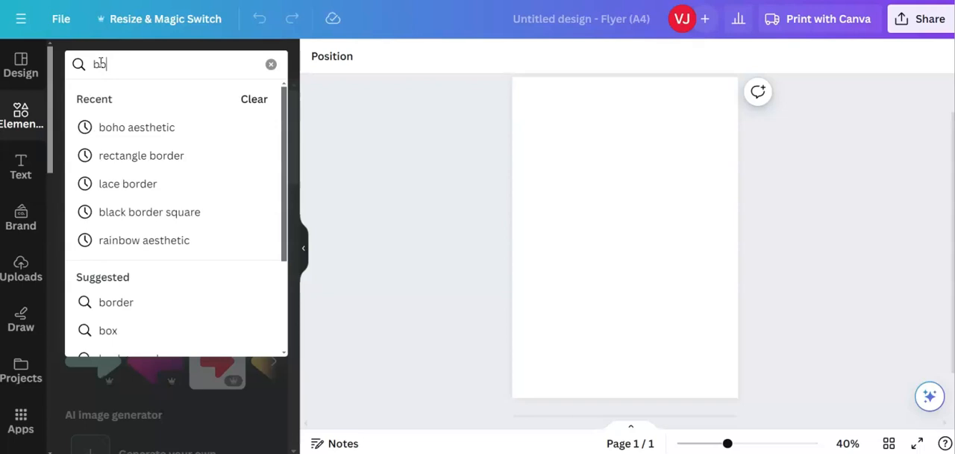
text(oho)
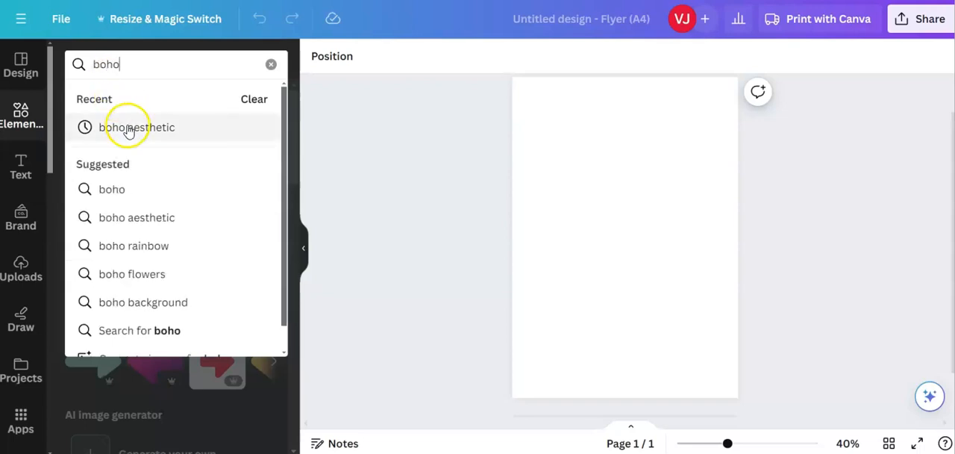
click(137, 127)
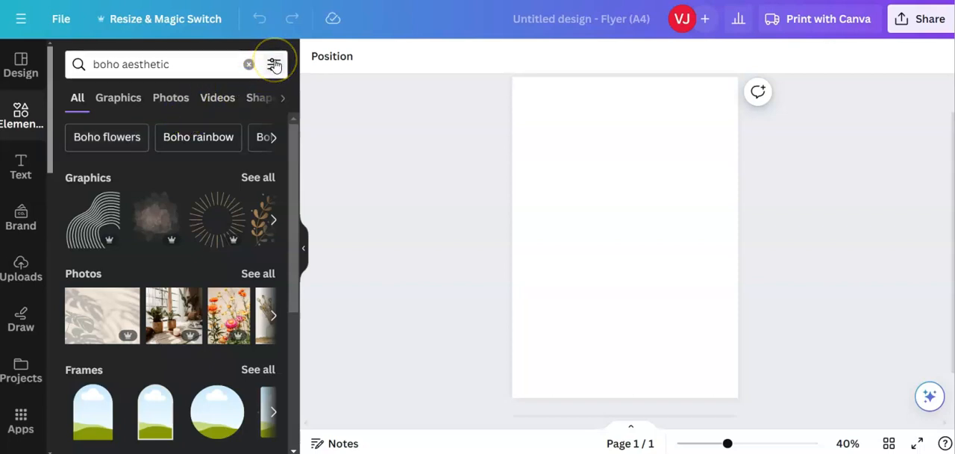
mouse_move(279, 67)
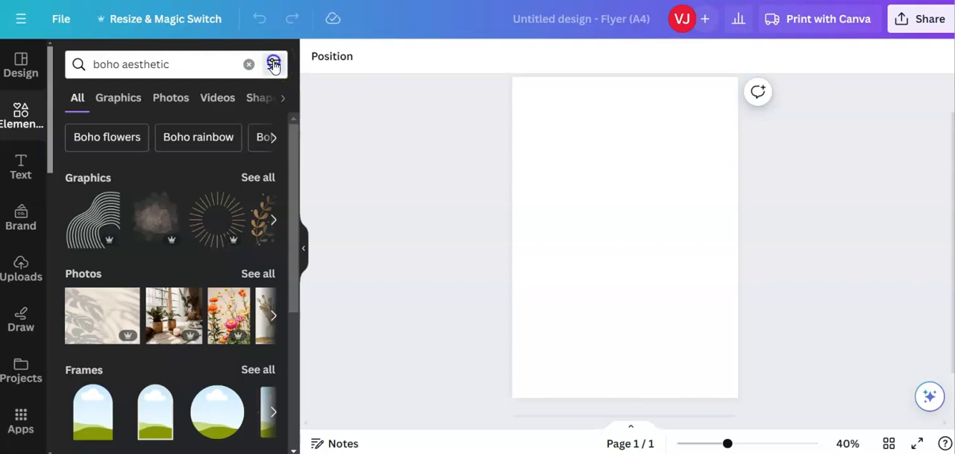
Filter the results to Free items only under Price.
click(273, 64)
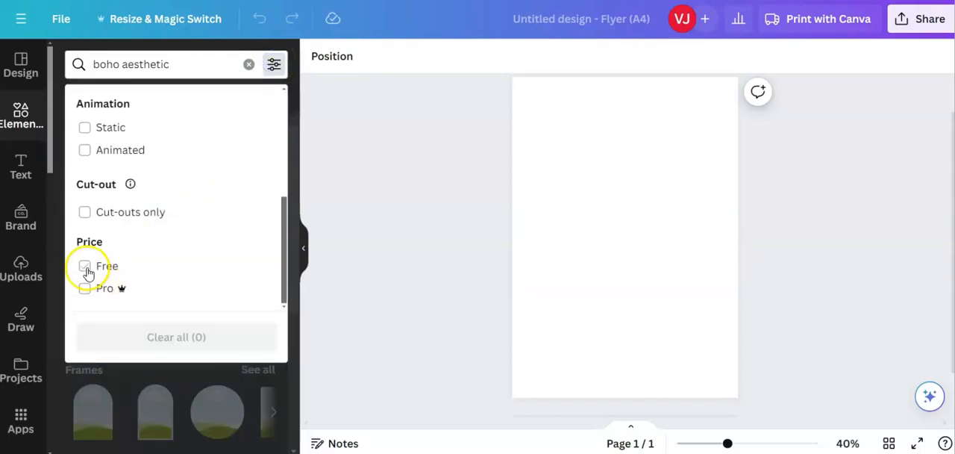
click(84, 265)
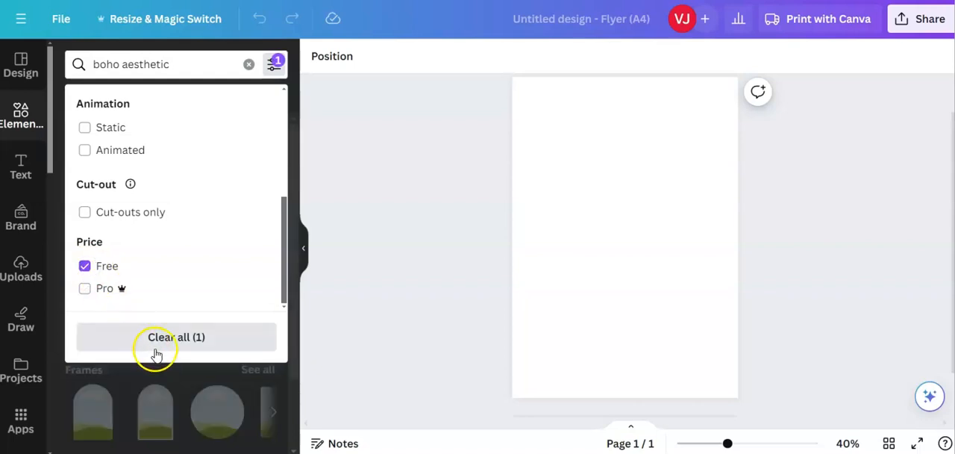
click(176, 336)
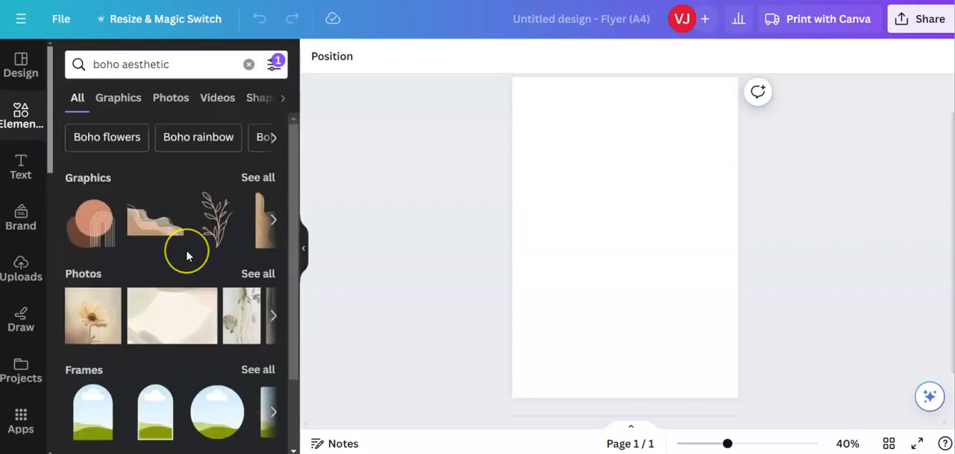
mouse_move(188, 256)
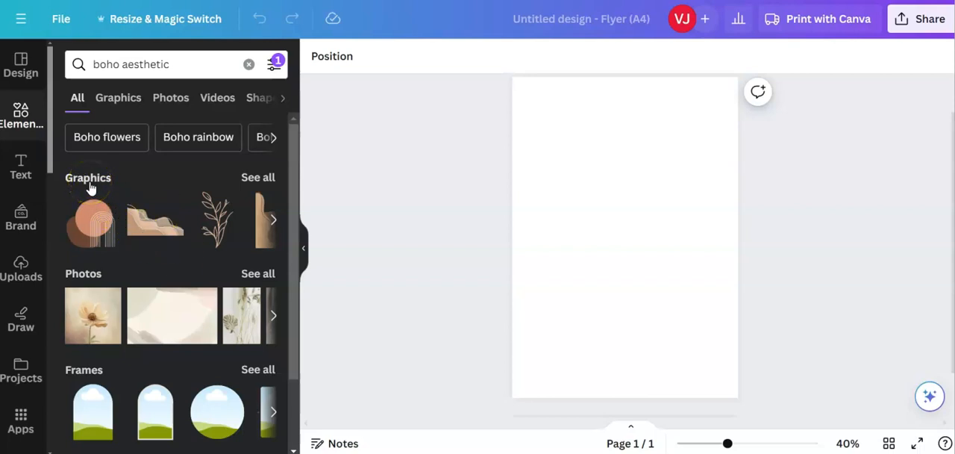
mouse_move(93, 377)
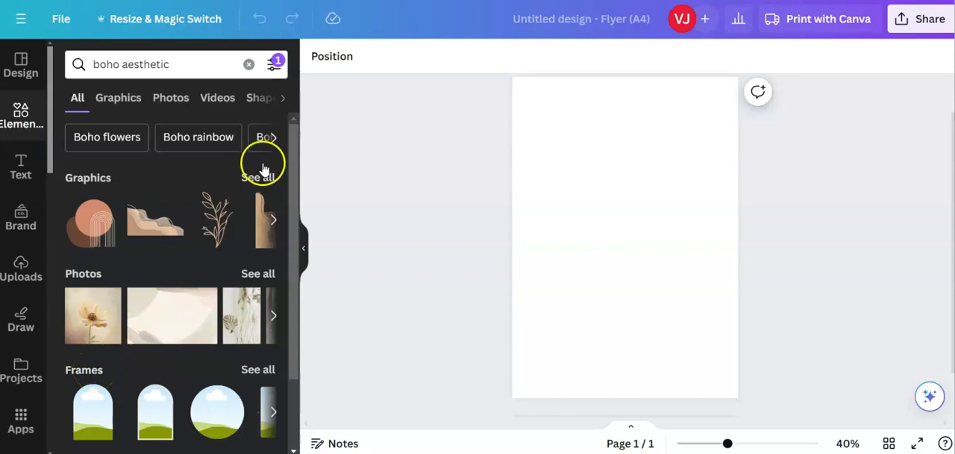
mouse_move(256, 177)
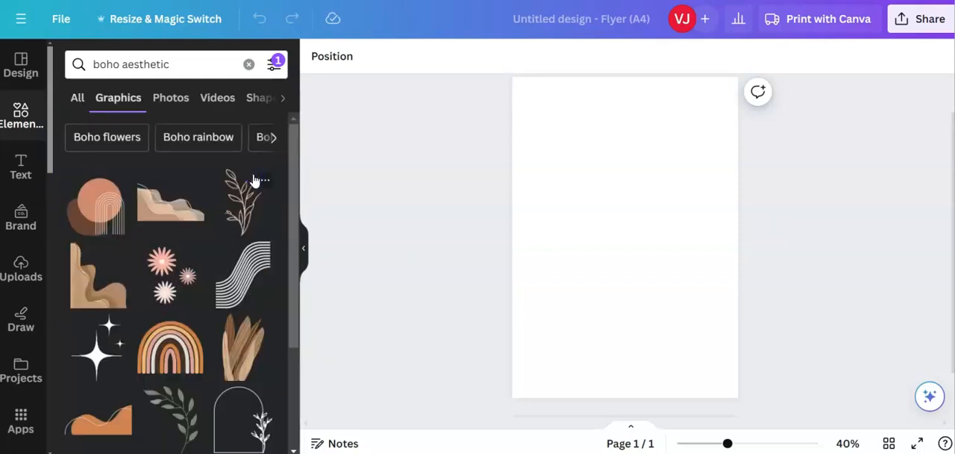
mouse_move(228, 241)
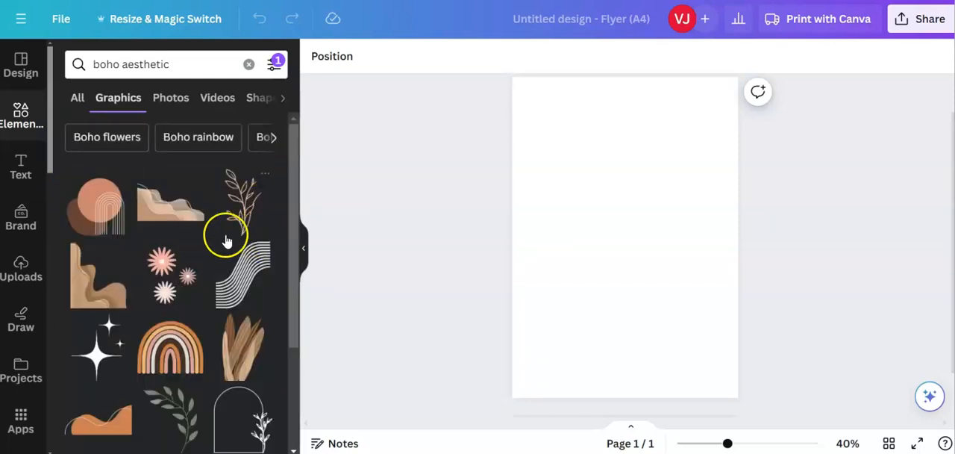
Search Elements for 'Boho rainbow'.
scroll(down, 3)
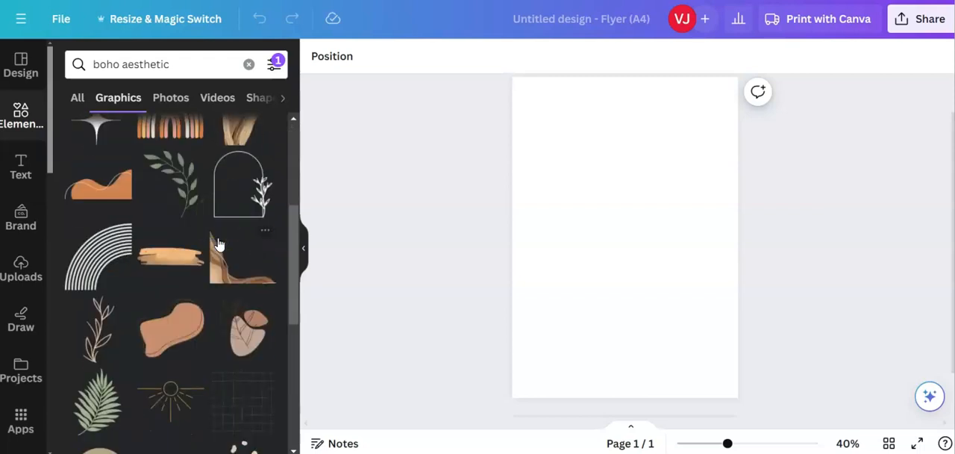
scroll(down, 3)
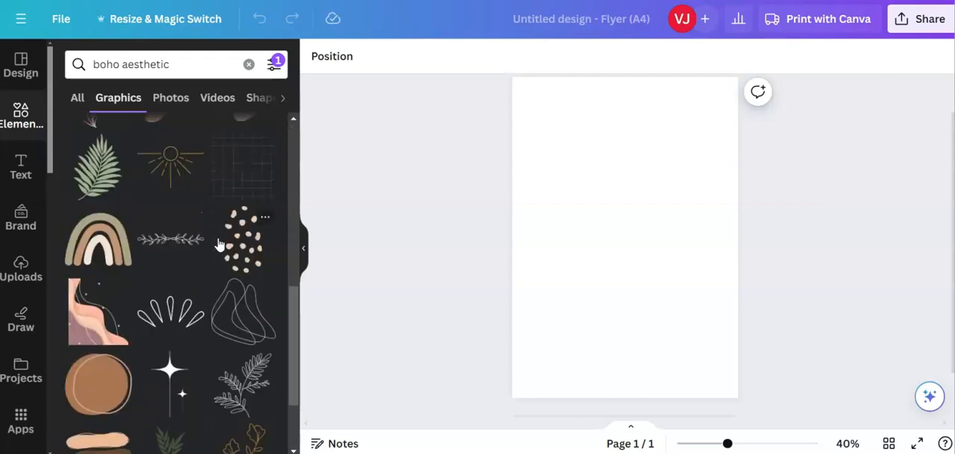
scroll(down, 3)
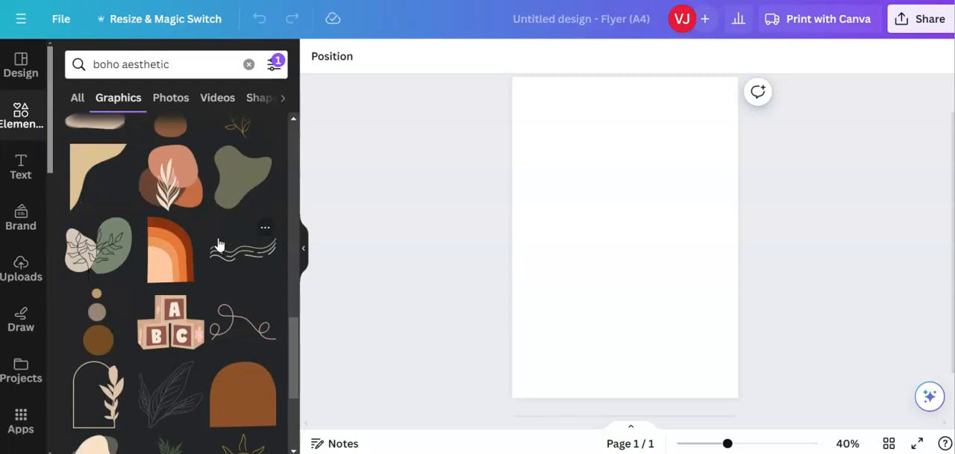
scroll(down, 3)
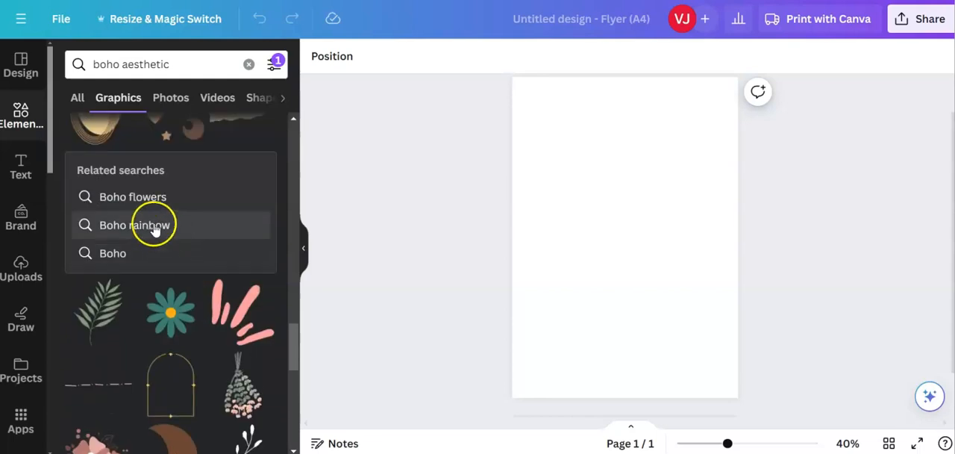
click(133, 225)
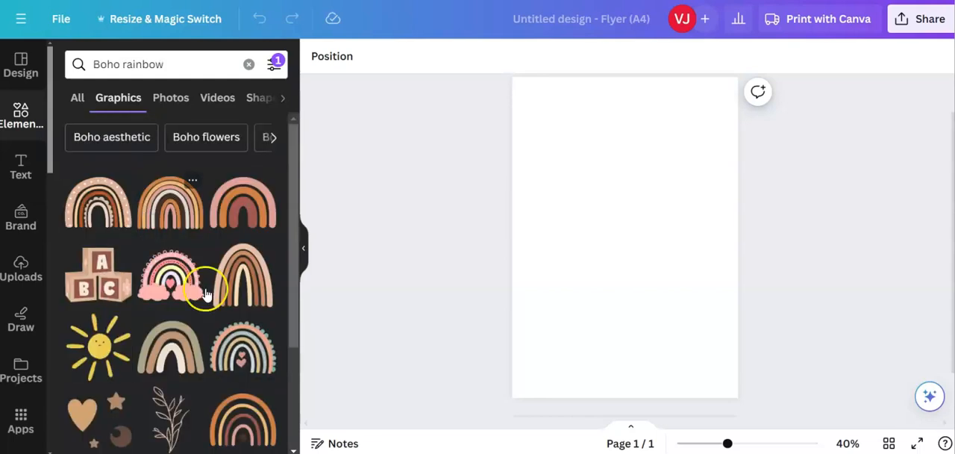
Show all result types, then list every matching Boho rainbow graphic.
scroll(down, 3)
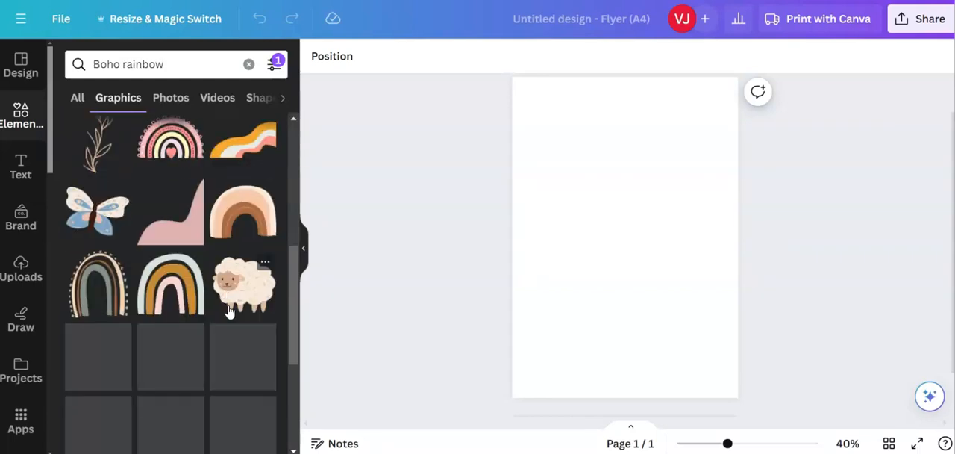
scroll(down, 3)
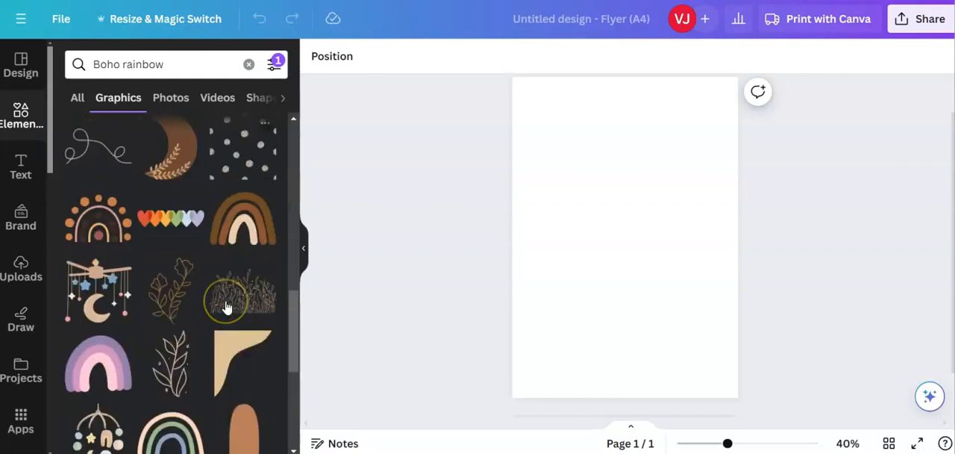
scroll(down, 3)
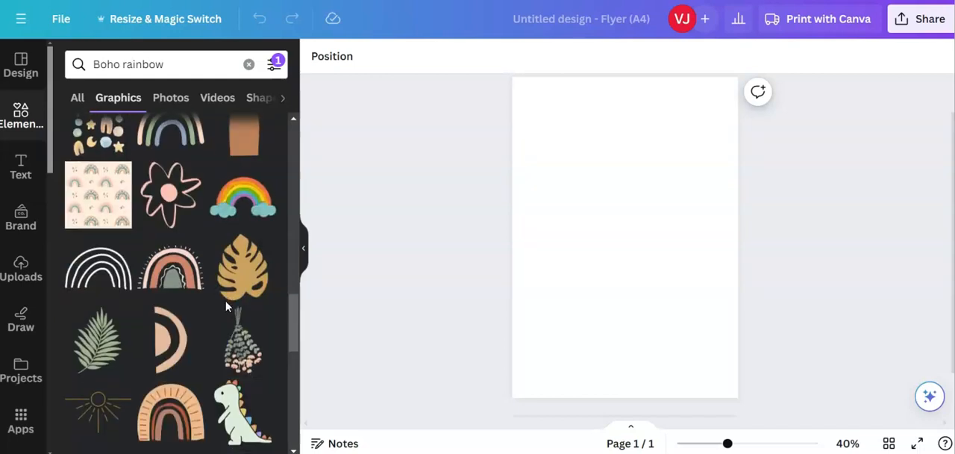
scroll(down, 3)
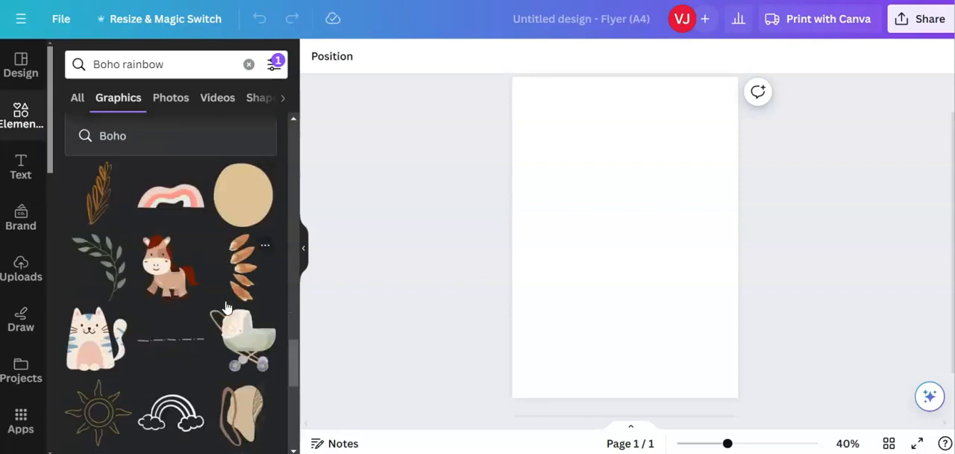
scroll(down, 3)
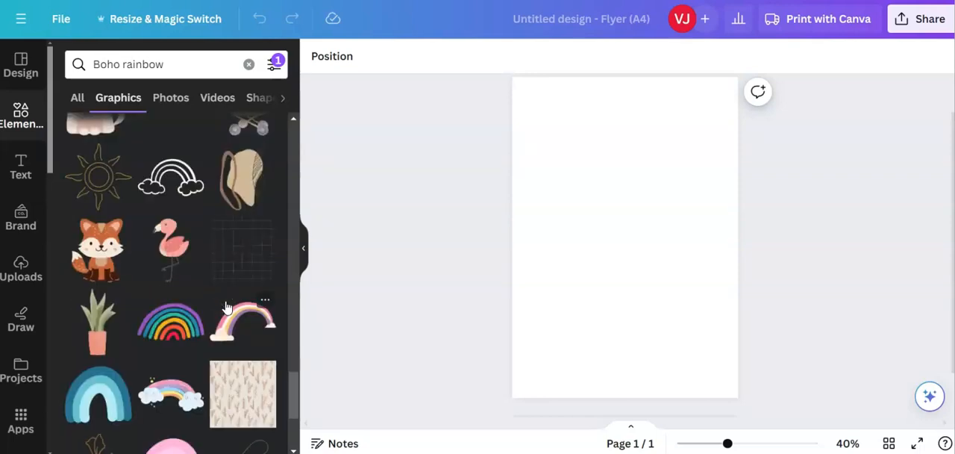
scroll(down, 3)
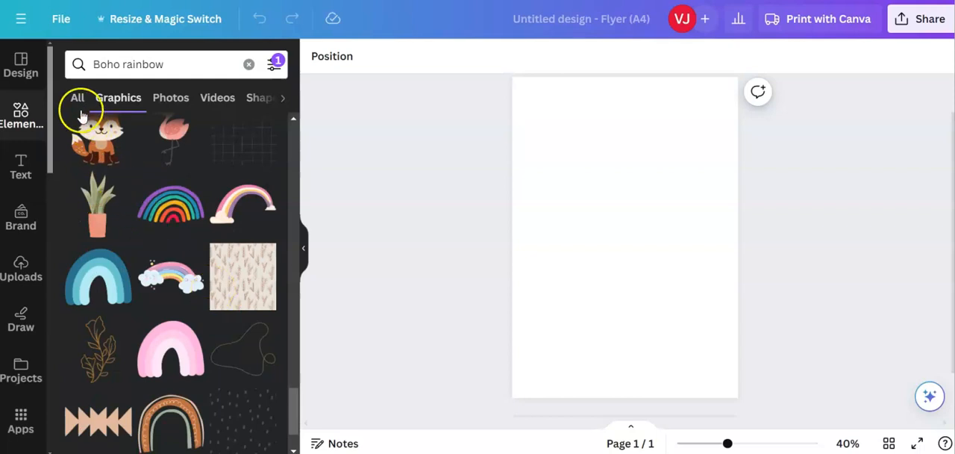
click(77, 97)
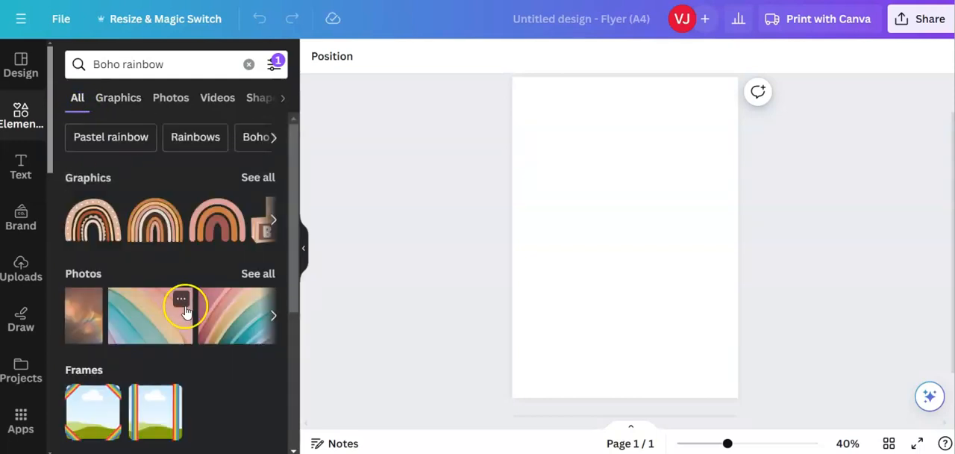
mouse_move(206, 261)
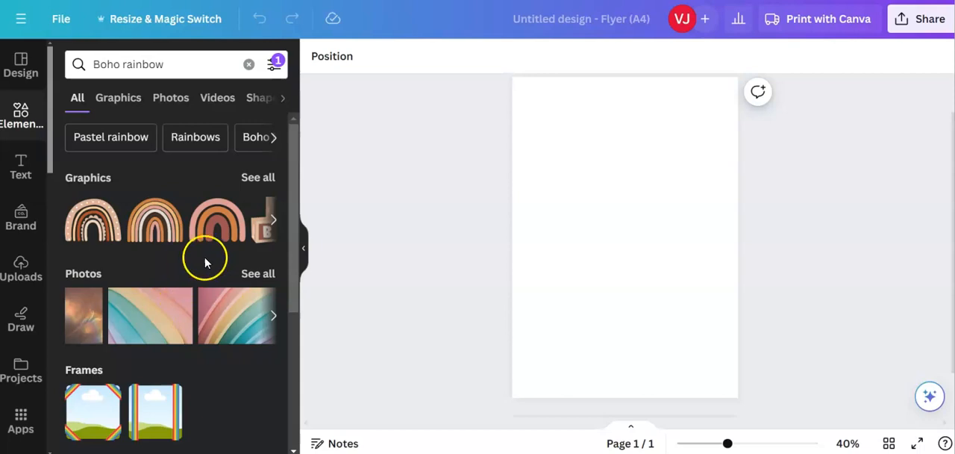
click(118, 98)
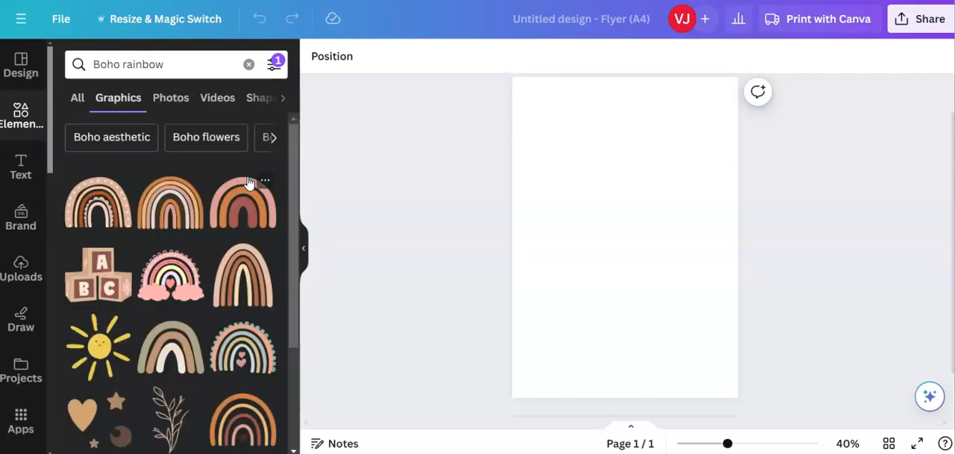
mouse_move(205, 195)
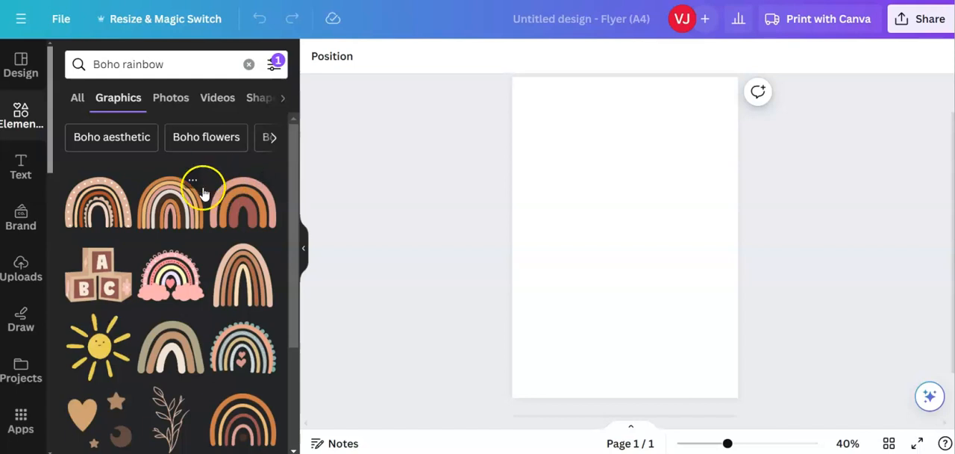
scroll(down, 3)
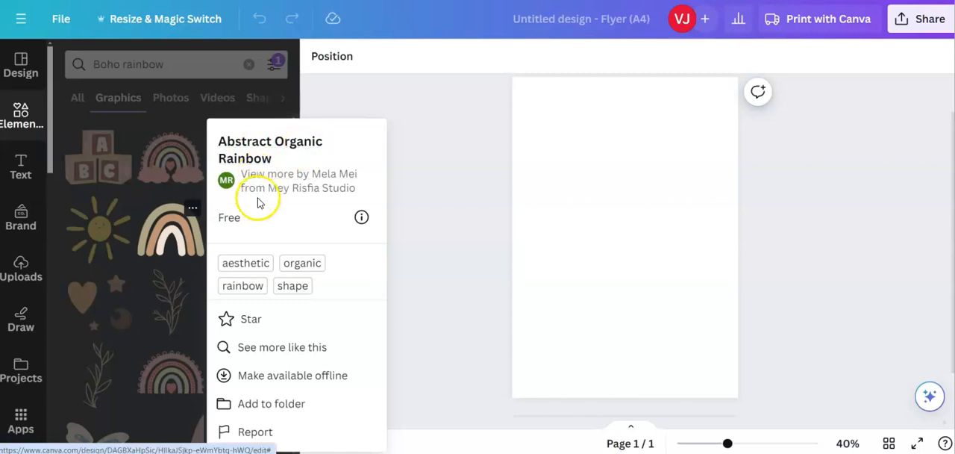
mouse_move(354, 182)
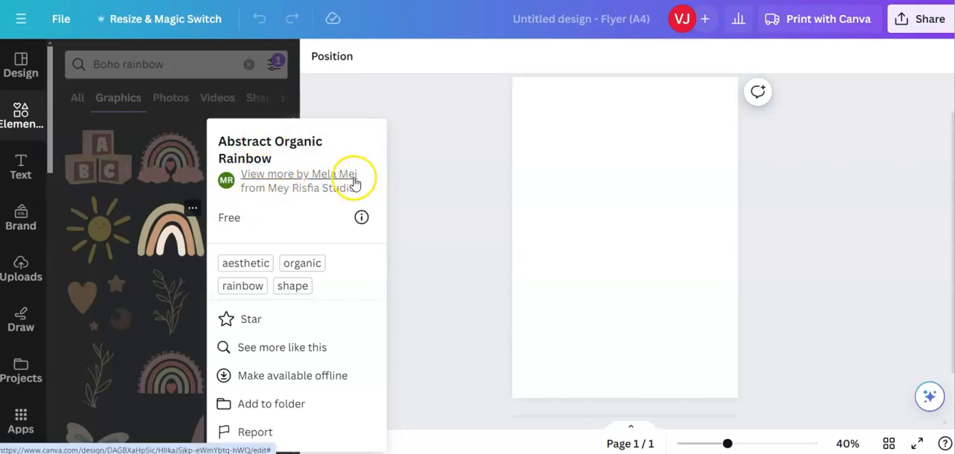
mouse_move(295, 208)
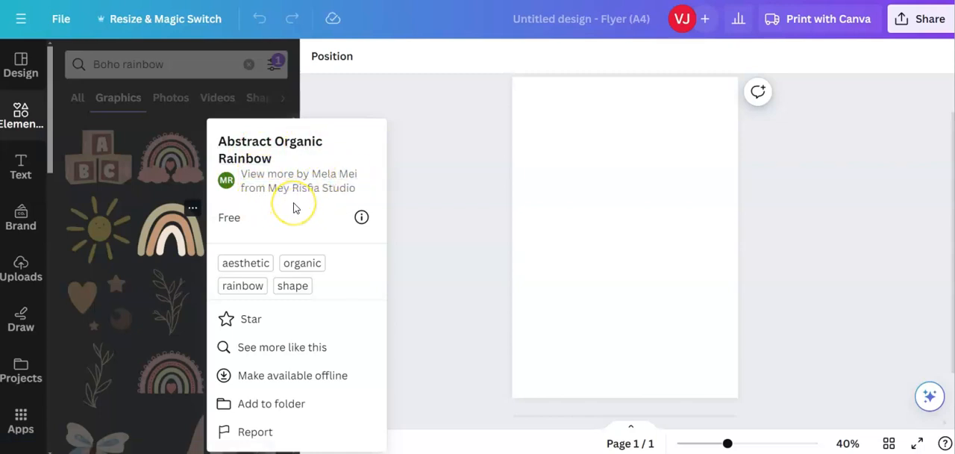
mouse_move(360, 217)
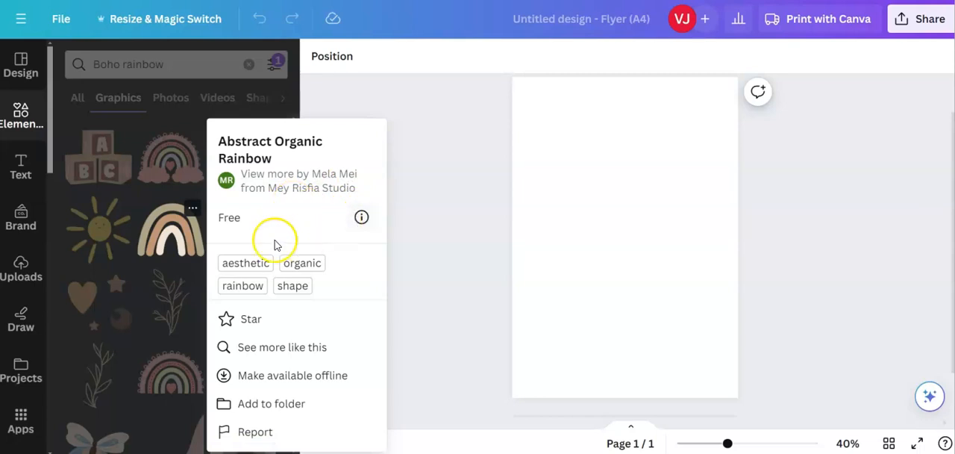
mouse_move(361, 217)
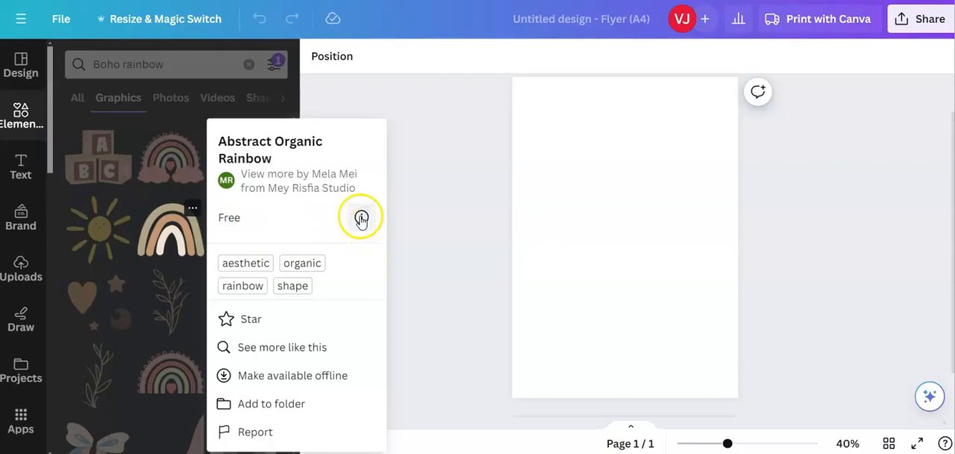
click(360, 217)
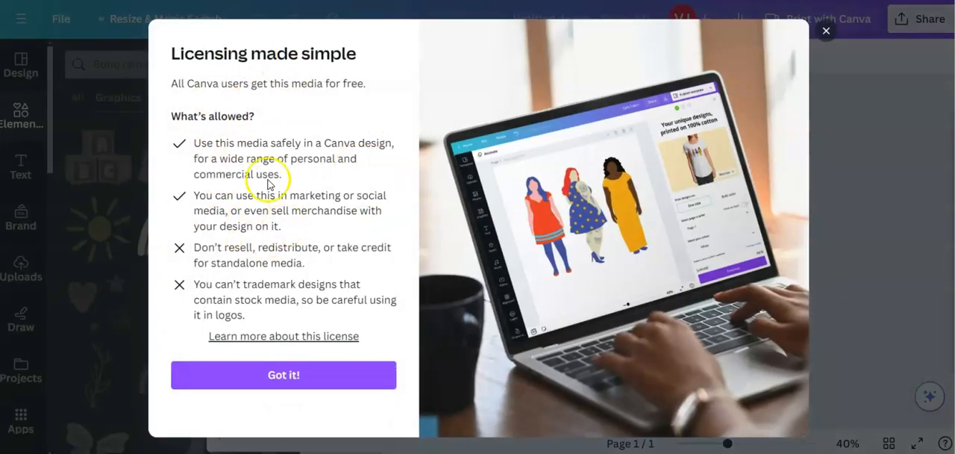
mouse_move(825, 32)
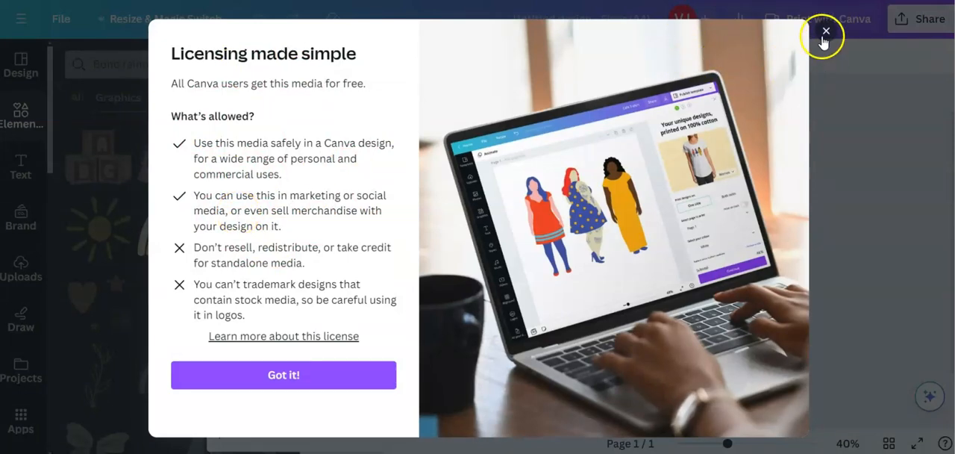
click(825, 31)
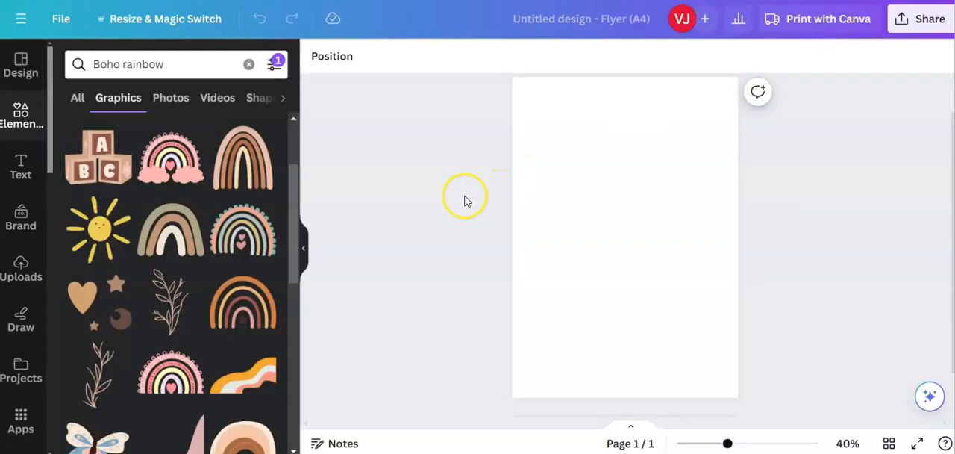
Insert the Abstract Organic Rainbow and move it to the page's bottom-left edge.
click(171, 229)
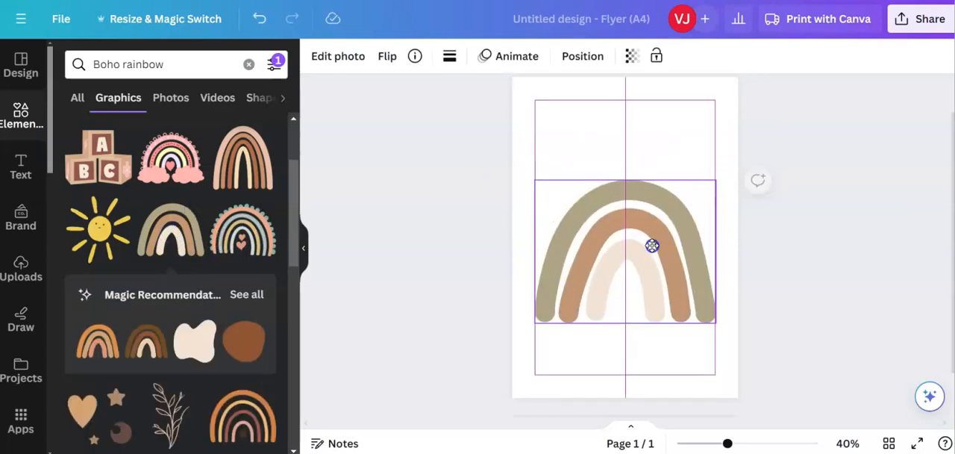
drag(651, 246, 612, 326)
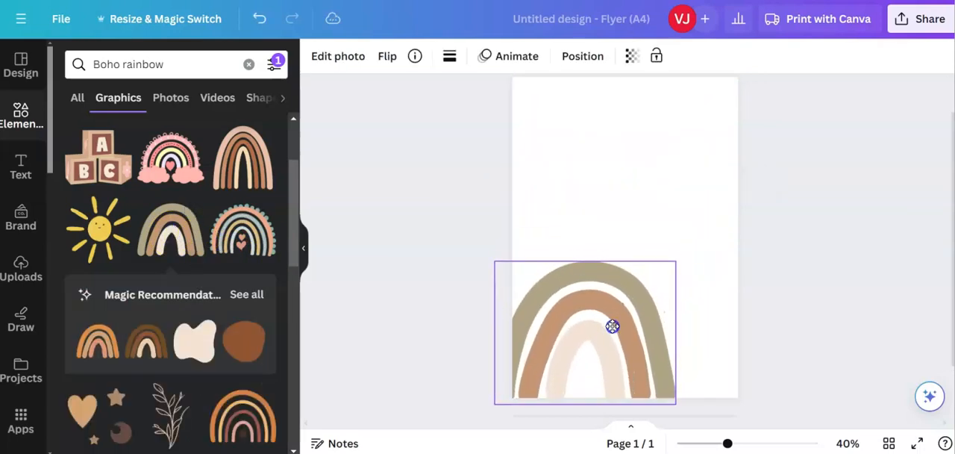
click(611, 326)
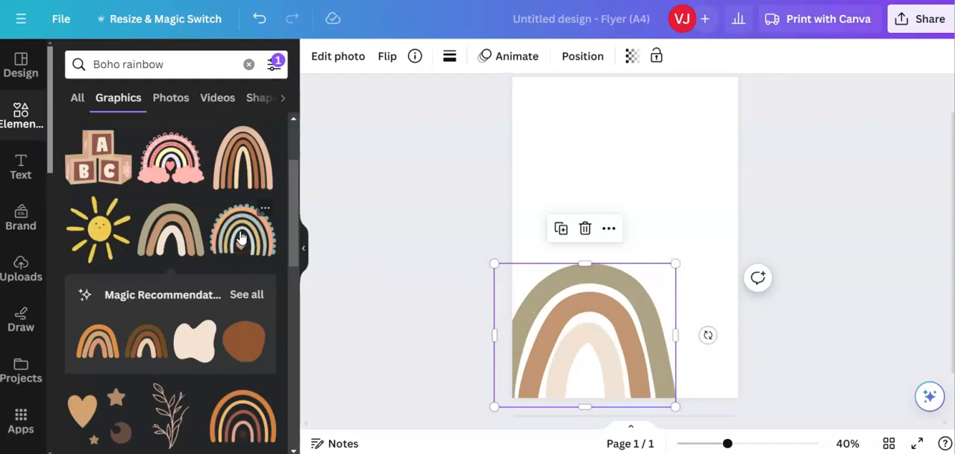
mouse_move(182, 205)
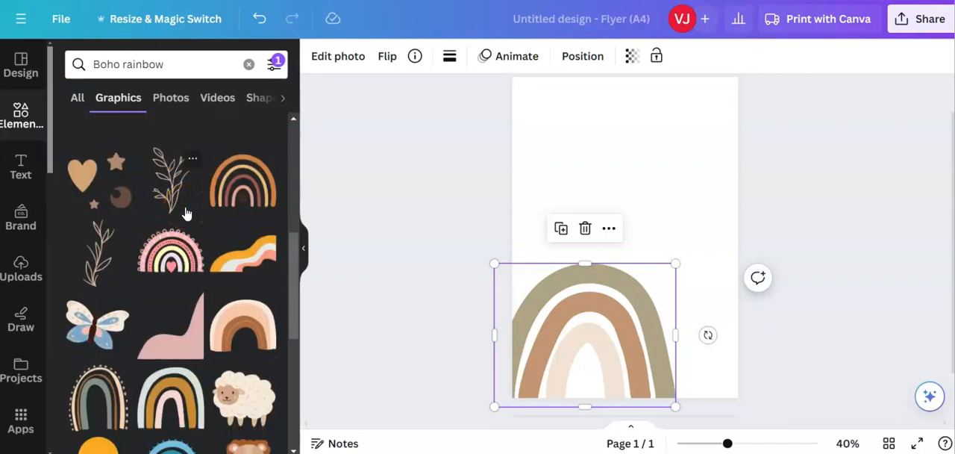
Add the green palm leaf graphic from the Graphics results above the rainbow.
scroll(down, 3)
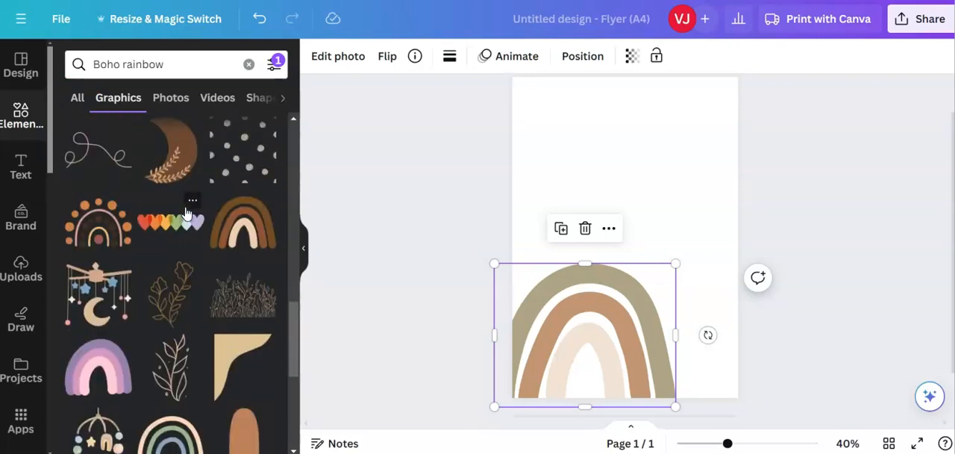
scroll(down, 3)
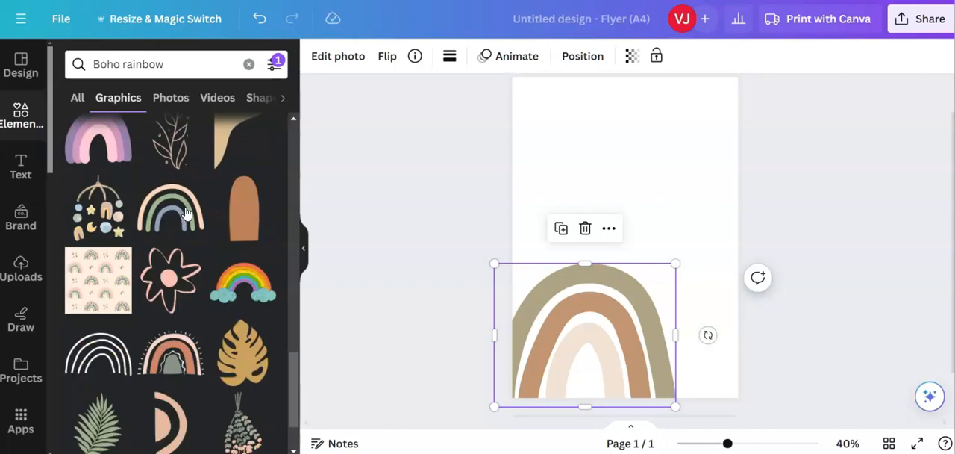
scroll(down, 3)
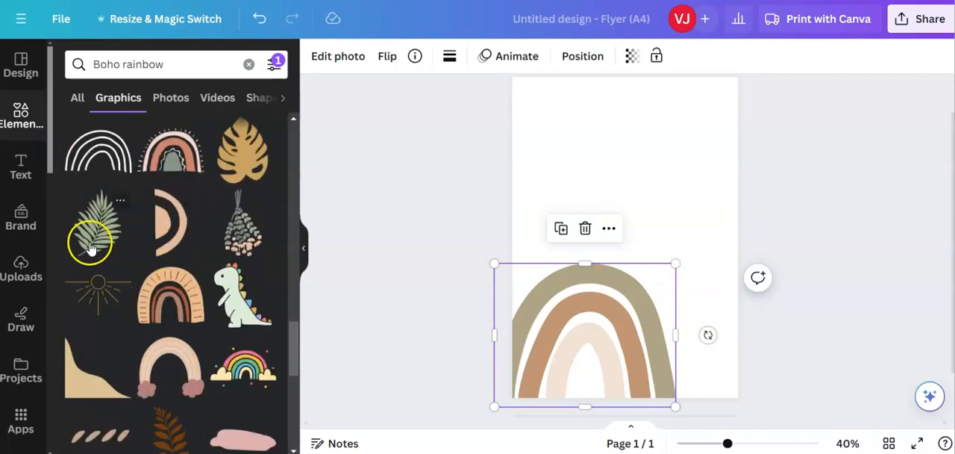
click(96, 231)
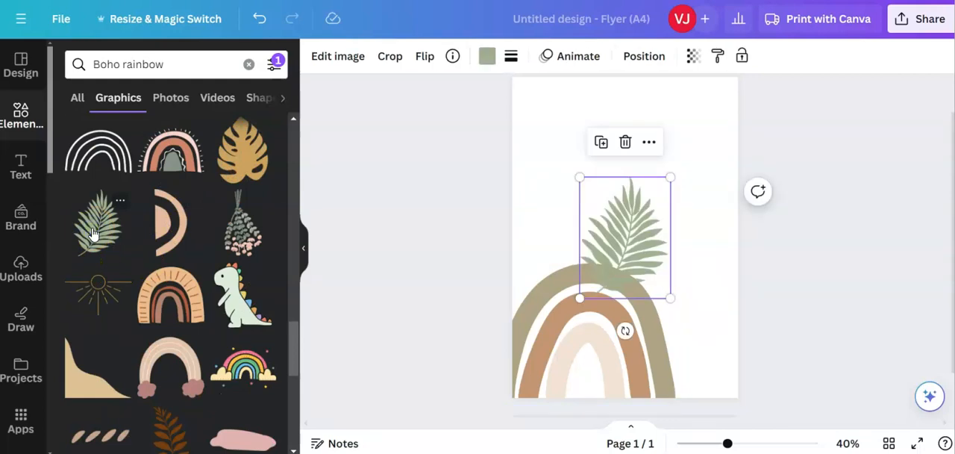
mouse_move(121, 262)
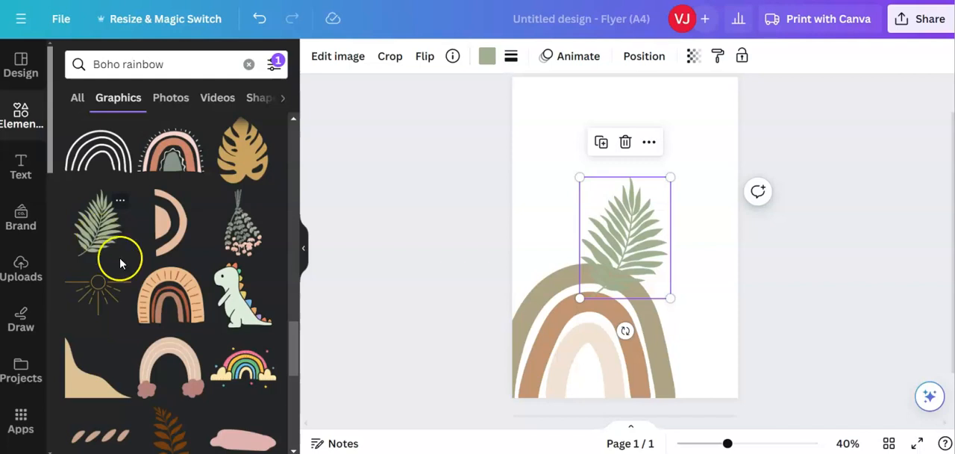
mouse_move(638, 235)
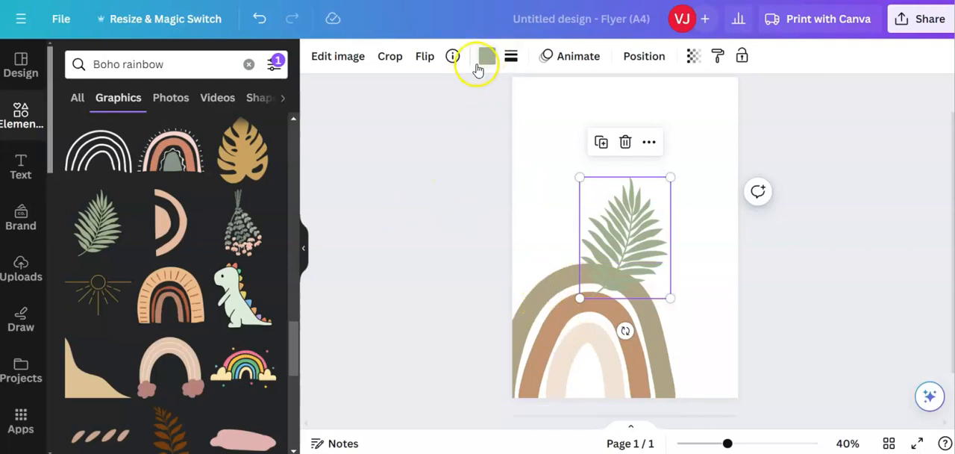
Apply the photo colour #aea586 to the palm leaf.
click(484, 56)
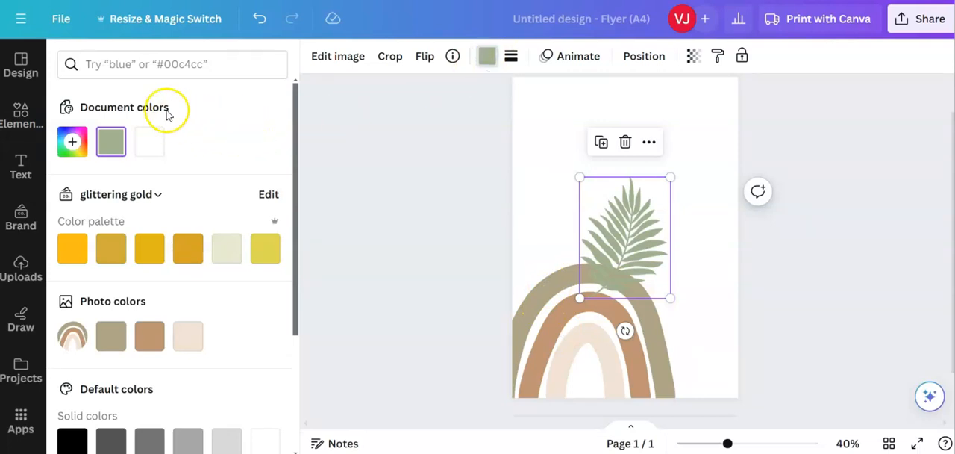
mouse_move(174, 360)
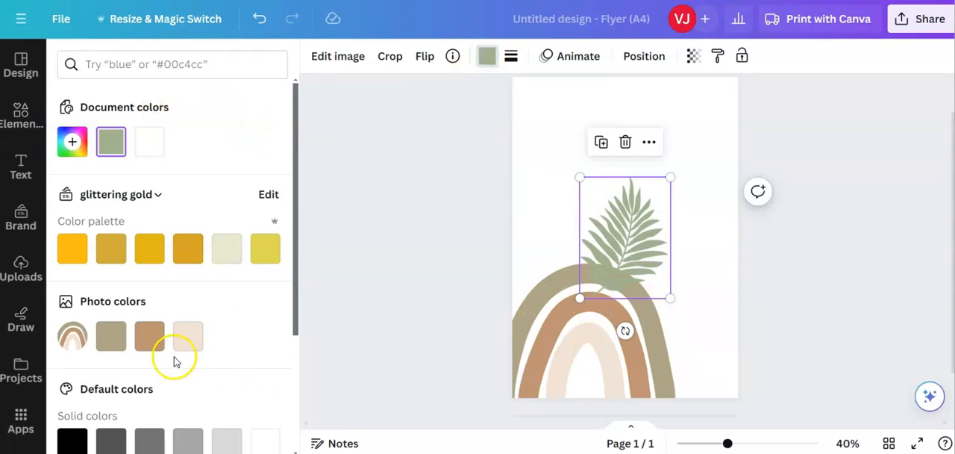
mouse_move(110, 335)
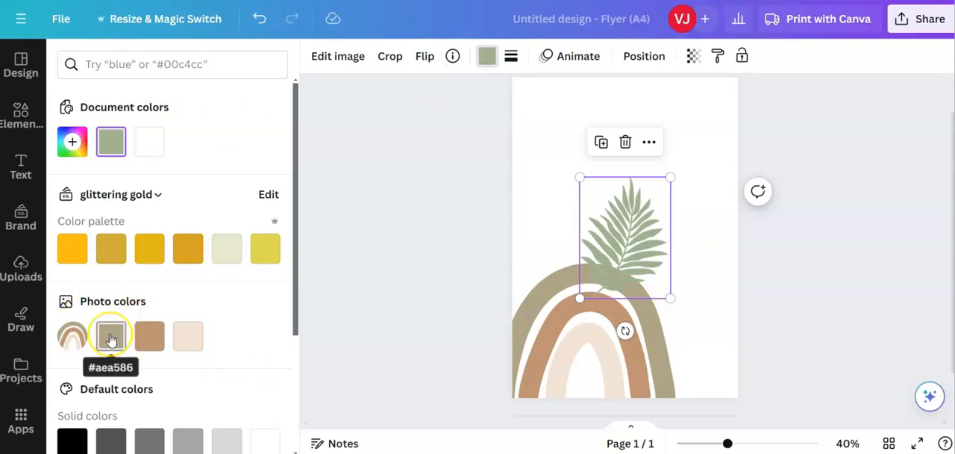
click(110, 336)
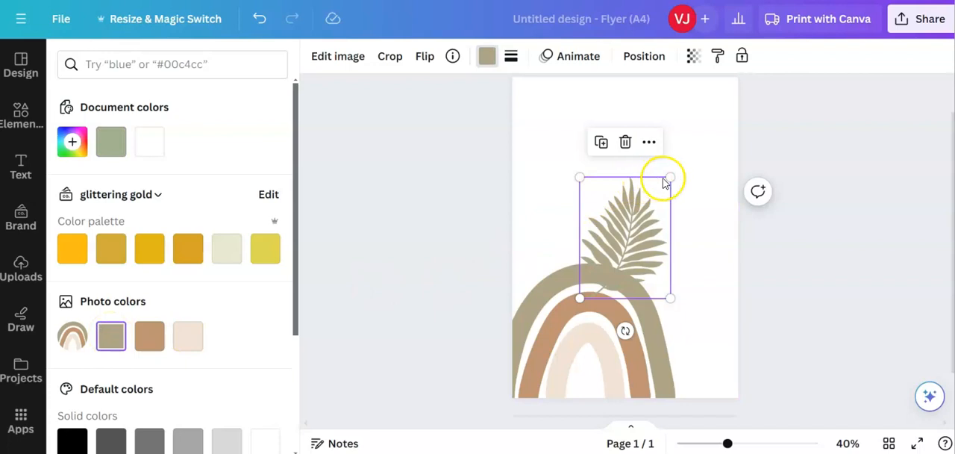
Resize the khaki palm leaf so it rises up the right side from the rainbow.
drag(670, 178, 711, 120)
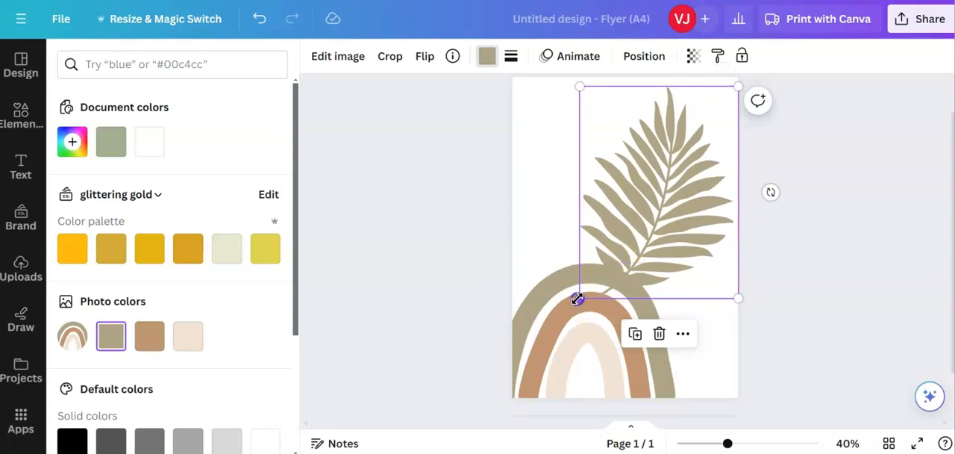
drag(578, 299, 549, 343)
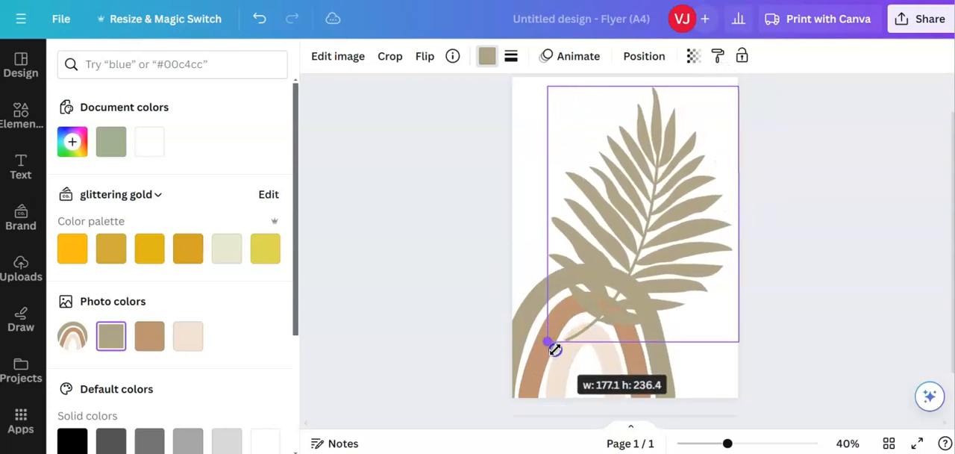
drag(548, 344, 563, 326)
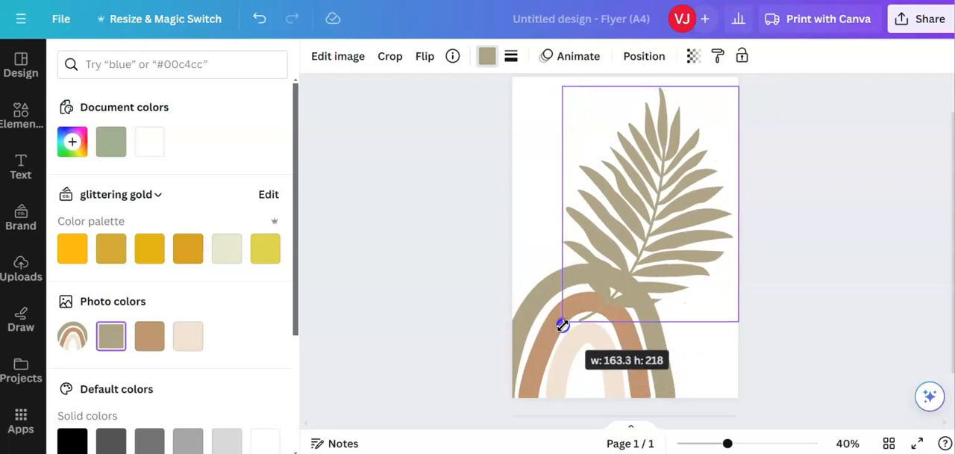
drag(564, 325, 580, 292)
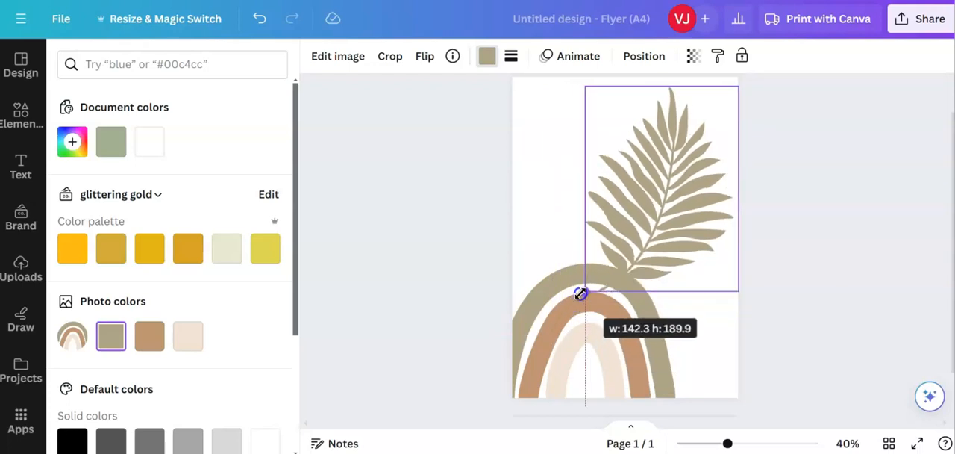
drag(580, 293, 579, 296)
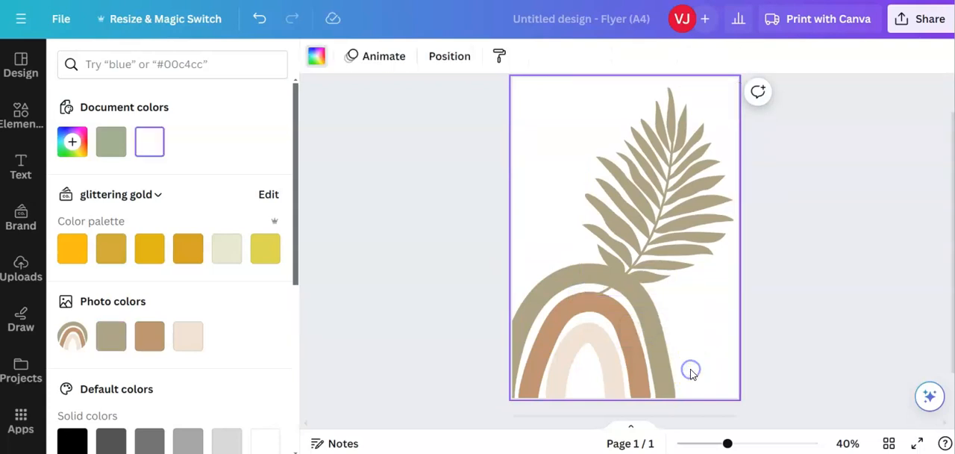
mouse_move(371, 185)
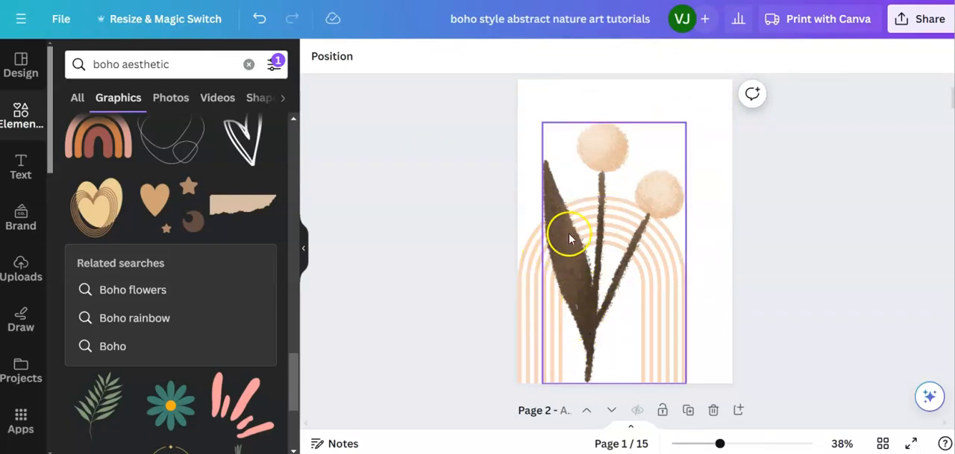
mouse_move(610, 342)
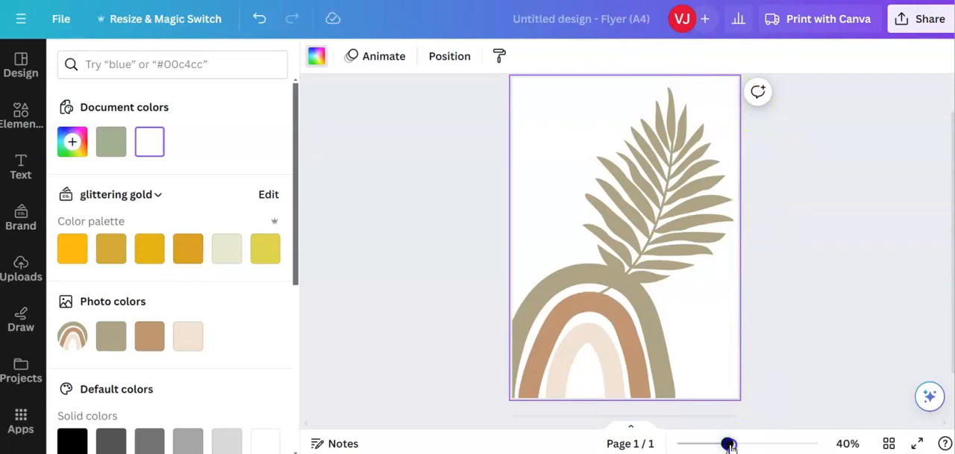
Zoom in and send the palm leaf one layer backward behind the rainbow.
drag(728, 443, 749, 437)
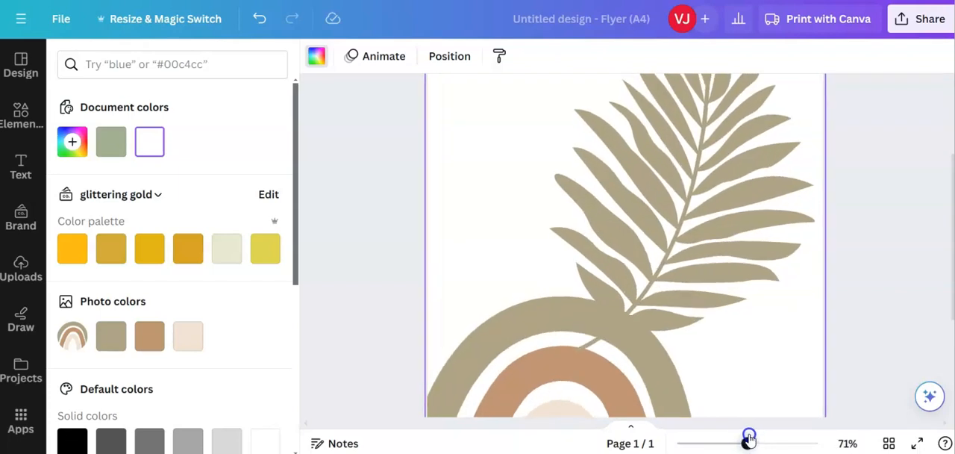
click(676, 280)
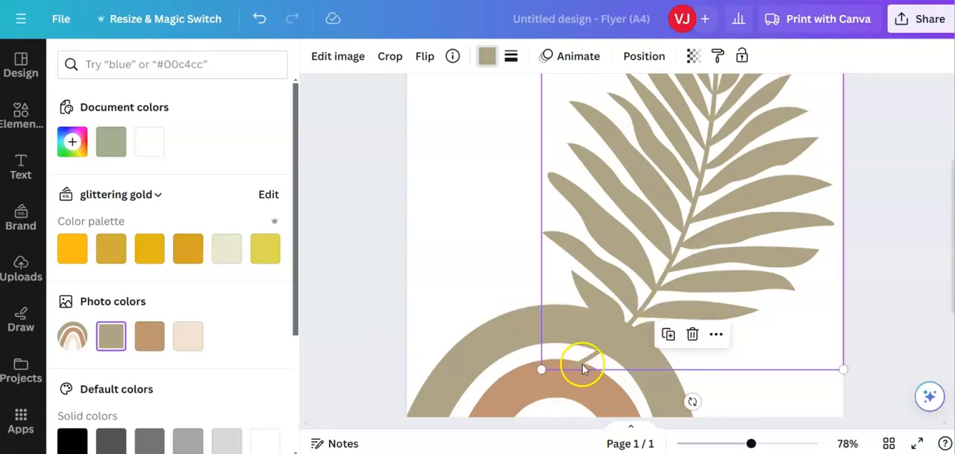
mouse_move(618, 228)
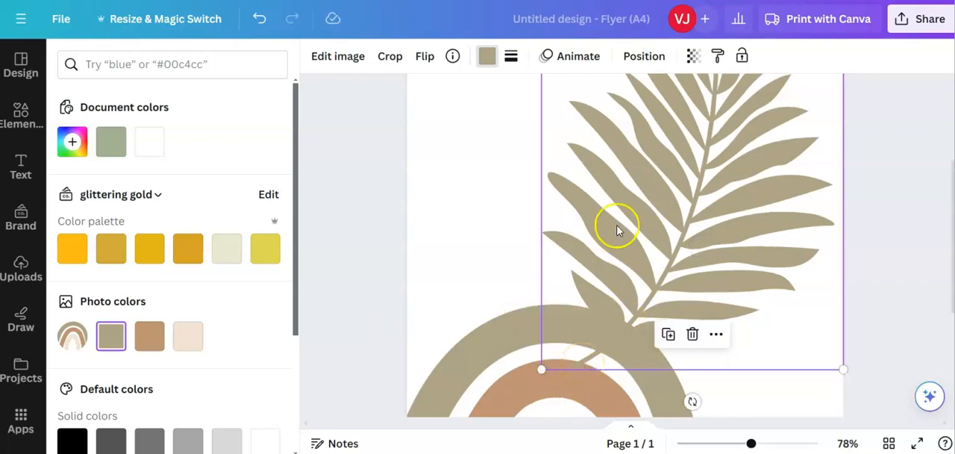
click(644, 56)
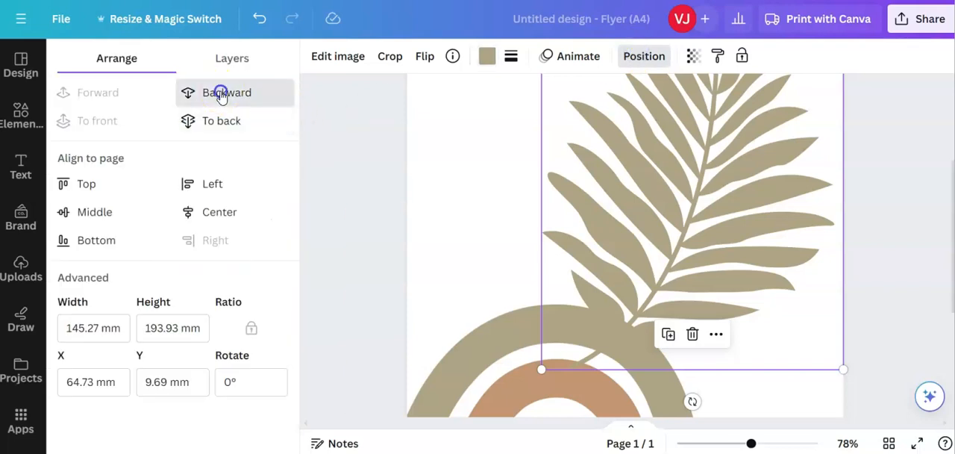
click(226, 93)
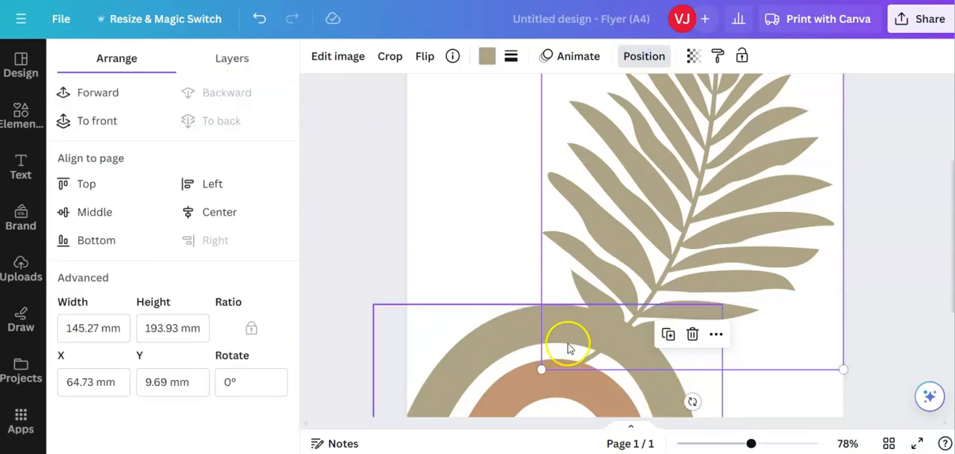
mouse_move(591, 360)
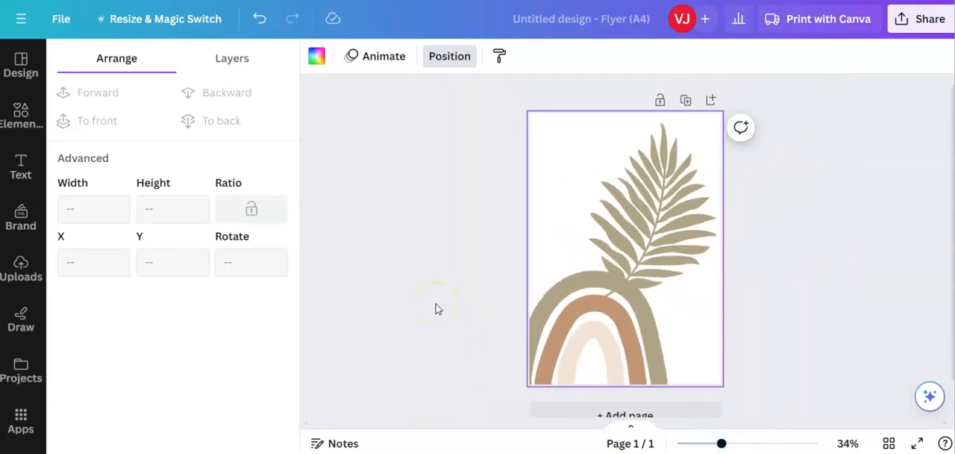
mouse_move(448, 237)
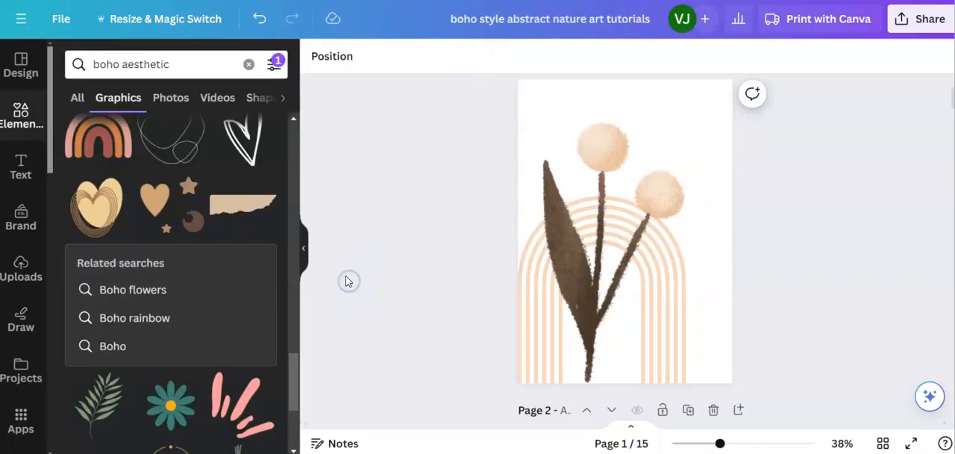
mouse_move(415, 314)
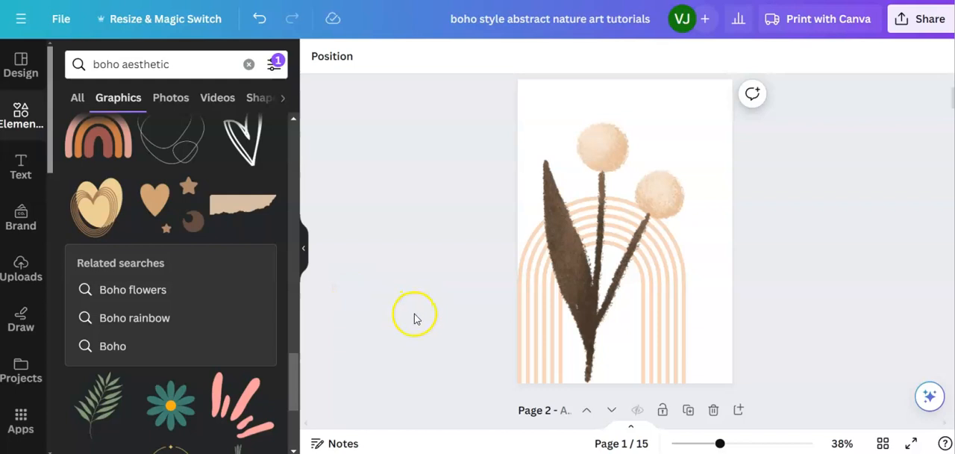
mouse_move(510, 321)
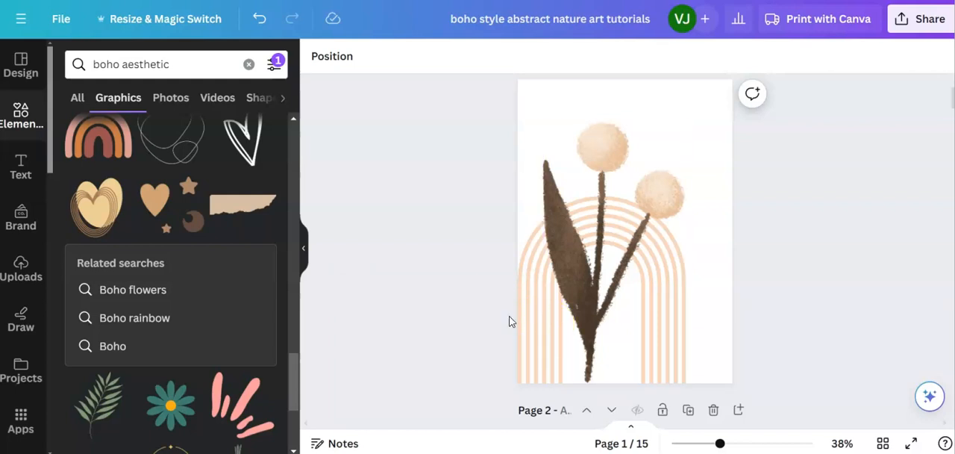
mouse_move(833, 213)
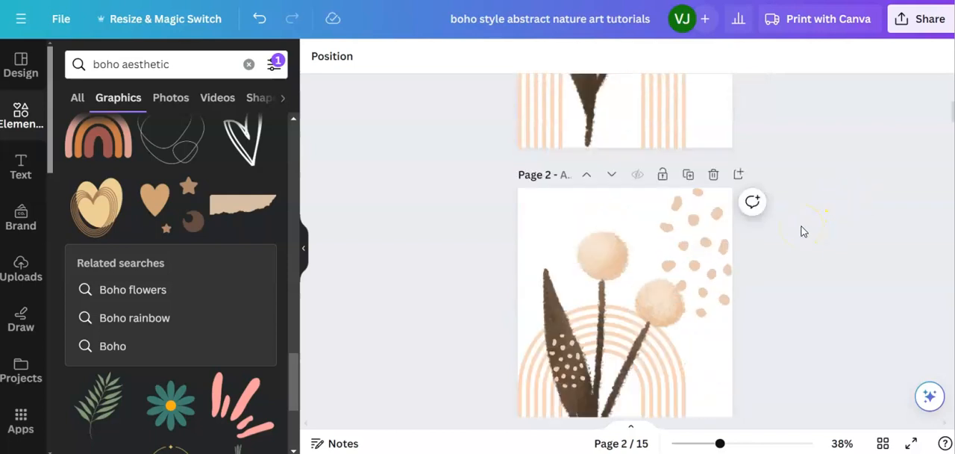
scroll(down, 3)
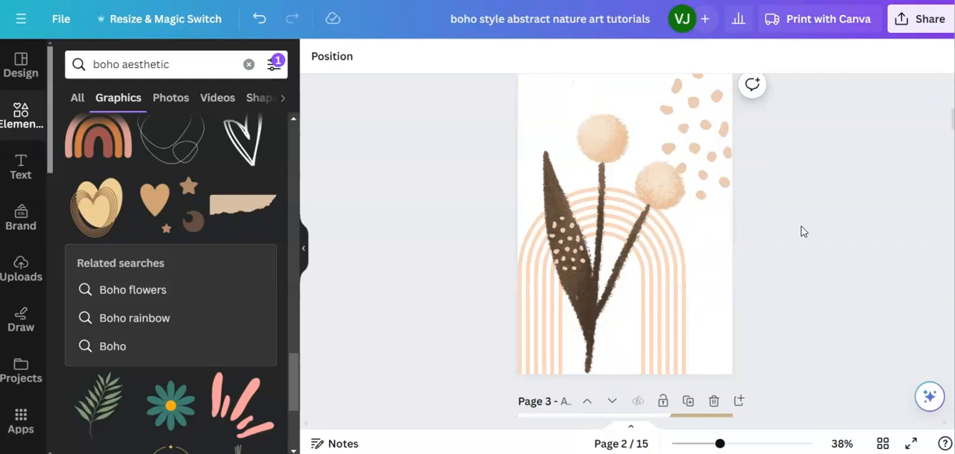
click(711, 146)
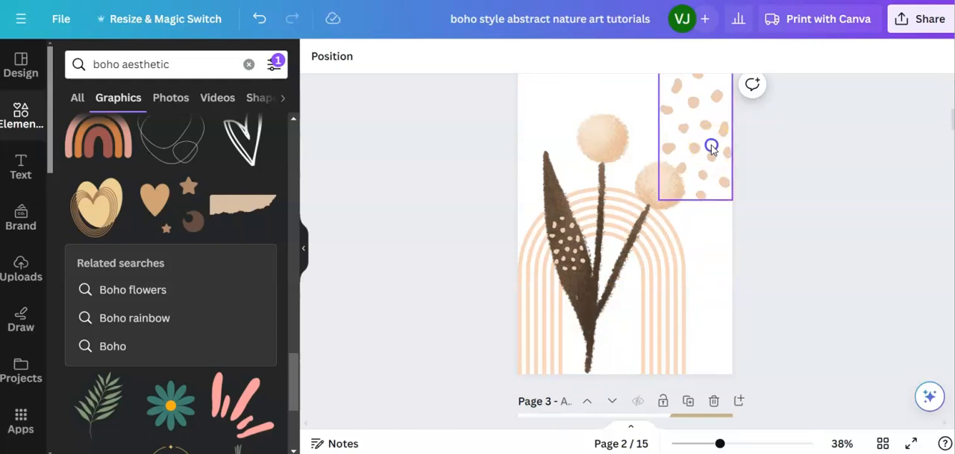
click(712, 145)
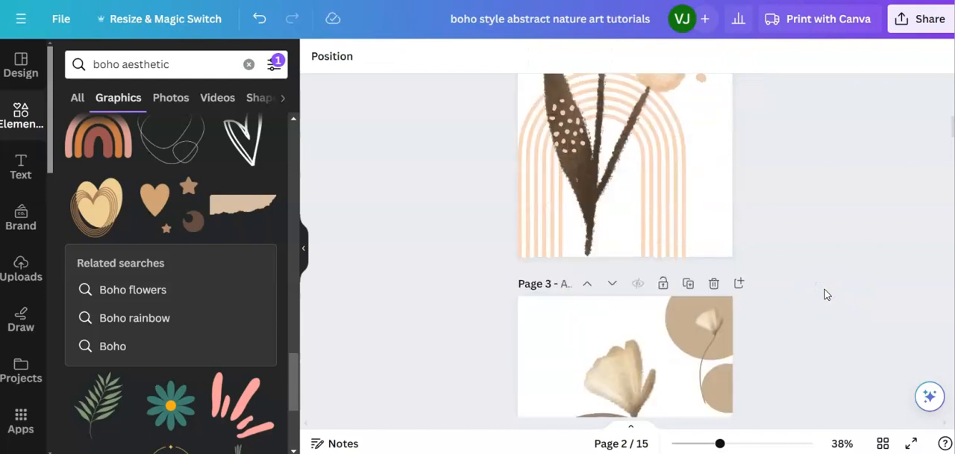
scroll(down, 3)
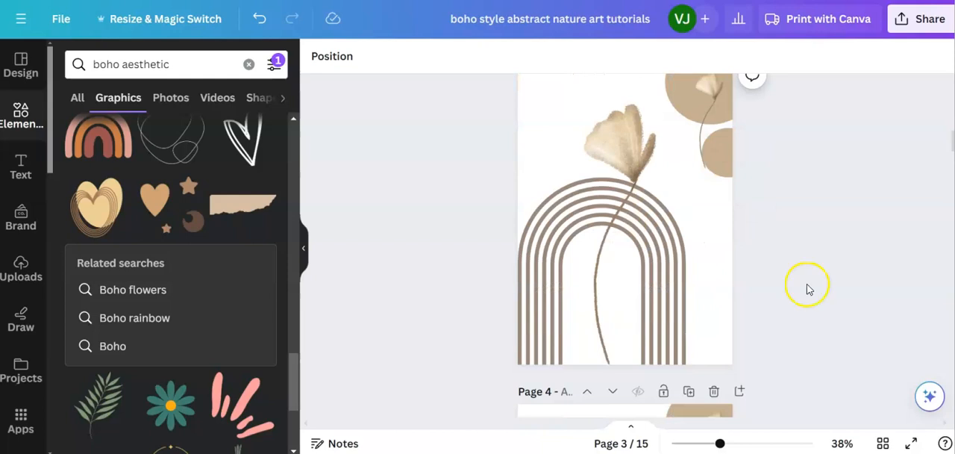
click(623, 149)
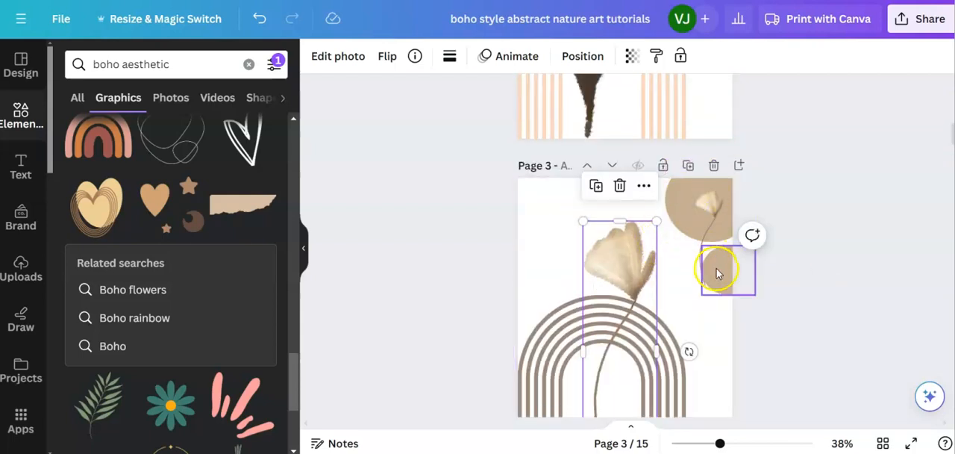
drag(716, 269, 709, 216)
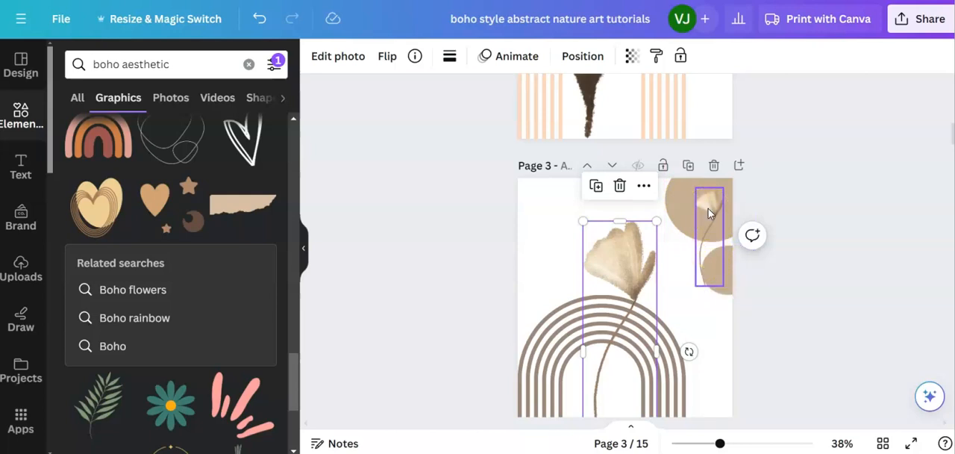
scroll(down, 3)
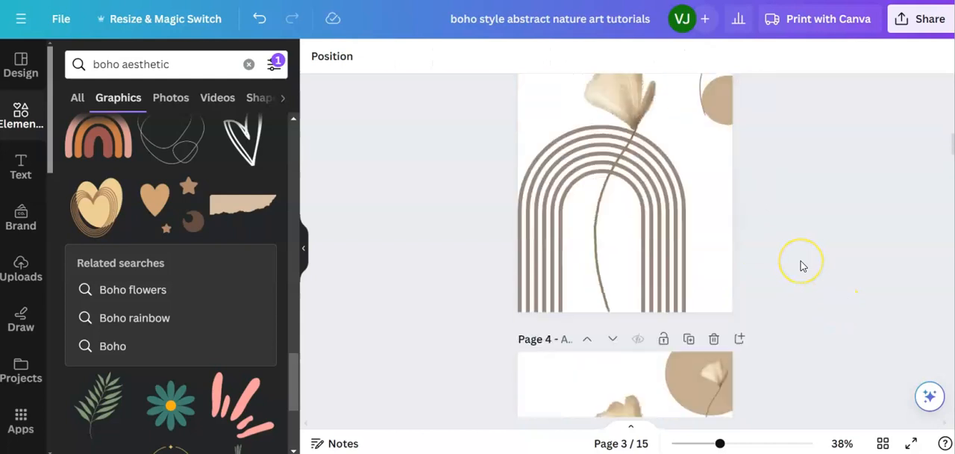
scroll(down, 3)
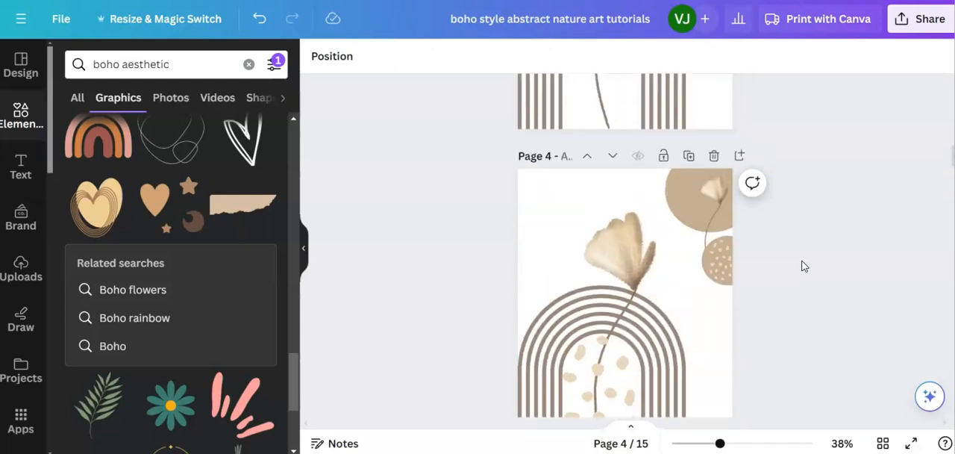
click(618, 385)
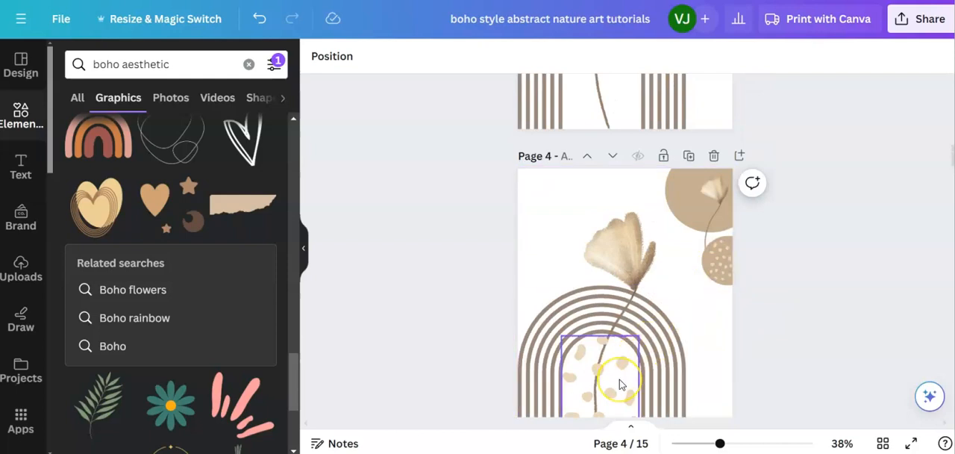
click(622, 382)
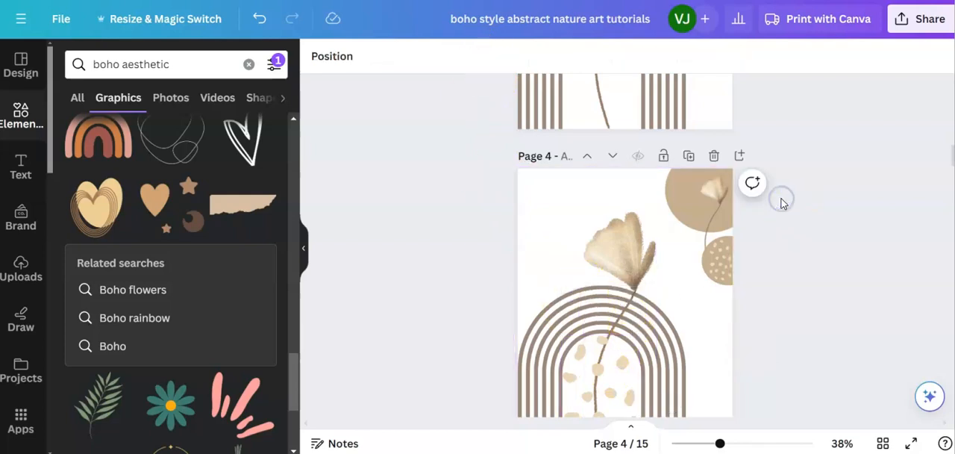
scroll(down, 3)
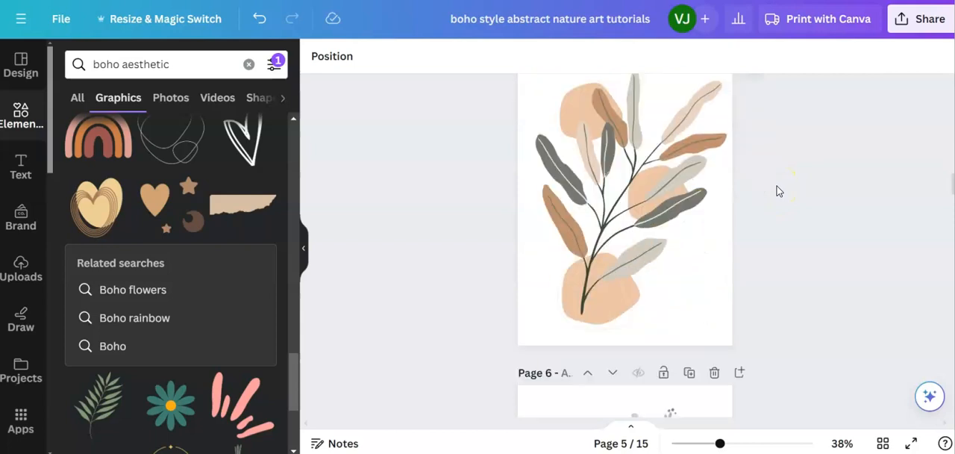
mouse_move(400, 244)
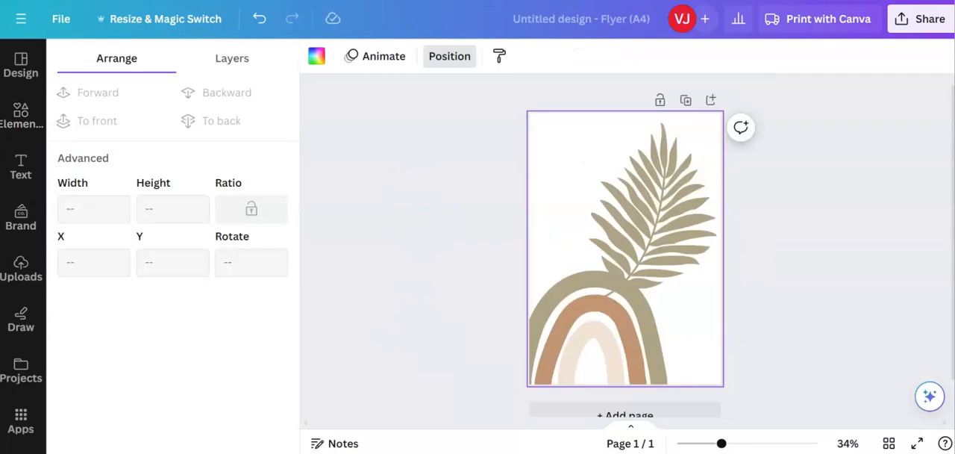
mouse_move(834, 209)
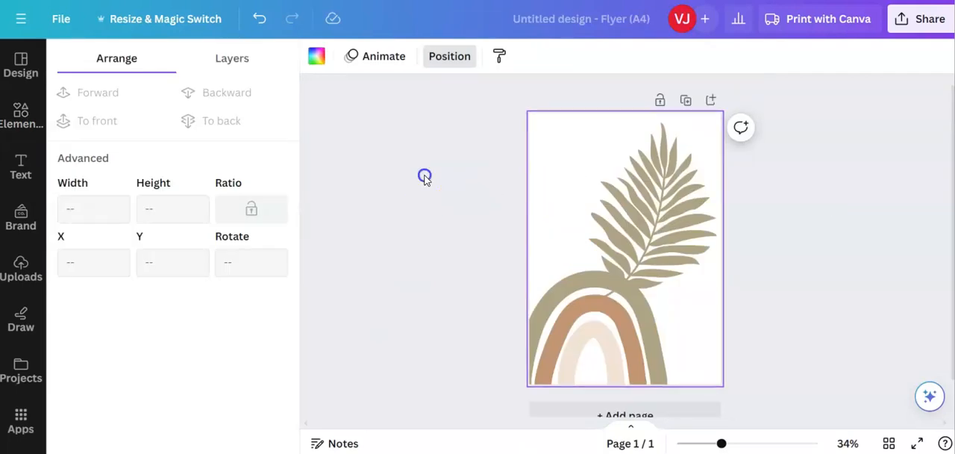
Reopen the Boho rainbow results and add a blank second page.
click(20, 115)
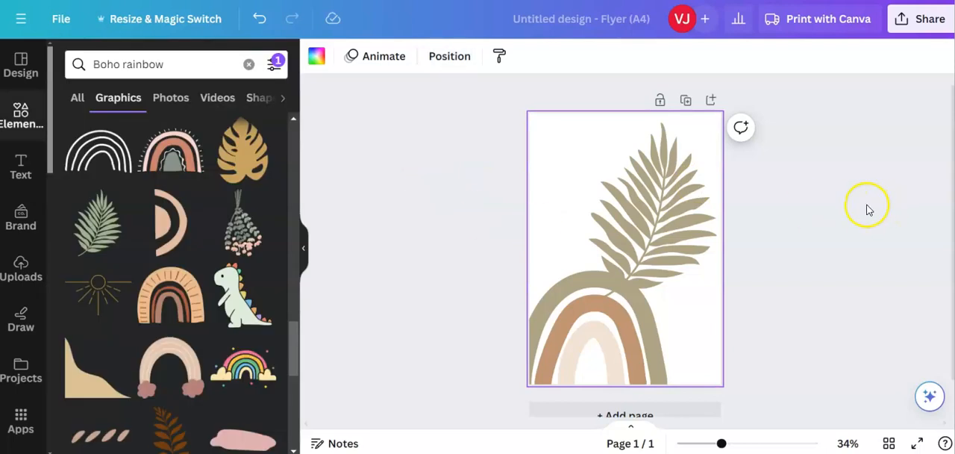
mouse_move(849, 208)
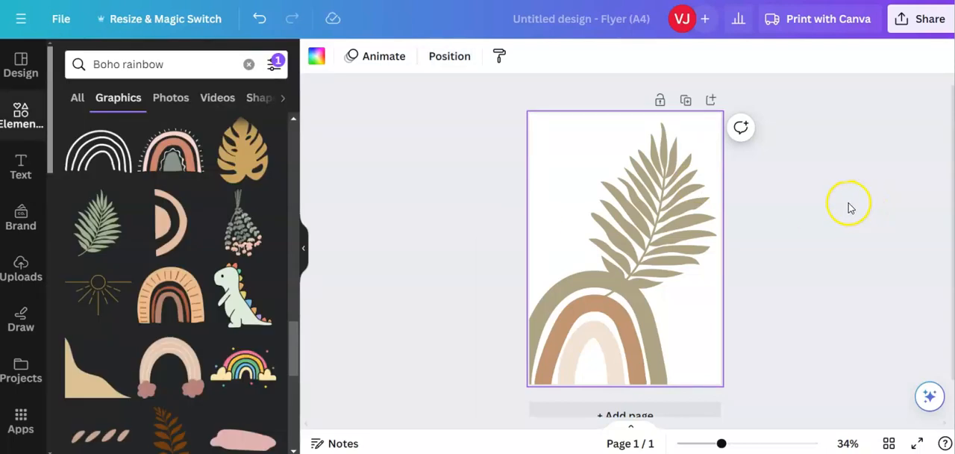
mouse_move(710, 99)
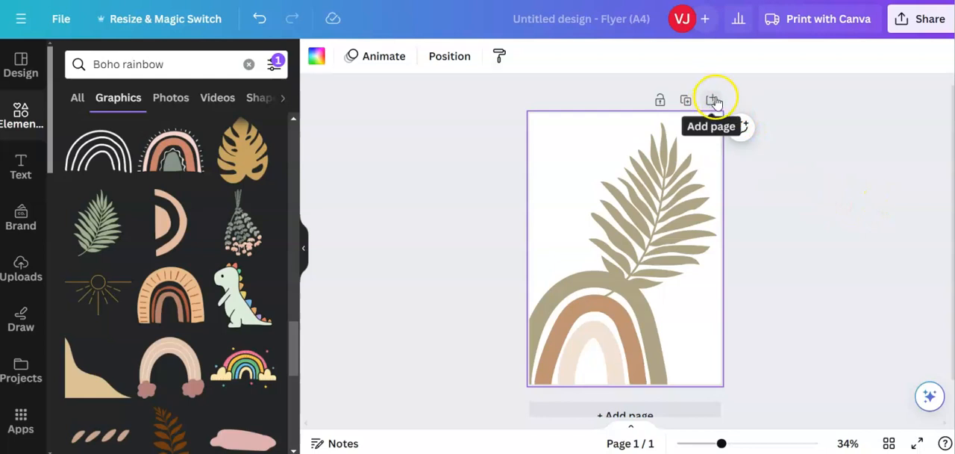
click(712, 100)
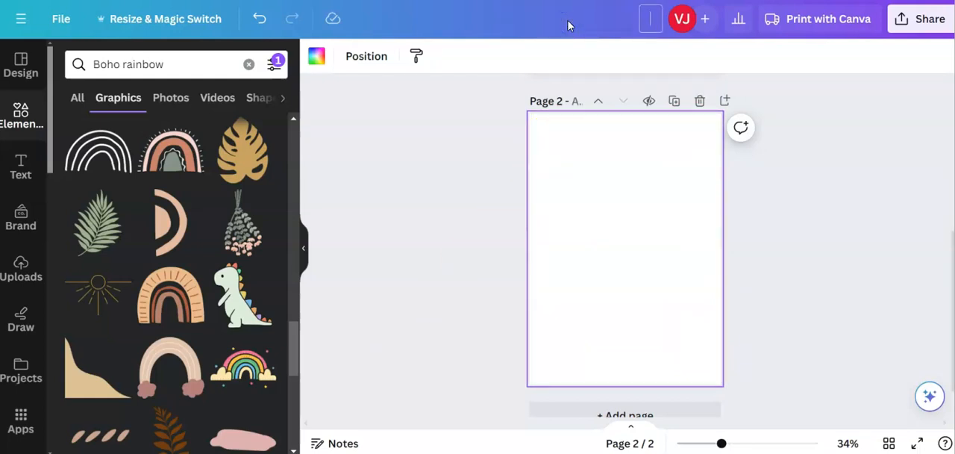
Title the design 'boho tutorial', then return to editing the Elements search term.
text(boho tutorial)
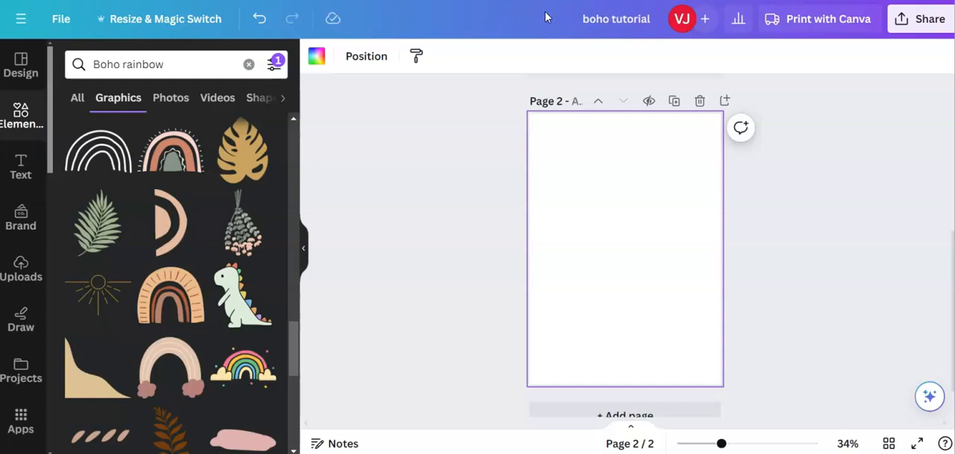
click(158, 64)
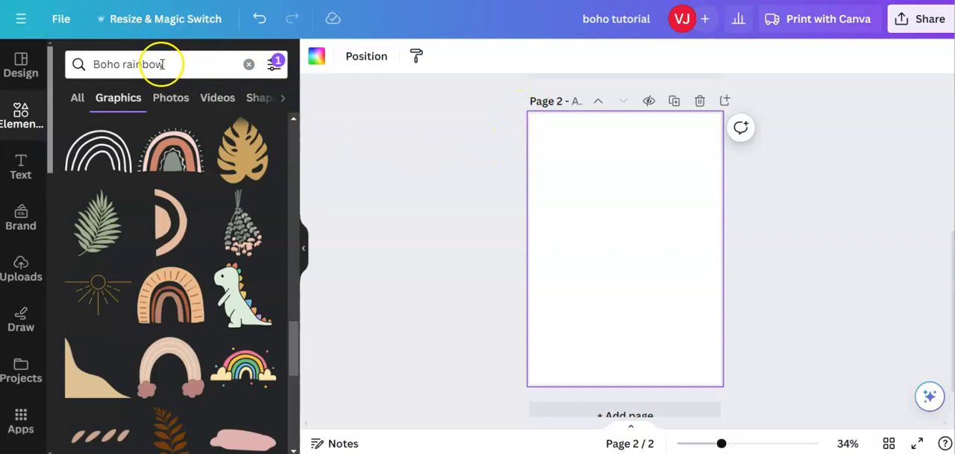
click(157, 64)
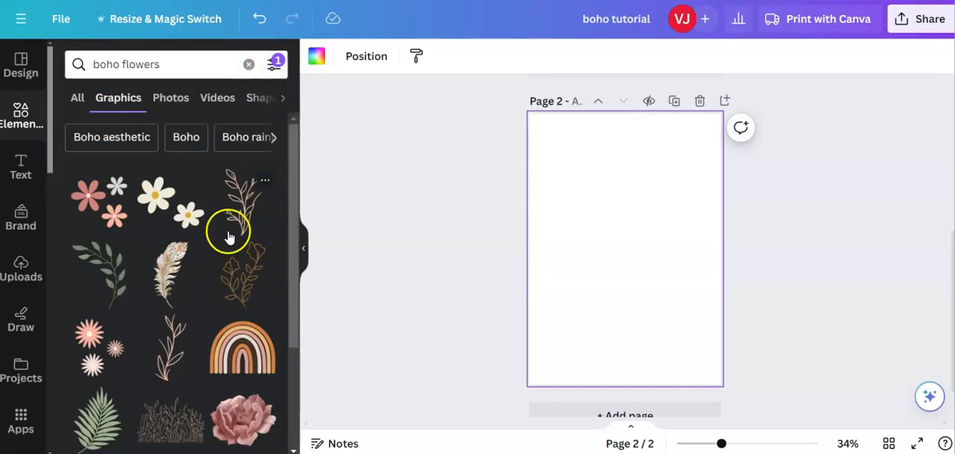
Add the peach line-art leaf from boho graphics, enlarged to fill page 2 and slightly tilted.
scroll(down, 3)
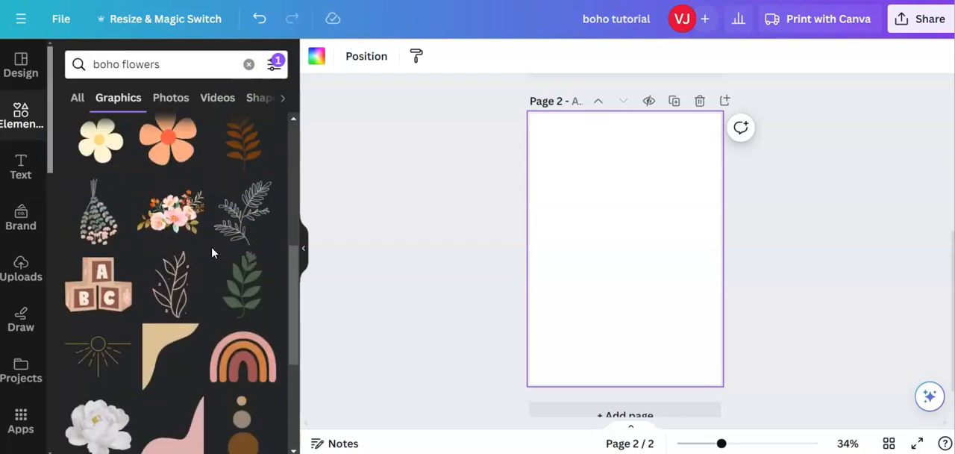
mouse_move(221, 257)
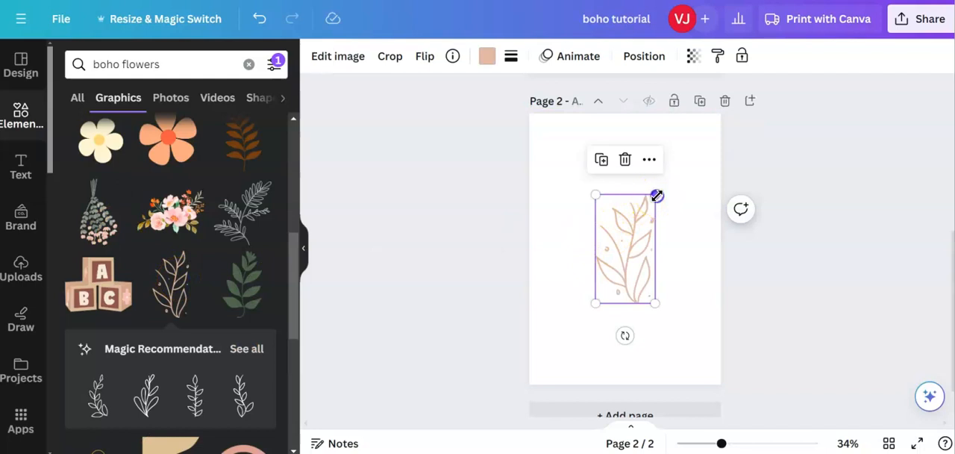
drag(656, 195, 688, 132)
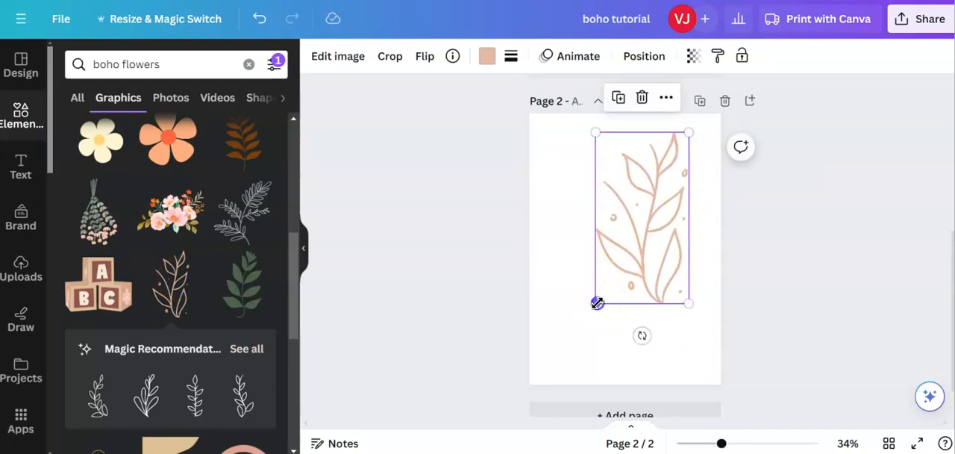
drag(597, 303, 571, 340)
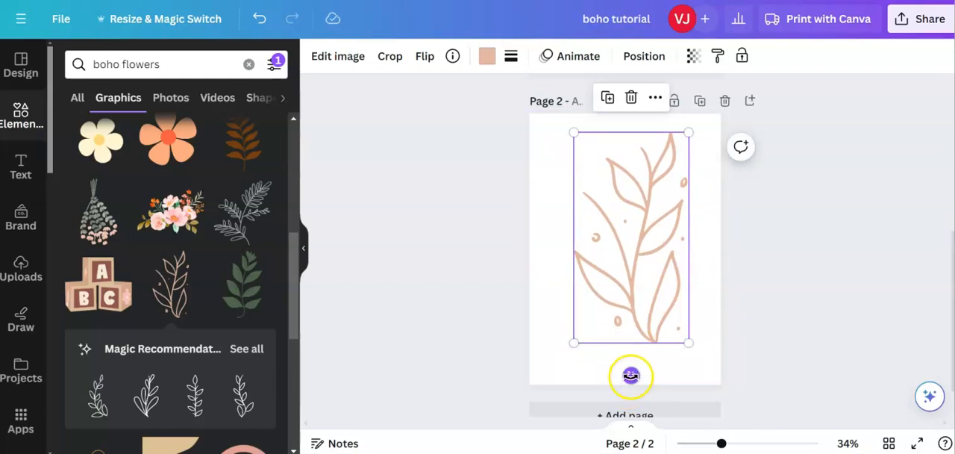
drag(630, 375, 593, 374)
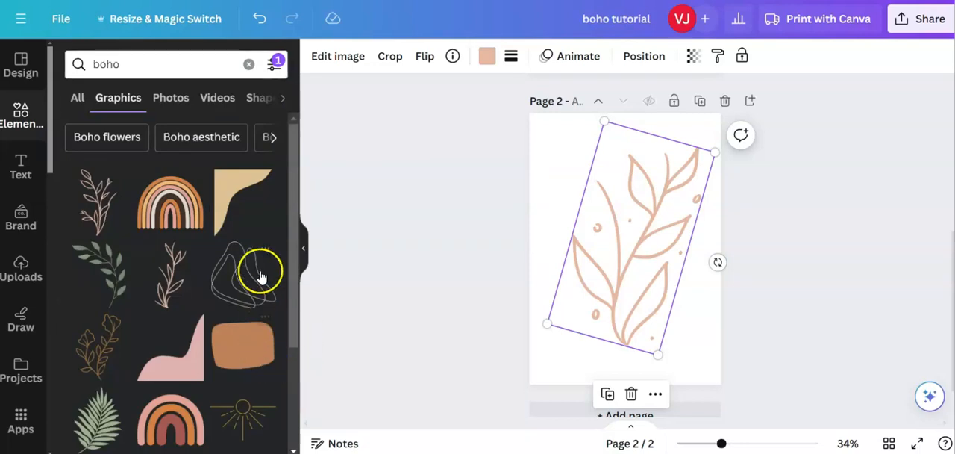
Search Elements for 'boho beige' and browse the results for the concentric contour-line graphic.
scroll(down, 3)
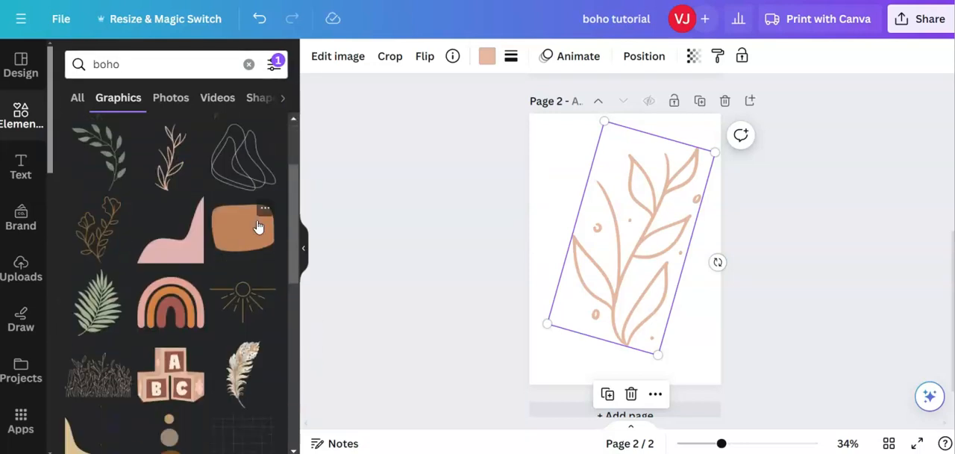
click(109, 64)
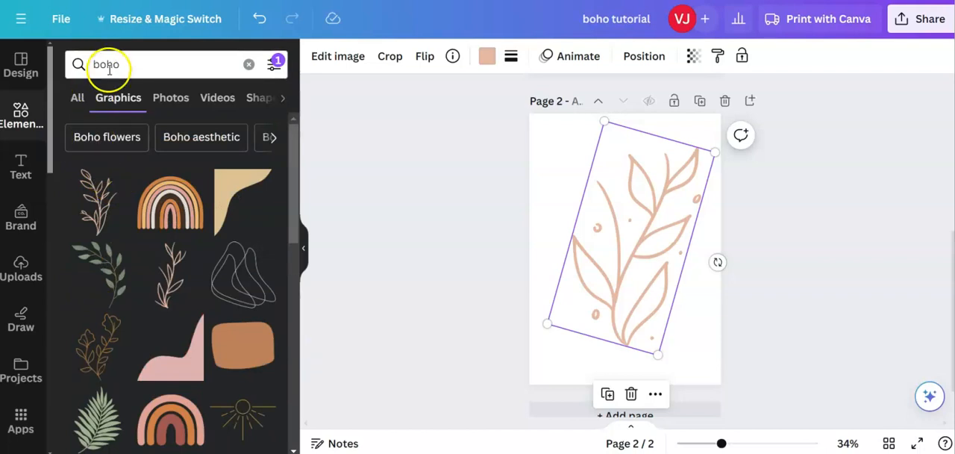
click(116, 64)
text( beige)
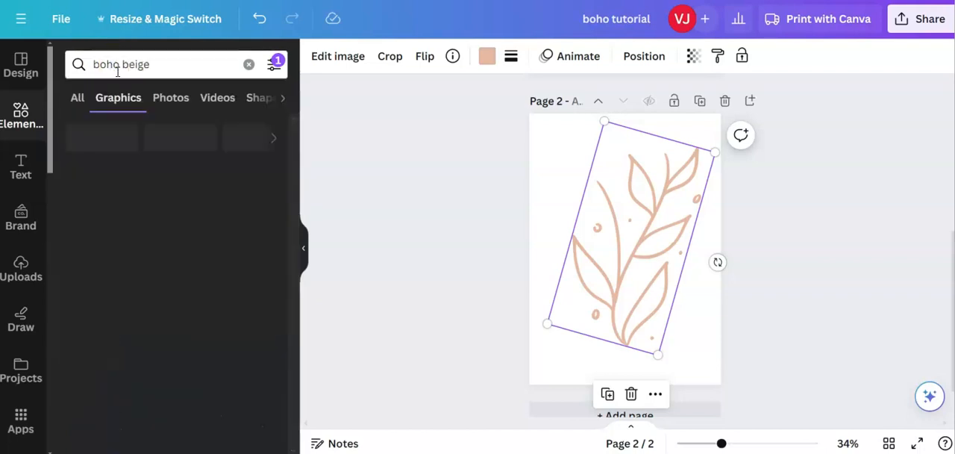
key(Enter)
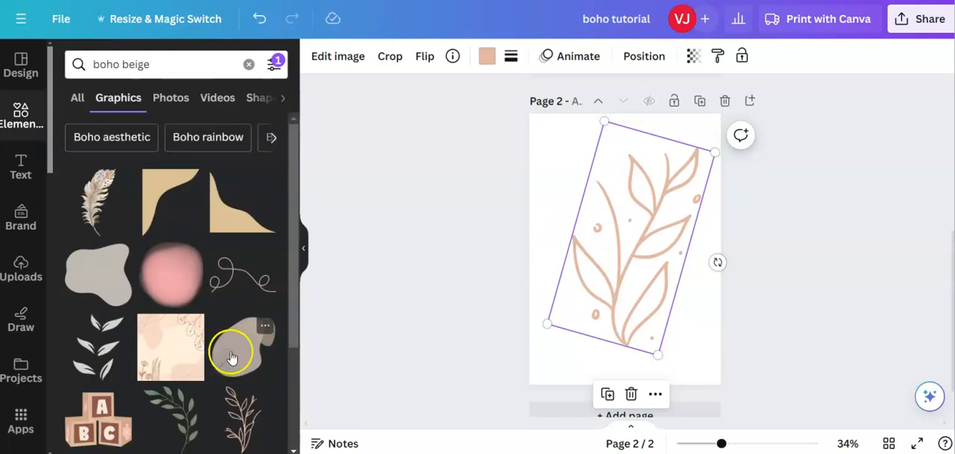
mouse_move(230, 310)
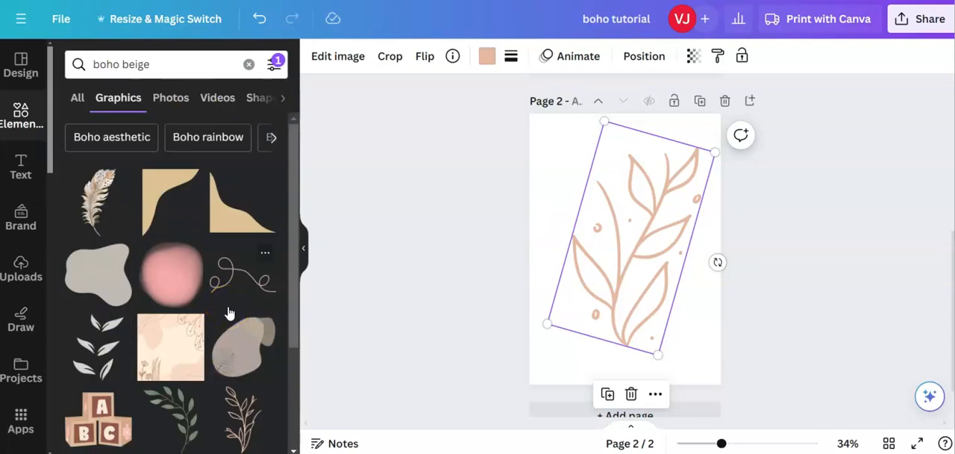
scroll(down, 3)
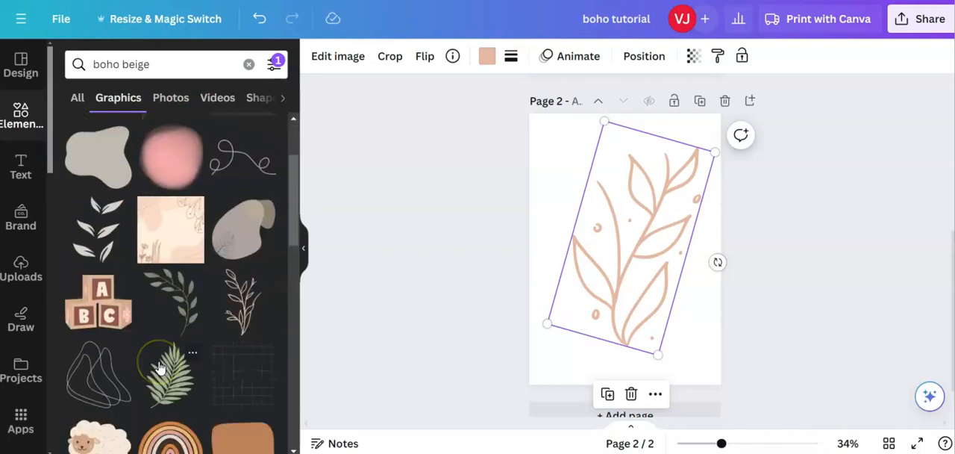
scroll(down, 3)
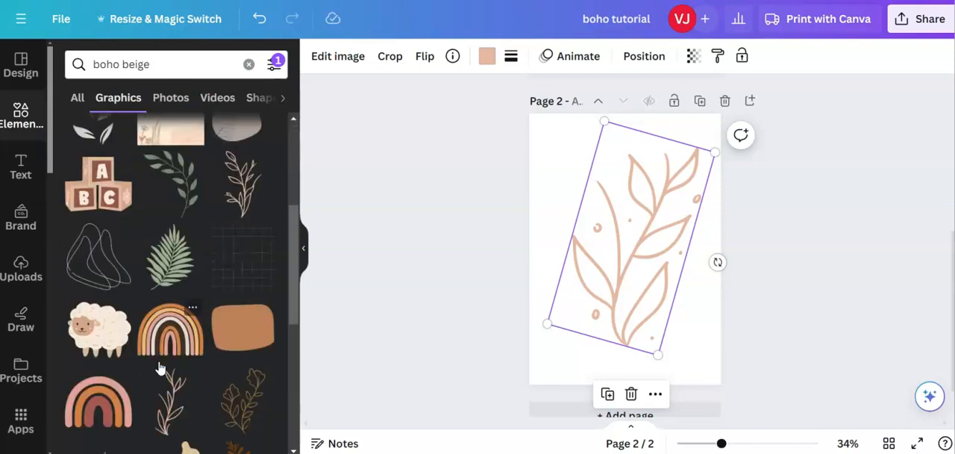
scroll(down, 3)
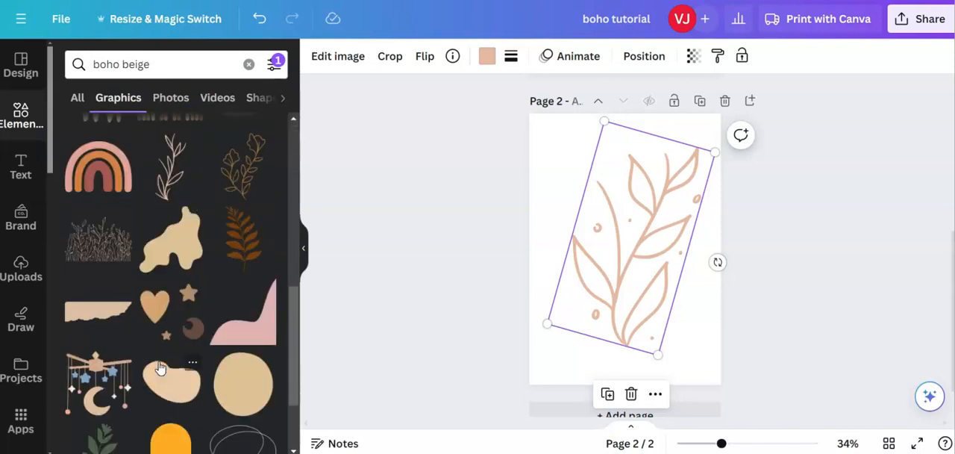
scroll(down, 3)
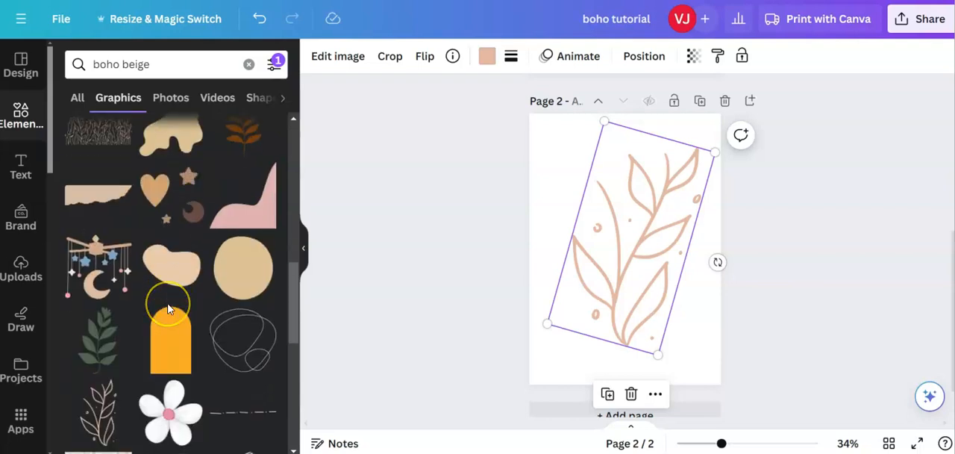
scroll(down, 3)
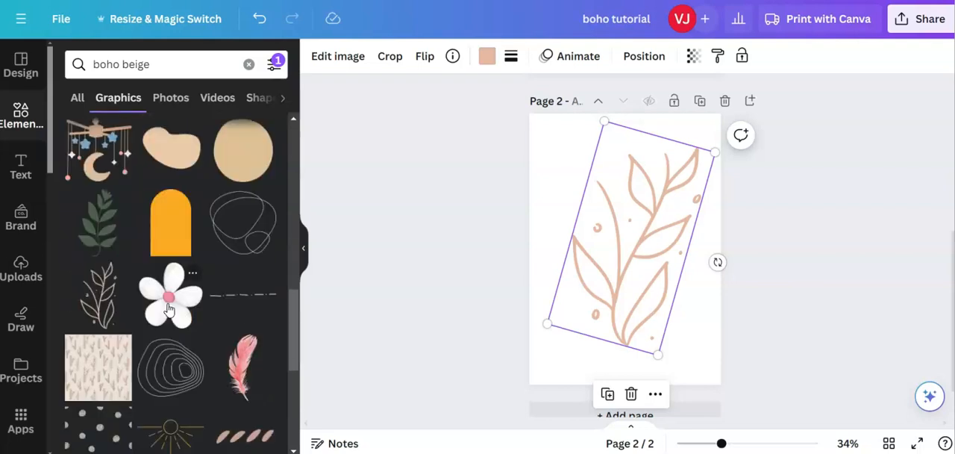
scroll(down, 3)
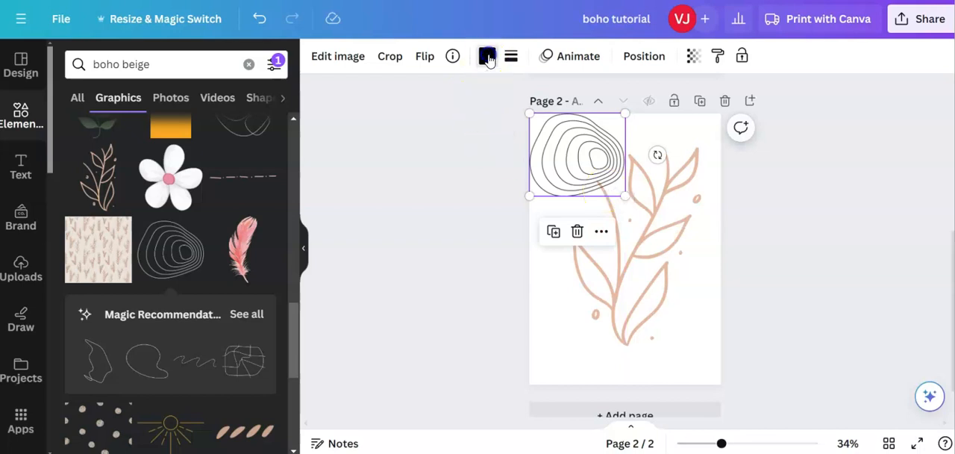
Recolour the contour graphic to beige #aea586 and copy it.
click(487, 56)
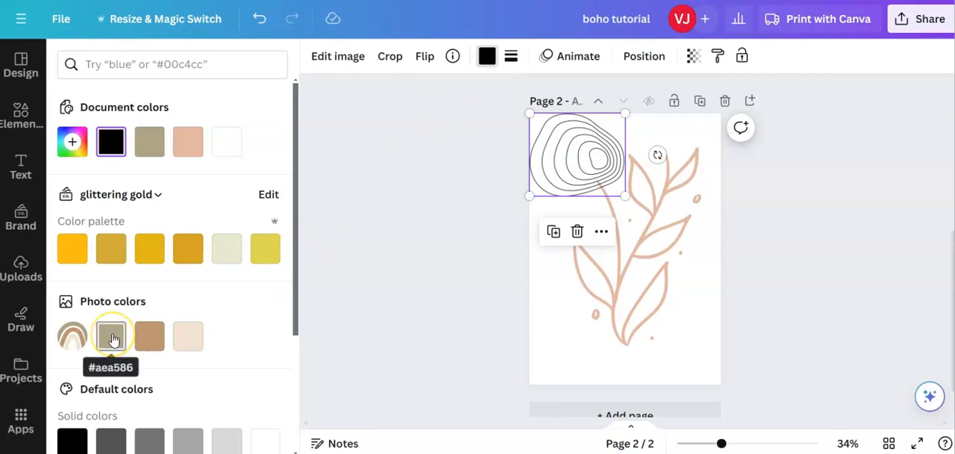
click(111, 336)
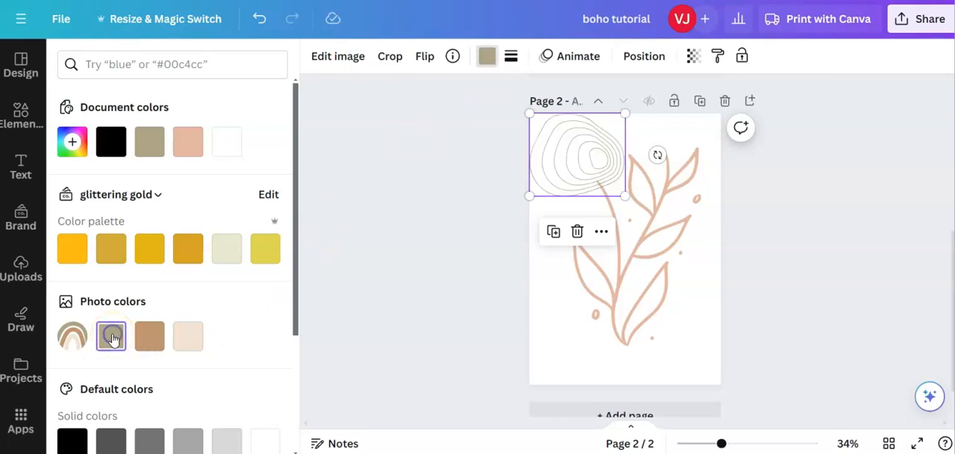
mouse_move(111, 336)
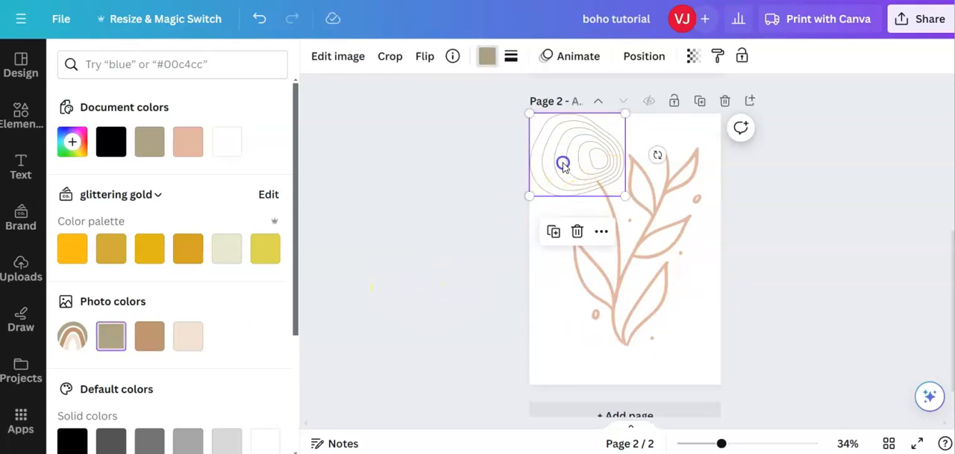
right_click(562, 163)
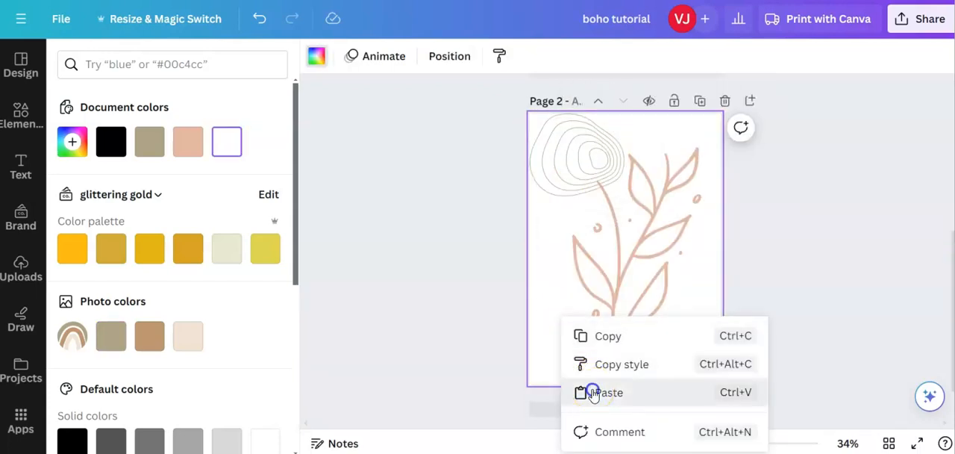
Paste the copy into the bottom-right corner and flip it horizontally.
click(597, 393)
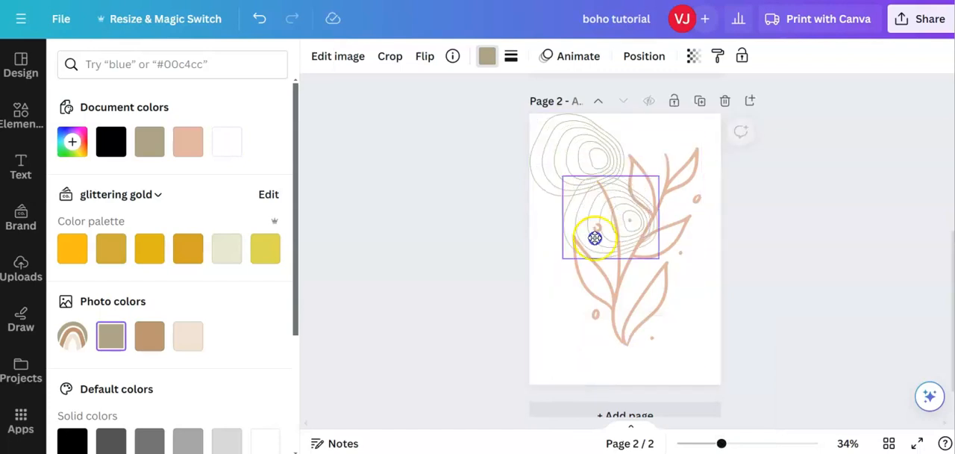
drag(595, 238, 647, 343)
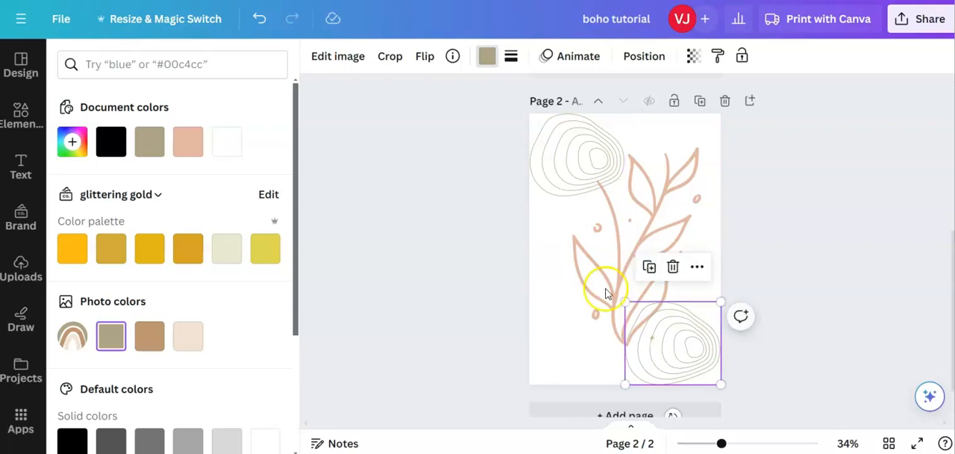
mouse_move(845, 315)
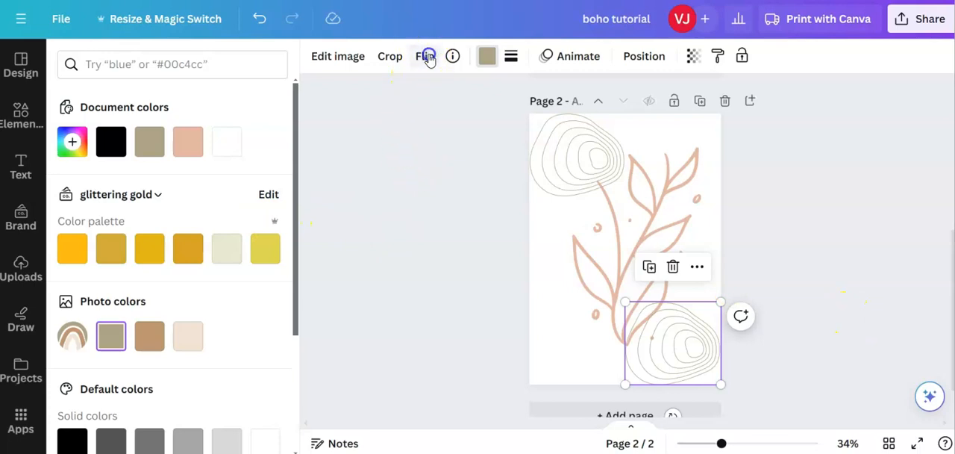
click(424, 56)
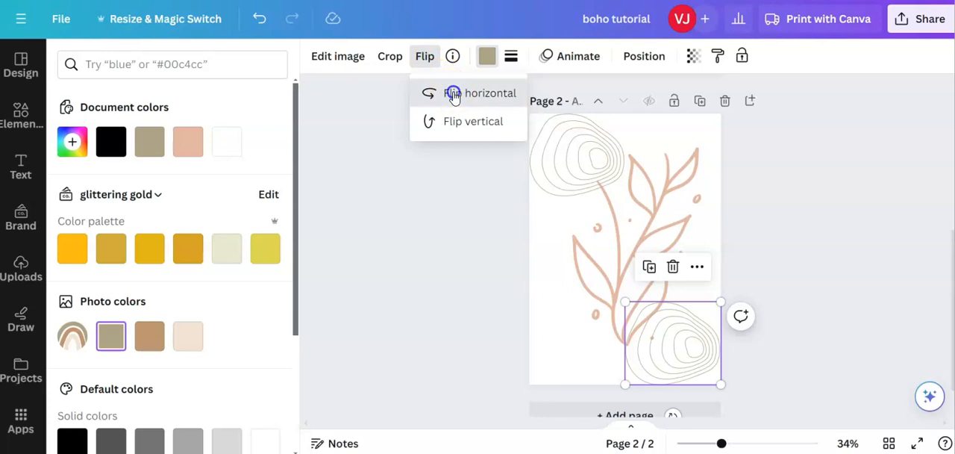
click(477, 93)
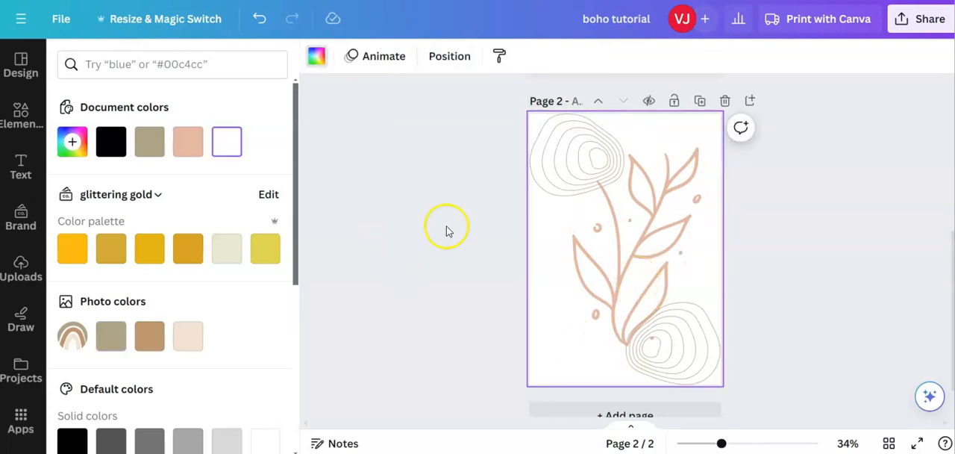
mouse_move(20, 114)
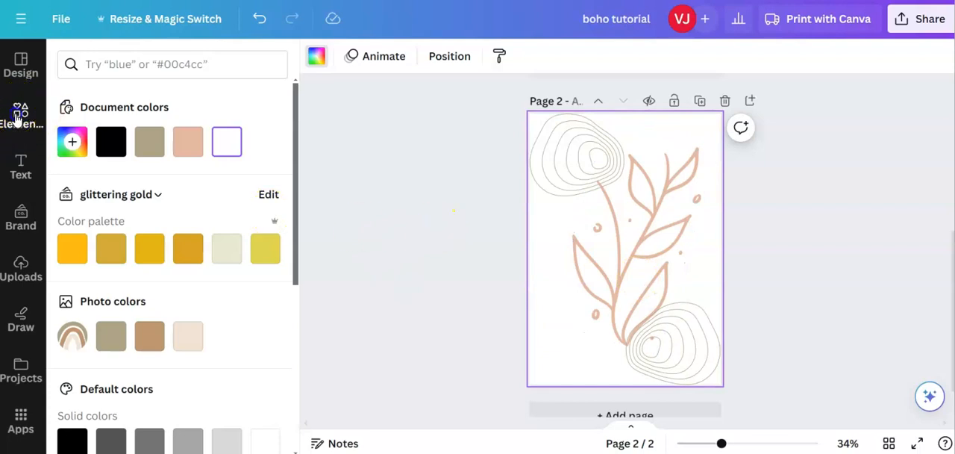
Add the watercolour leaf sprig from Recently used graphics to page 2.
click(21, 112)
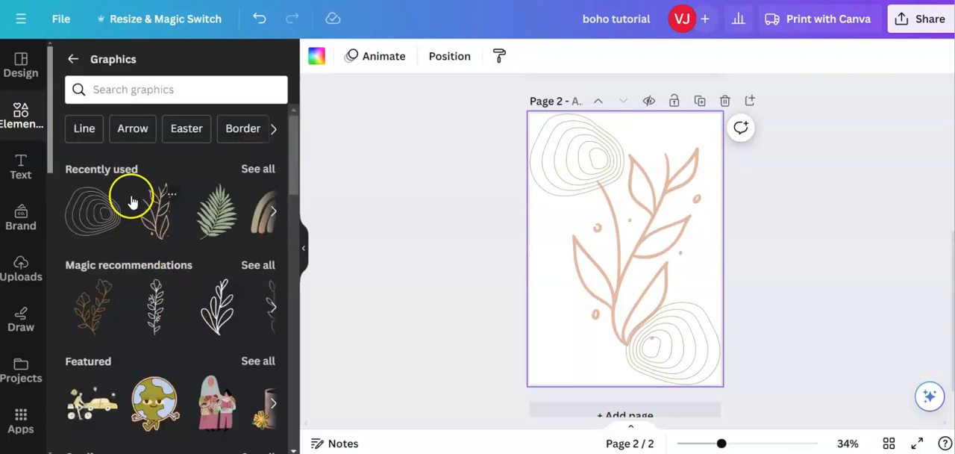
click(257, 168)
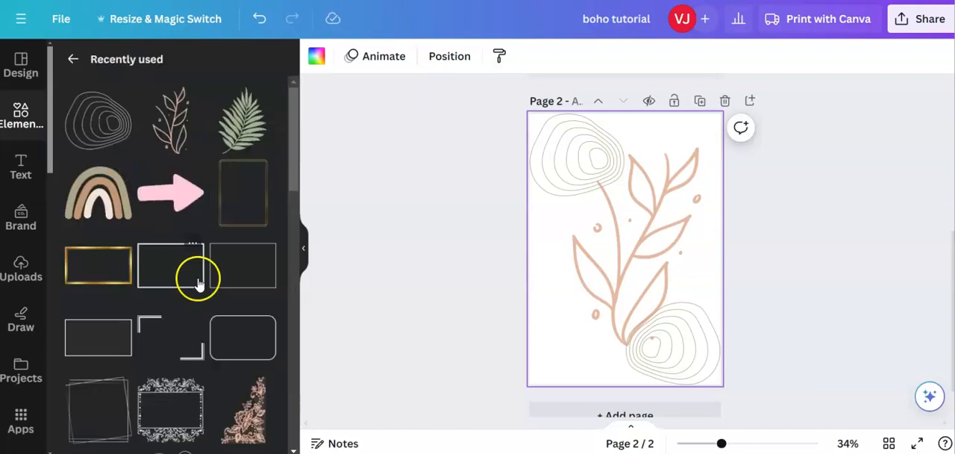
scroll(down, 3)
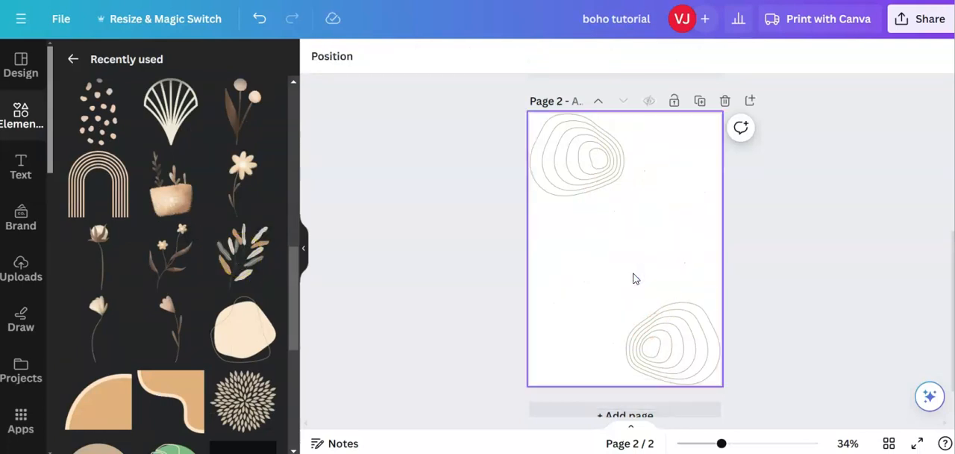
click(382, 295)
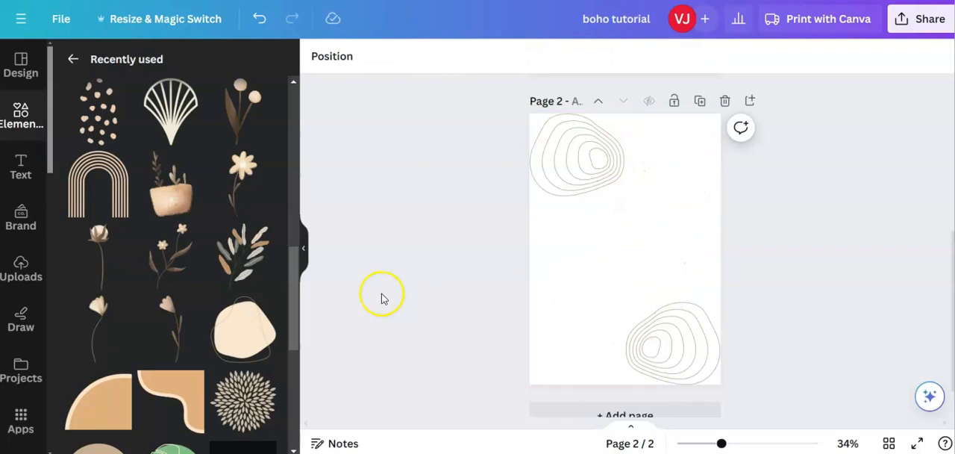
click(243, 253)
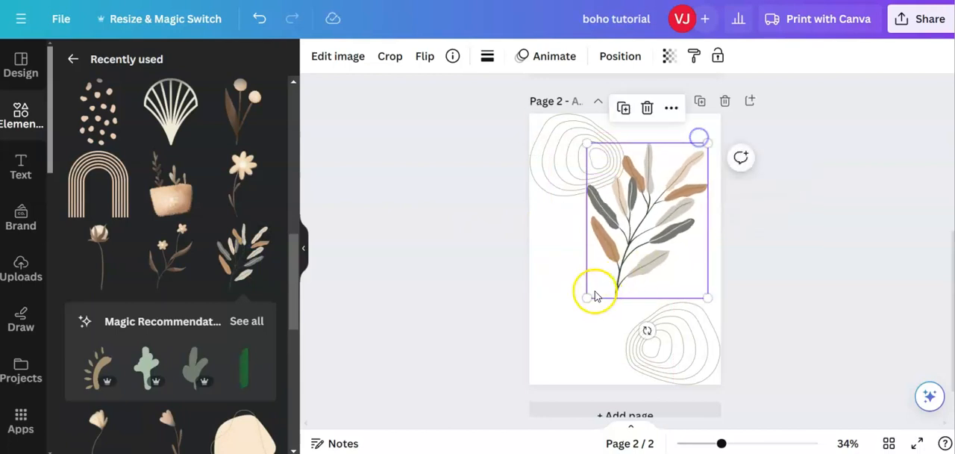
Enlarge the leaf branch to about 184 × 236 between the swirls.
drag(585, 298, 553, 344)
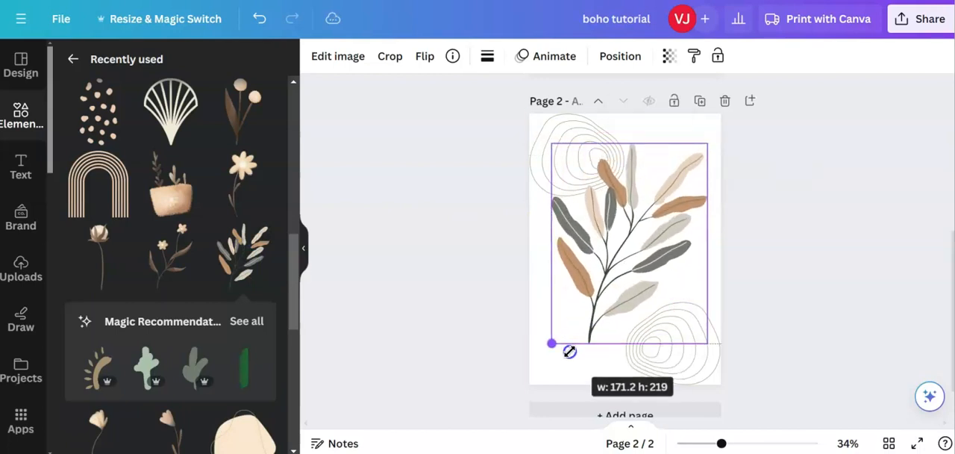
drag(552, 343, 540, 356)
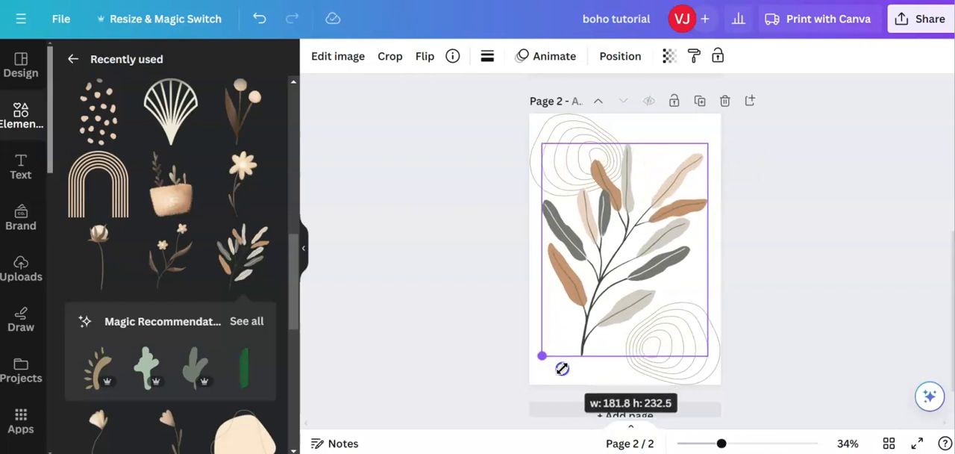
drag(542, 355, 711, 356)
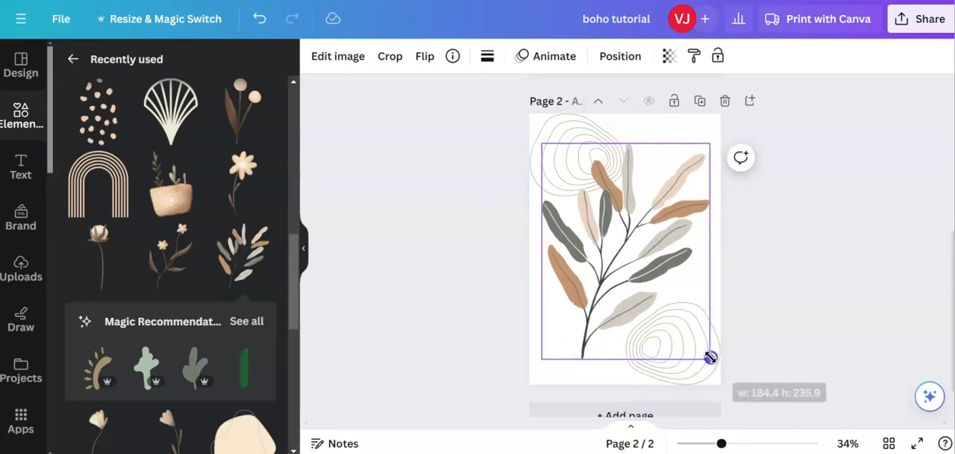
drag(709, 356, 720, 367)
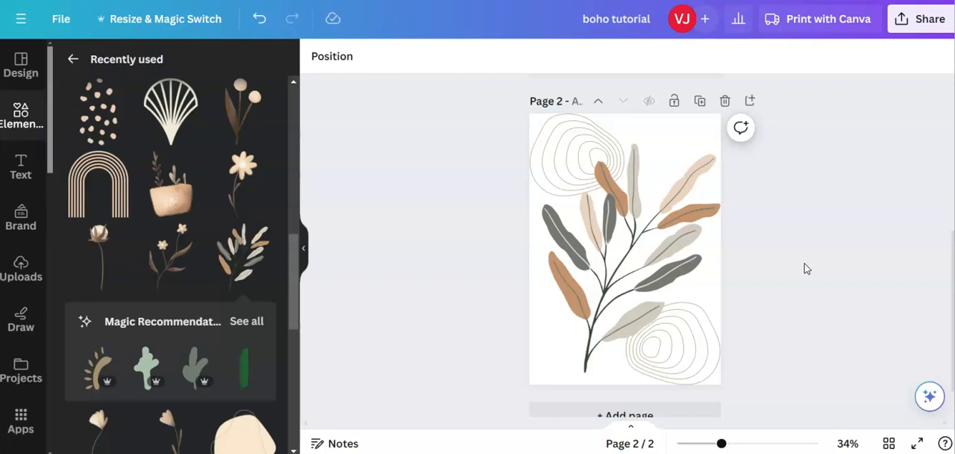
mouse_move(345, 220)
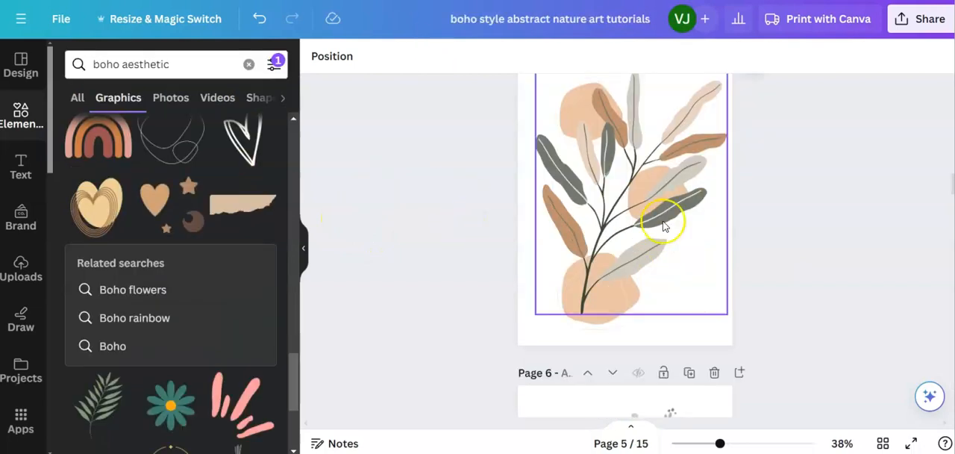
scroll(down, 3)
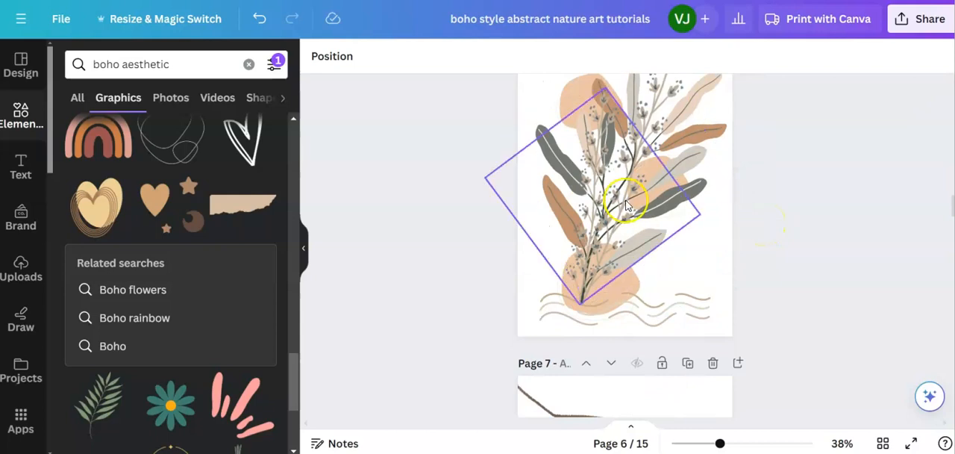
mouse_move(616, 205)
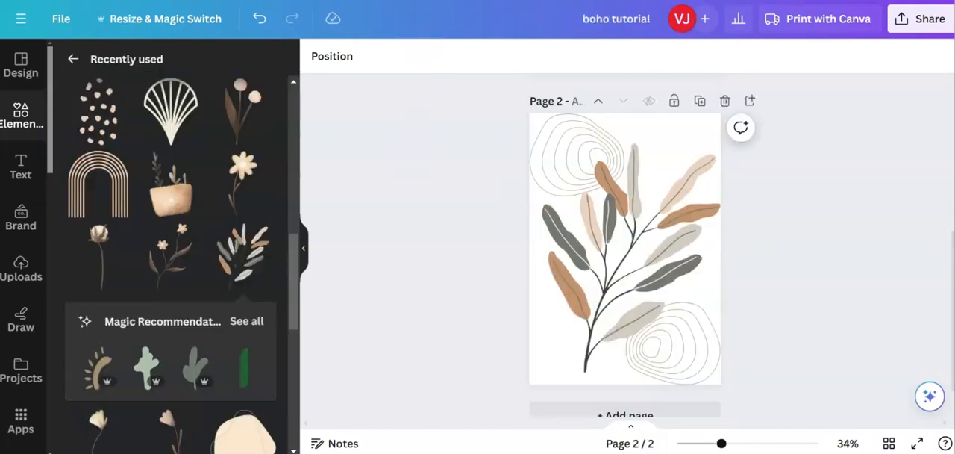
Duplicate page 2 to create page 3 with the same leaf branch and swirls.
click(567, 191)
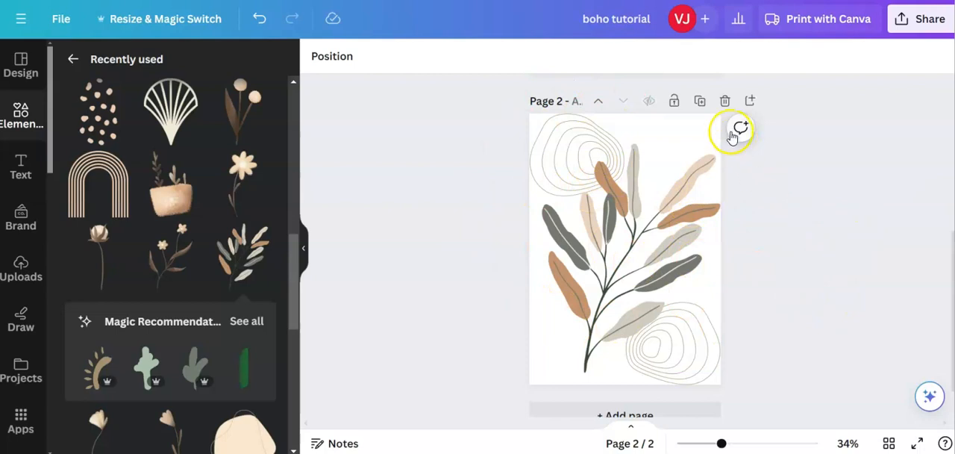
mouse_move(700, 101)
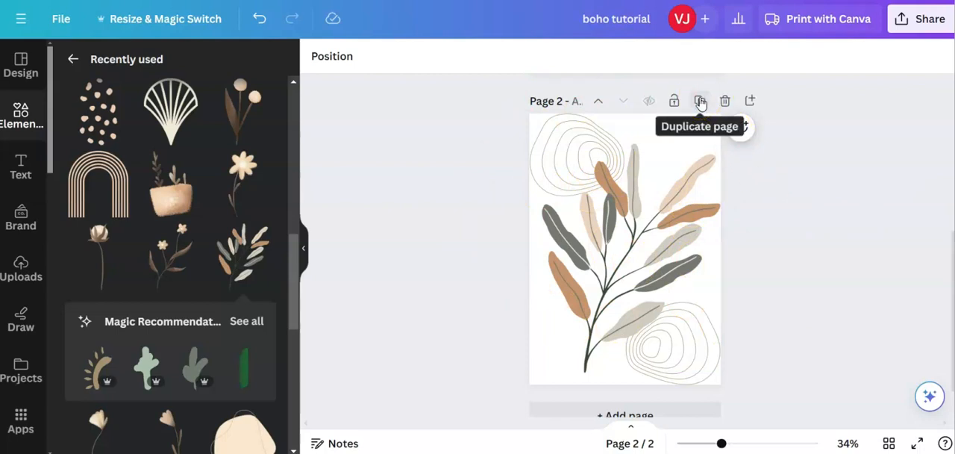
mouse_move(752, 100)
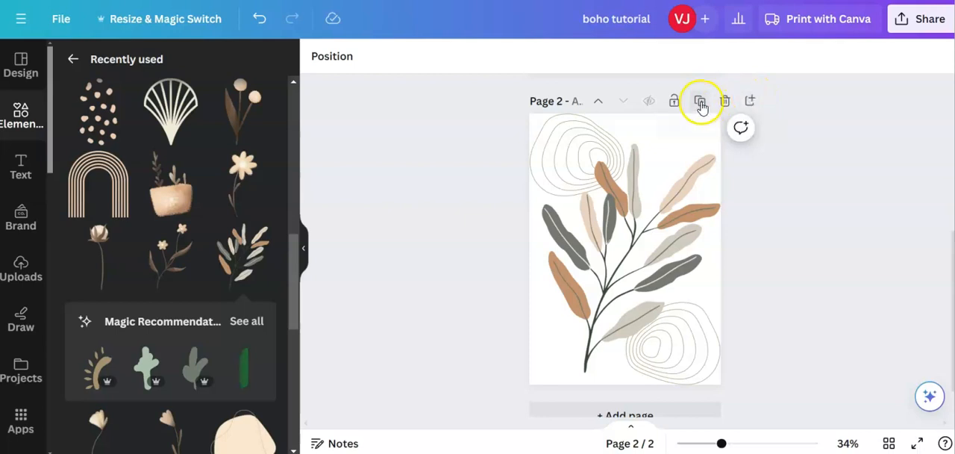
click(700, 100)
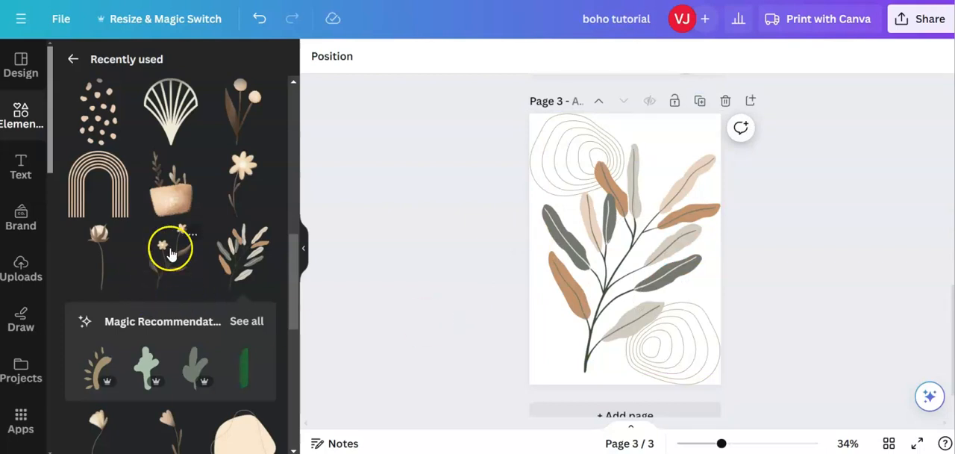
Try a beige circle in page 3's top-left corner, open Position, then undo it.
scroll(down, 3)
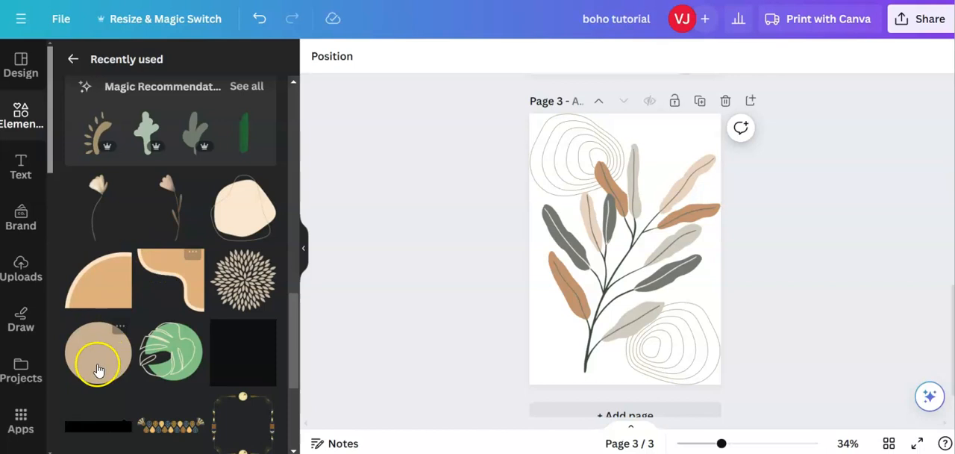
click(96, 355)
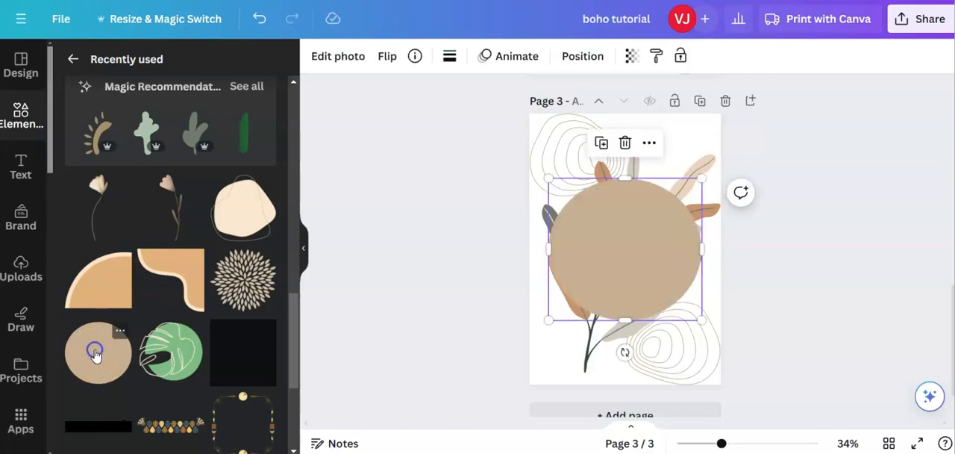
drag(699, 321, 679, 303)
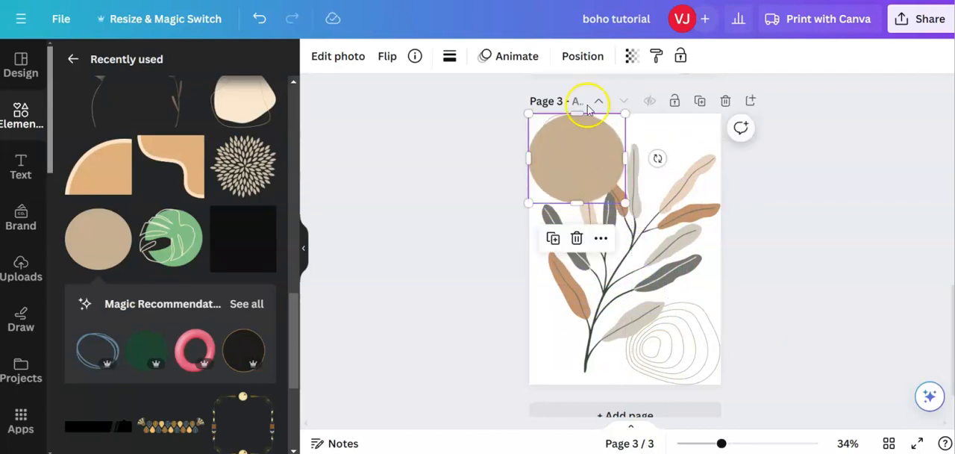
click(582, 56)
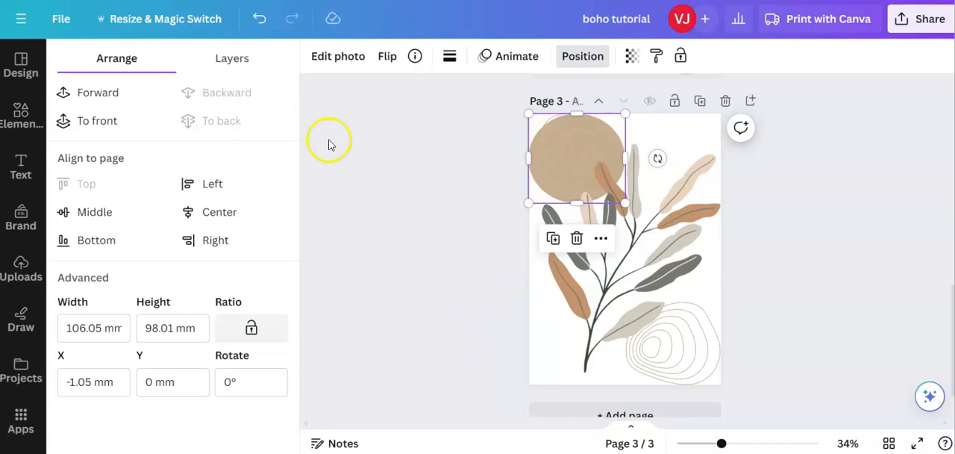
click(259, 18)
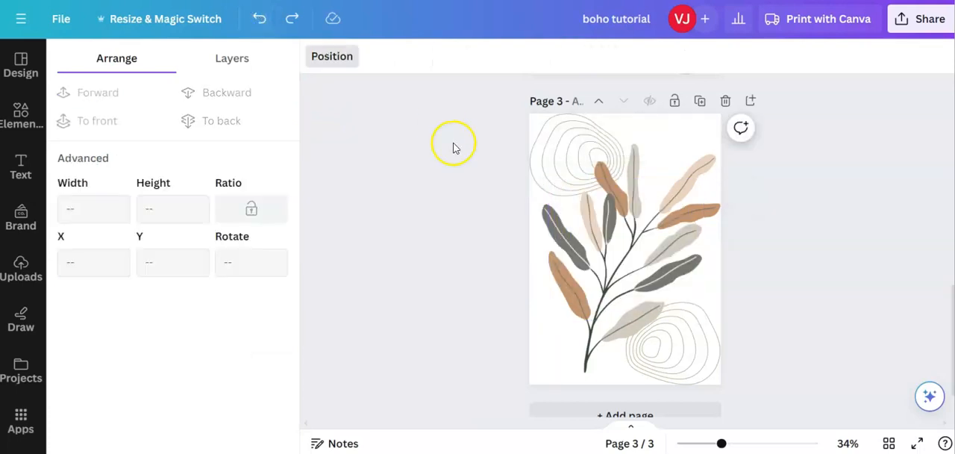
Add the flowering sprig to page 3, tilted about -22° and enlarged to roughly 177 × 186.
click(22, 115)
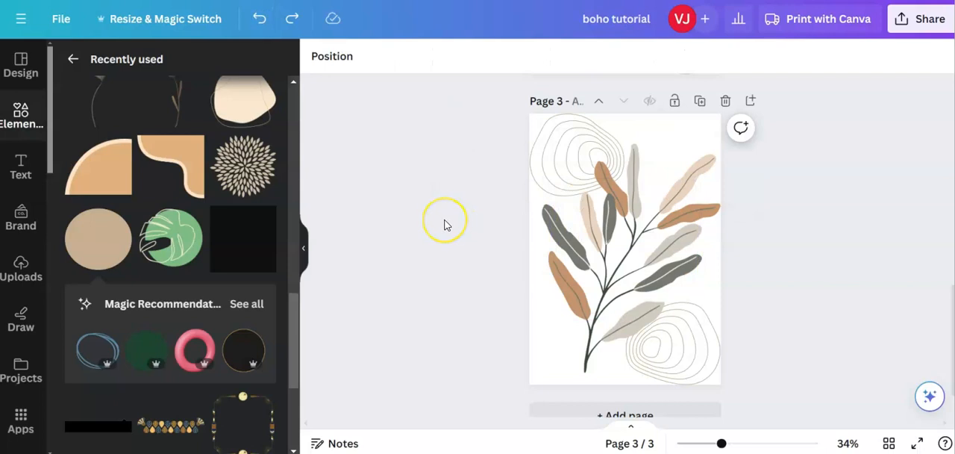
mouse_move(225, 283)
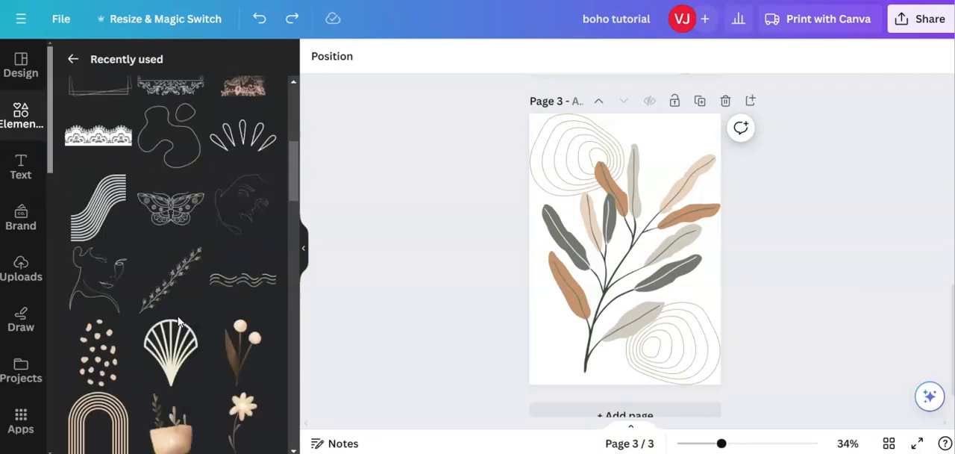
mouse_move(171, 280)
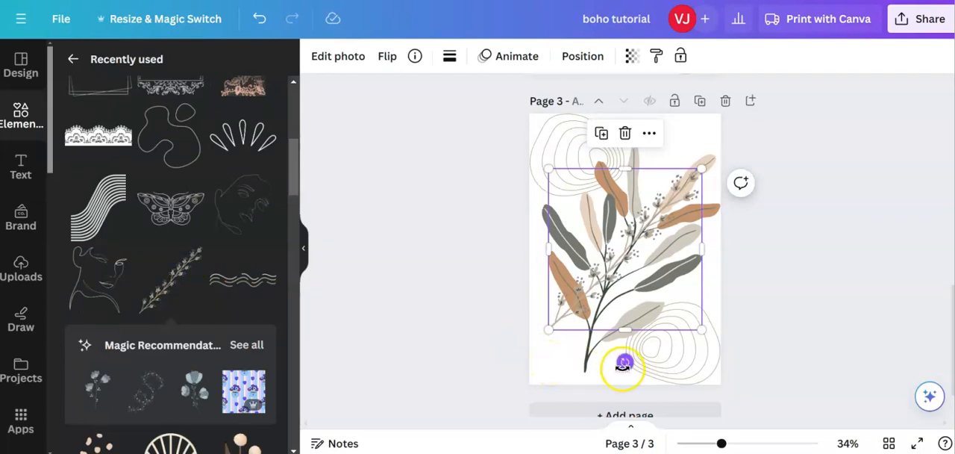
drag(623, 364, 664, 353)
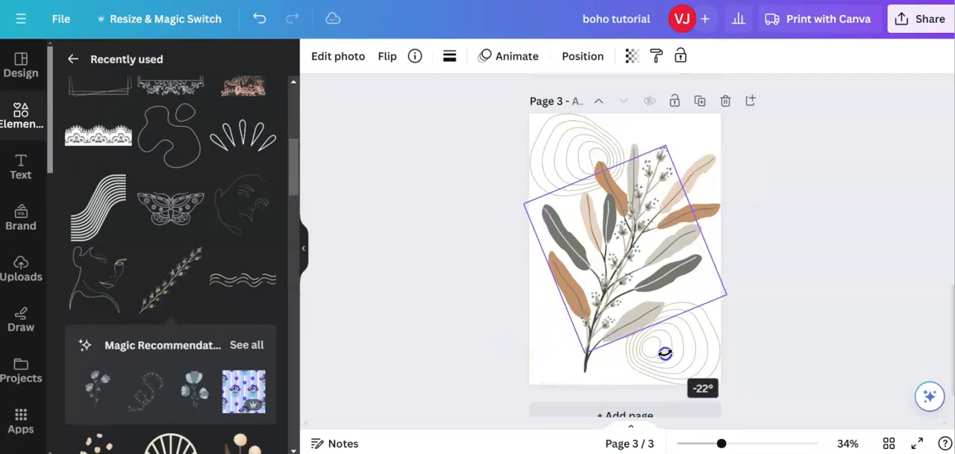
drag(664, 353, 668, 348)
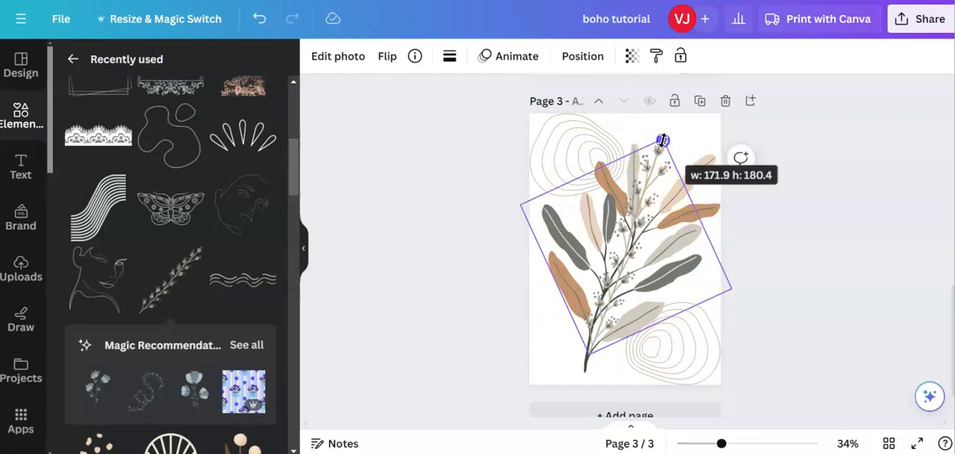
drag(663, 140, 665, 132)
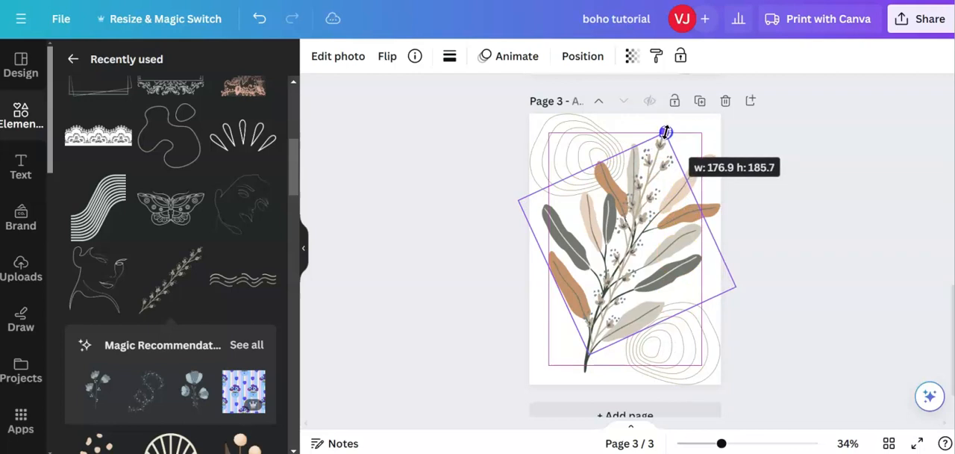
drag(665, 132, 665, 132)
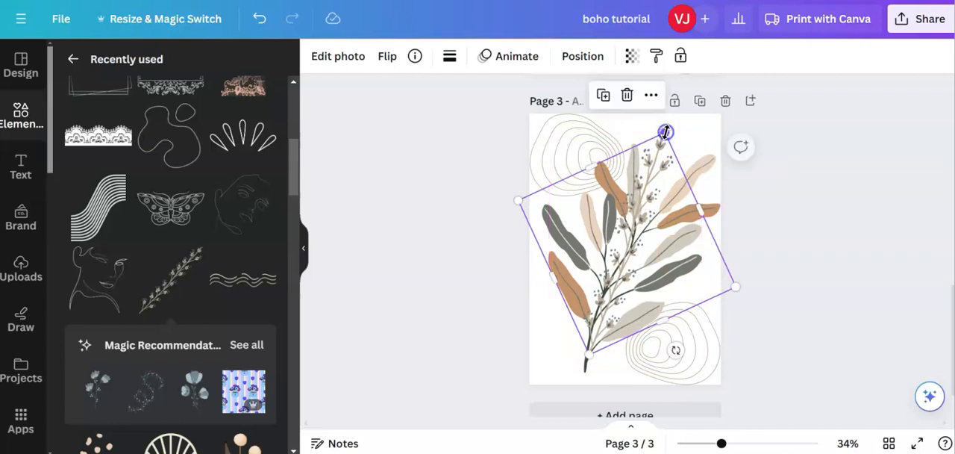
click(449, 307)
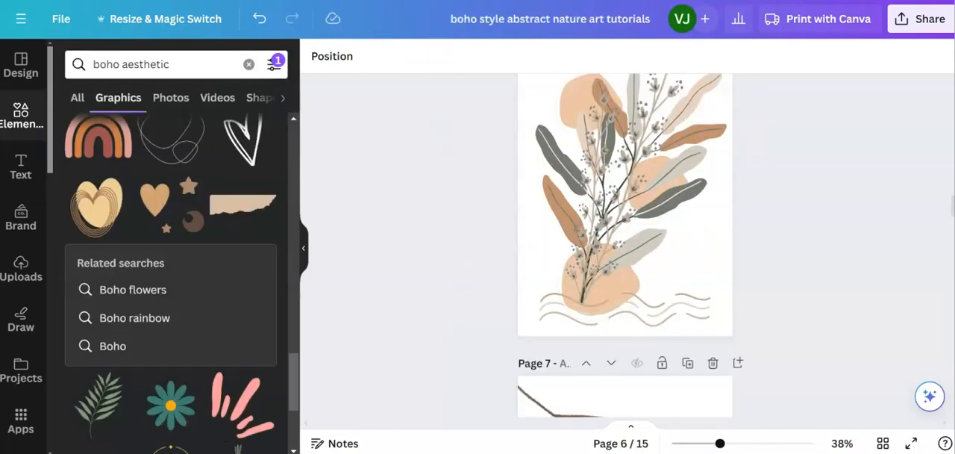
mouse_move(460, 277)
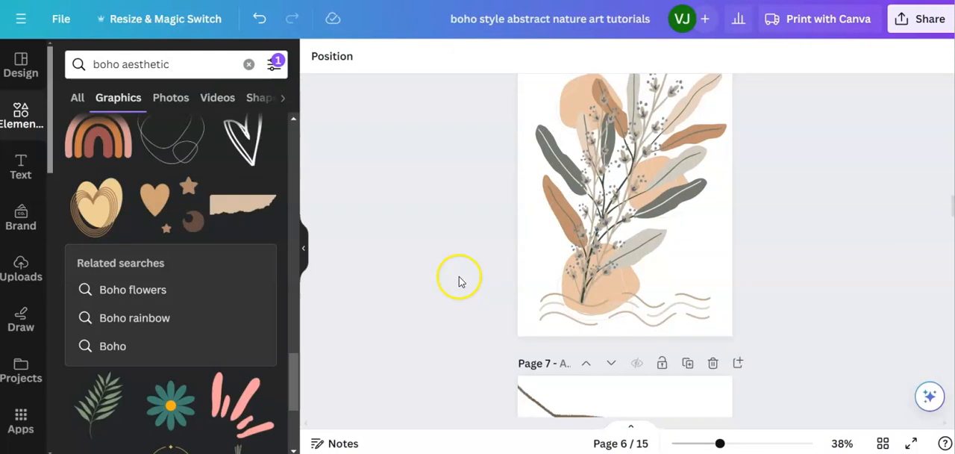
Inspect the example bouquet's wavy lines, then scroll down to the blank page 4.
click(641, 305)
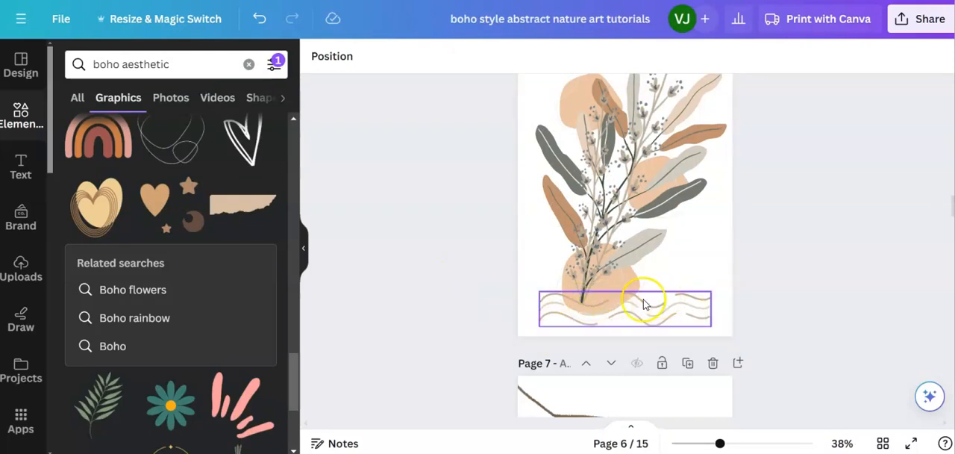
scroll(down, 3)
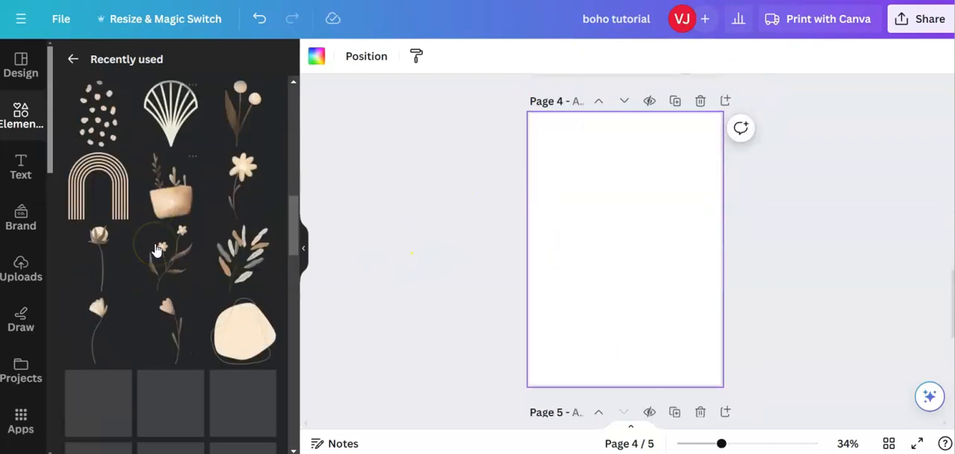
Add the beige petal burst from Recently used and centre it on page 4.
scroll(down, 3)
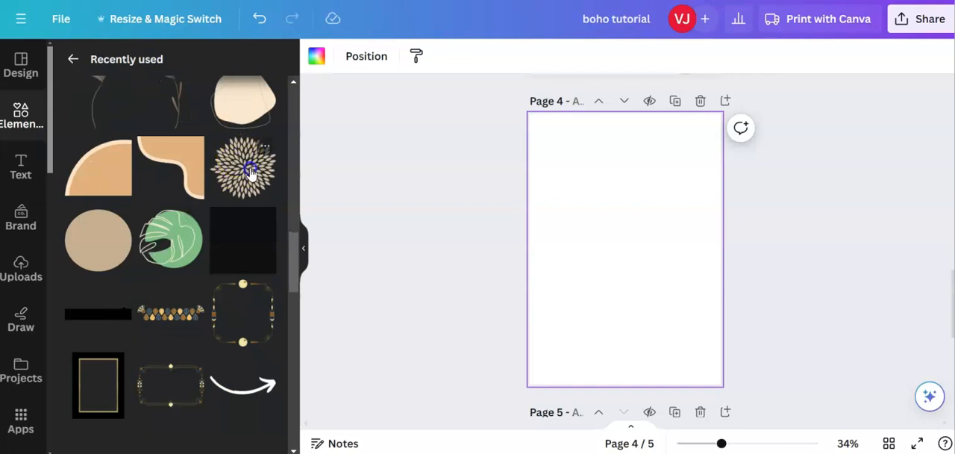
click(251, 169)
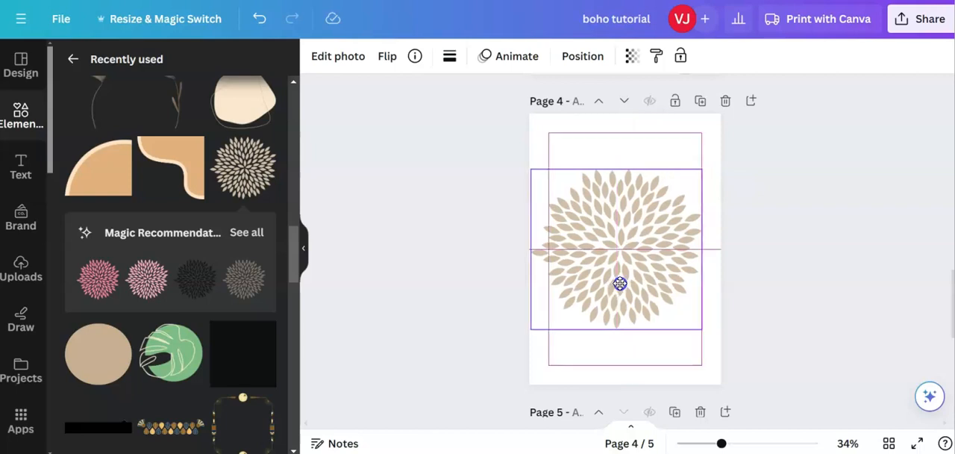
drag(620, 283, 630, 281)
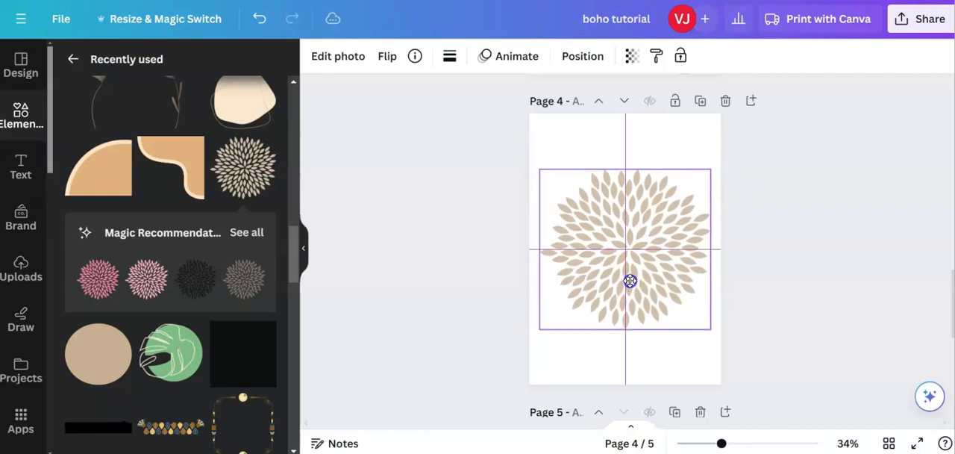
drag(629, 281, 632, 286)
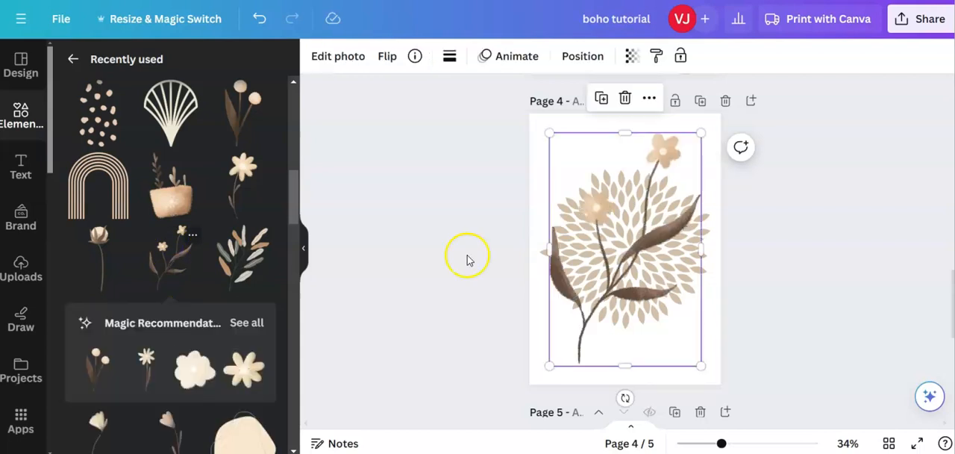
Resize the flower branch and place it enlarged across the petal burst's top.
drag(550, 365, 592, 300)
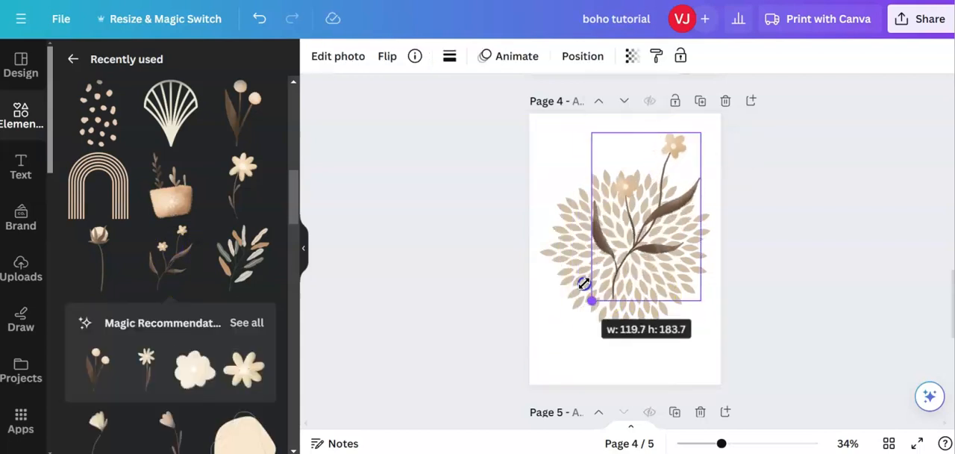
drag(592, 303, 555, 266)
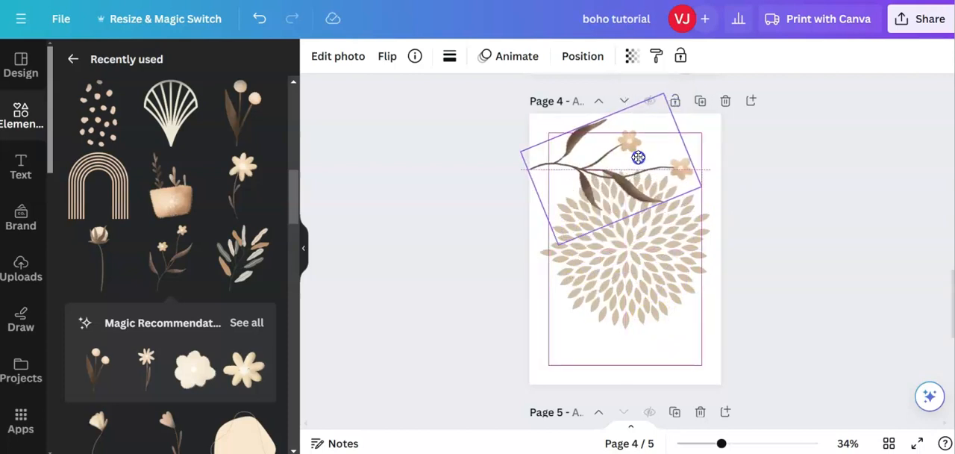
drag(638, 157, 705, 189)
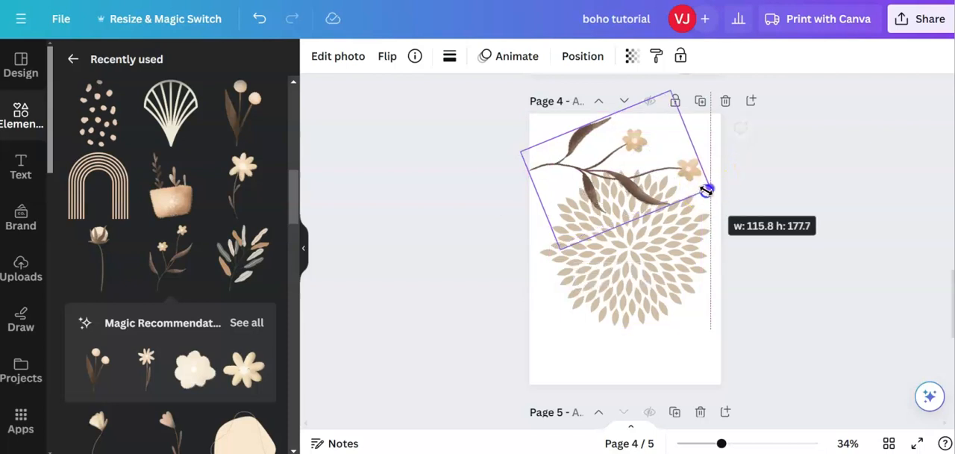
drag(705, 190, 715, 193)
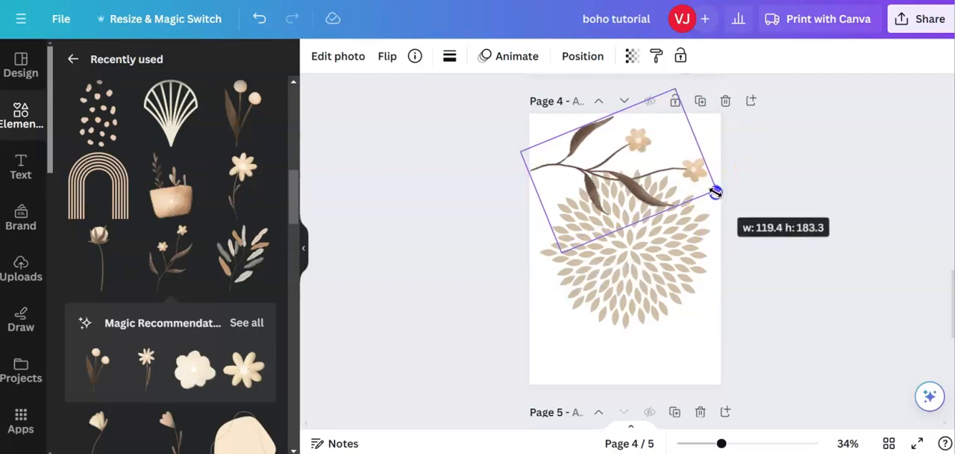
drag(715, 193, 719, 195)
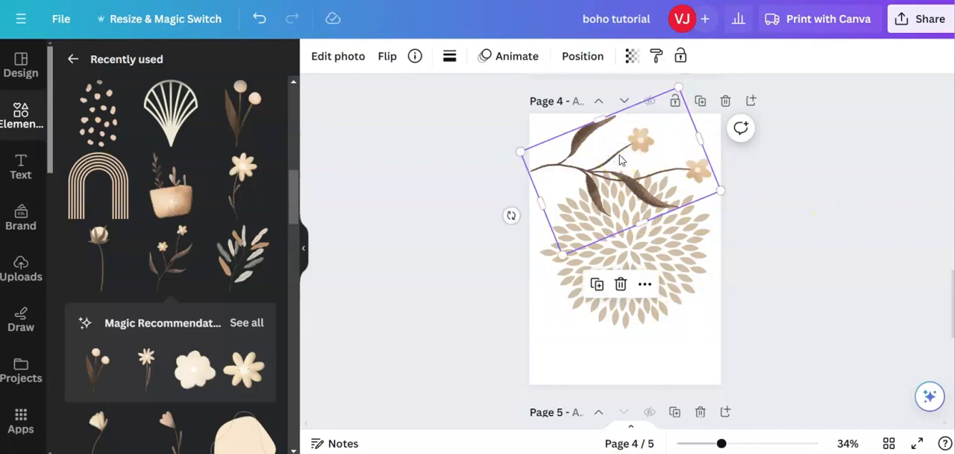
Set the flower branch transparency to about 63.
click(628, 56)
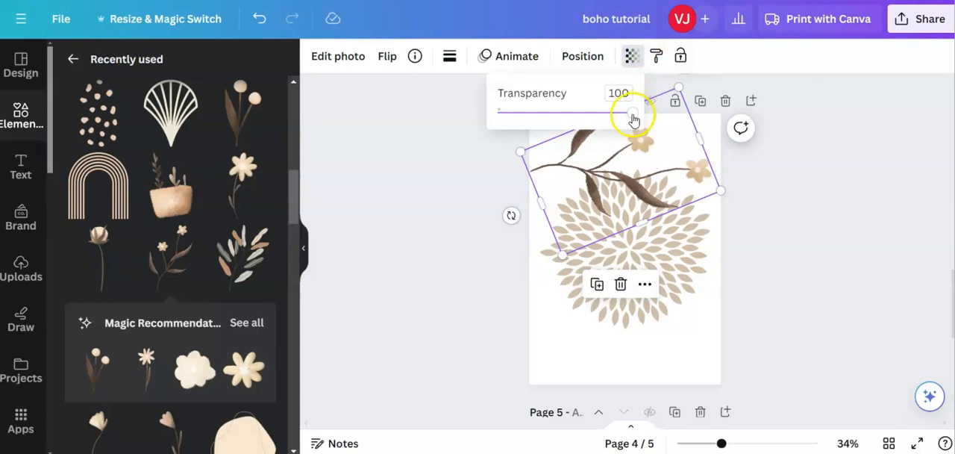
drag(632, 114, 595, 114)
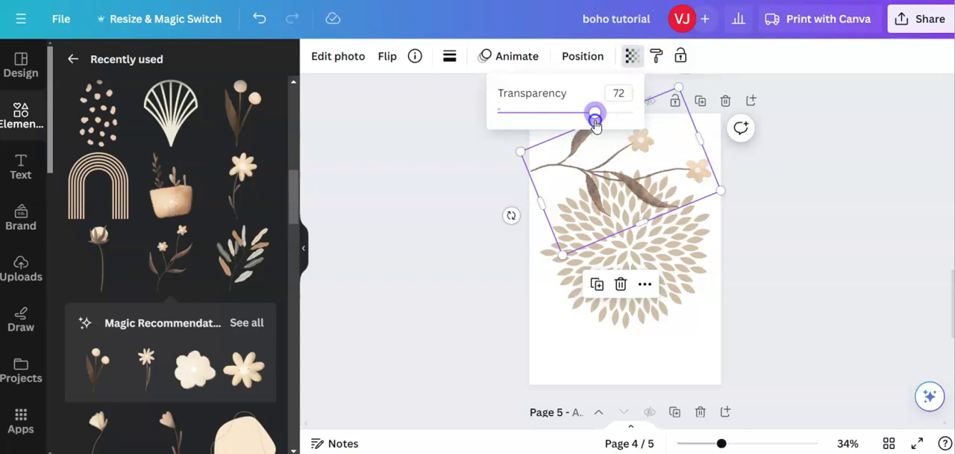
drag(594, 113, 580, 113)
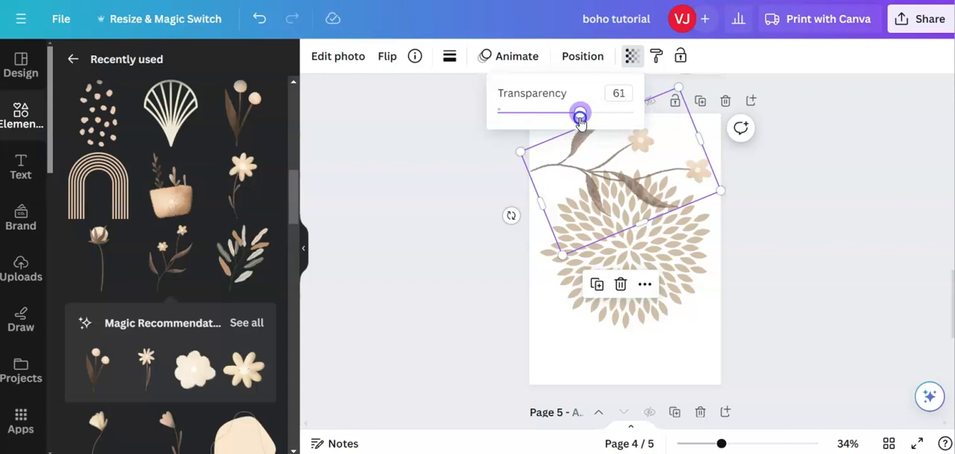
drag(581, 113, 585, 113)
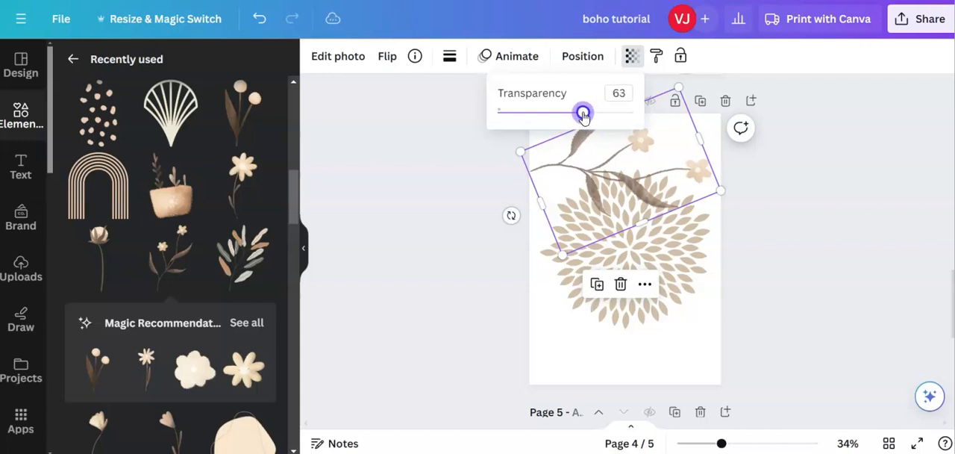
drag(583, 113, 588, 113)
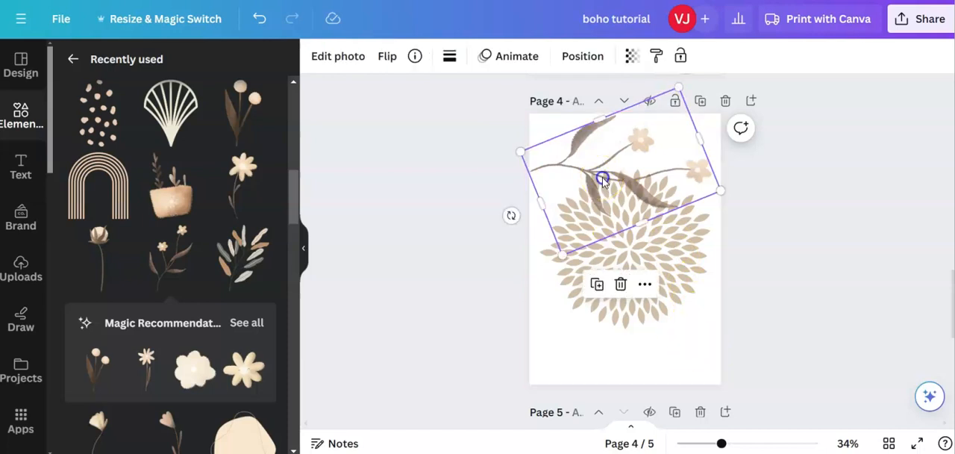
Duplicate the faded flower branch, flip the copy horizontally and vertically, and set it along the bottom.
right_click(603, 179)
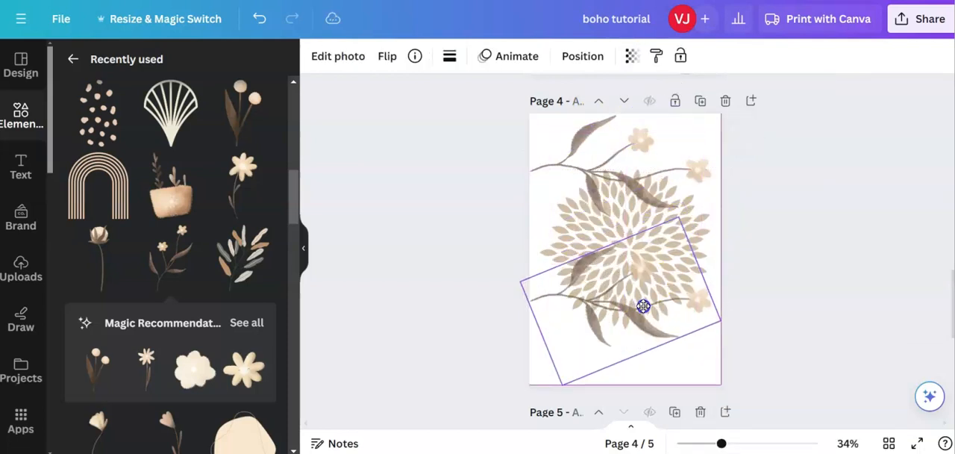
drag(643, 306, 651, 338)
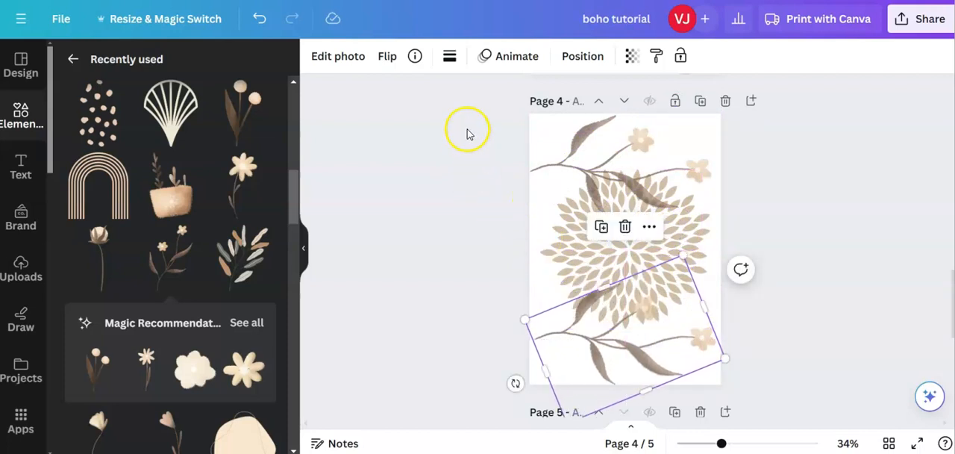
click(386, 56)
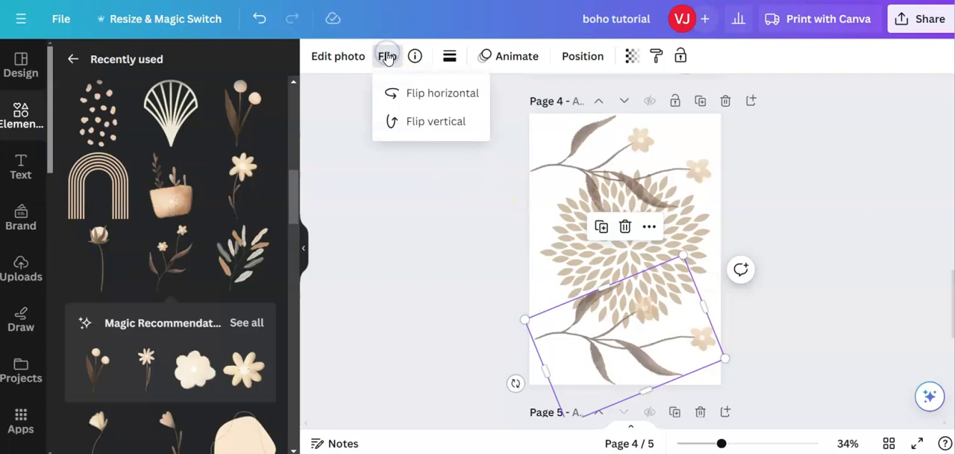
click(441, 92)
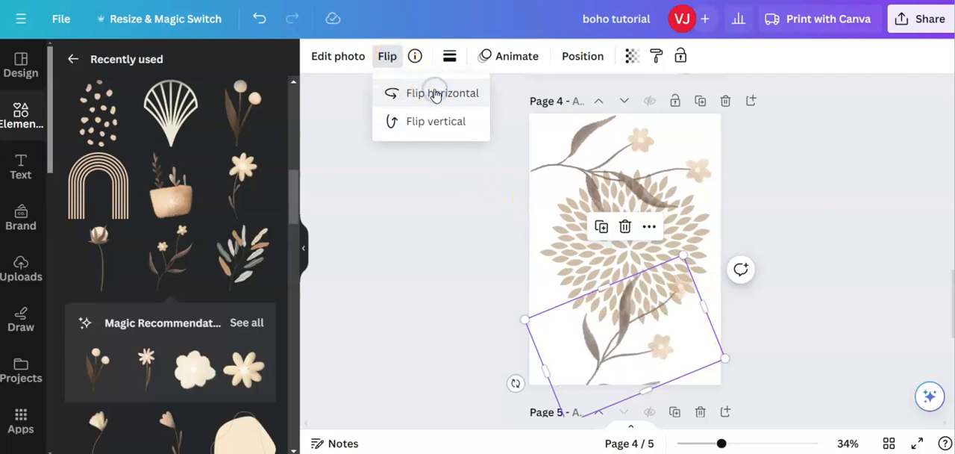
mouse_move(435, 121)
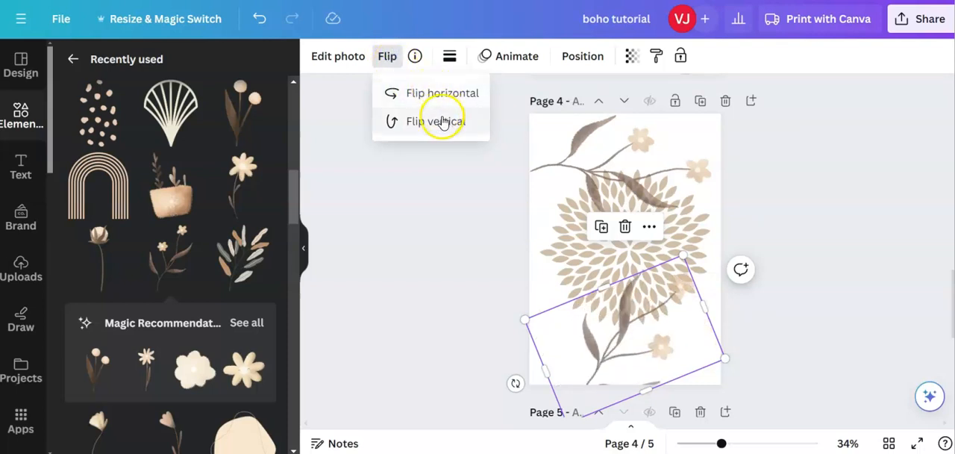
click(441, 120)
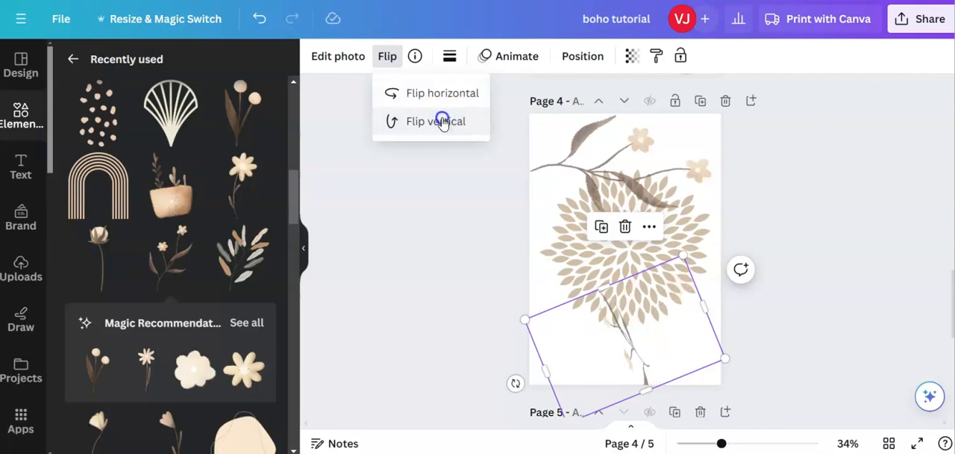
click(435, 121)
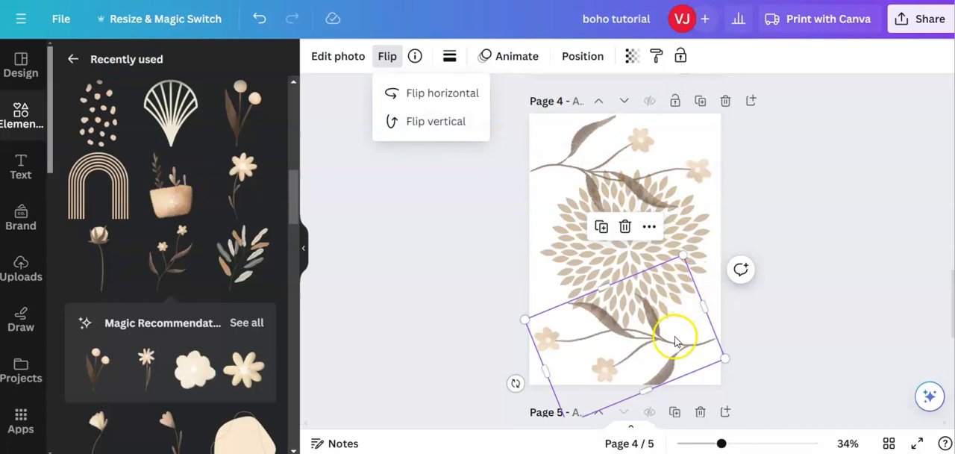
click(676, 333)
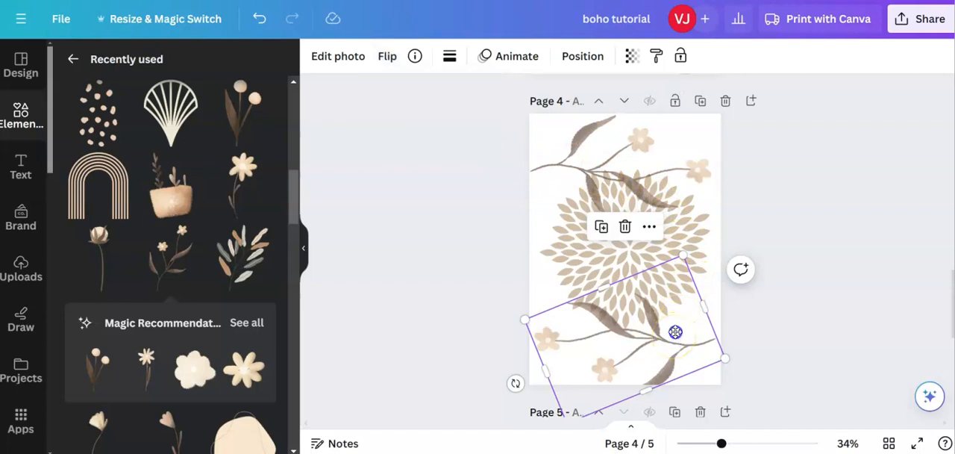
drag(675, 332, 675, 324)
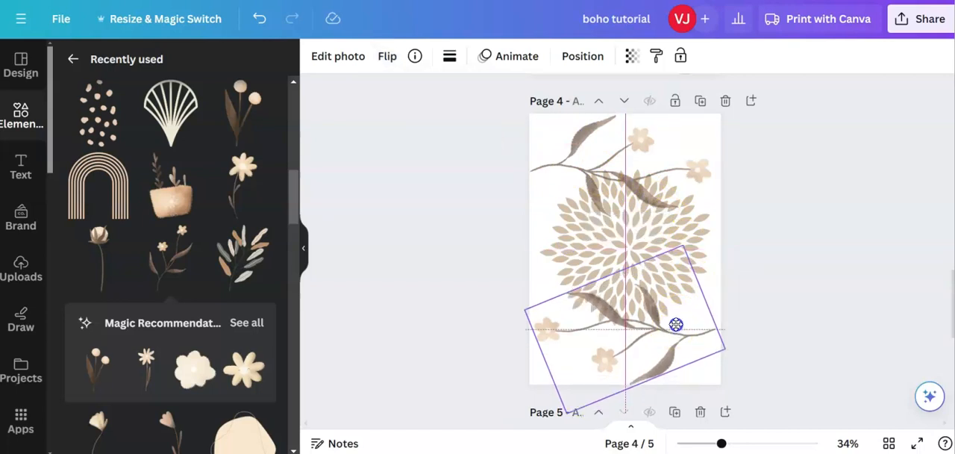
click(675, 325)
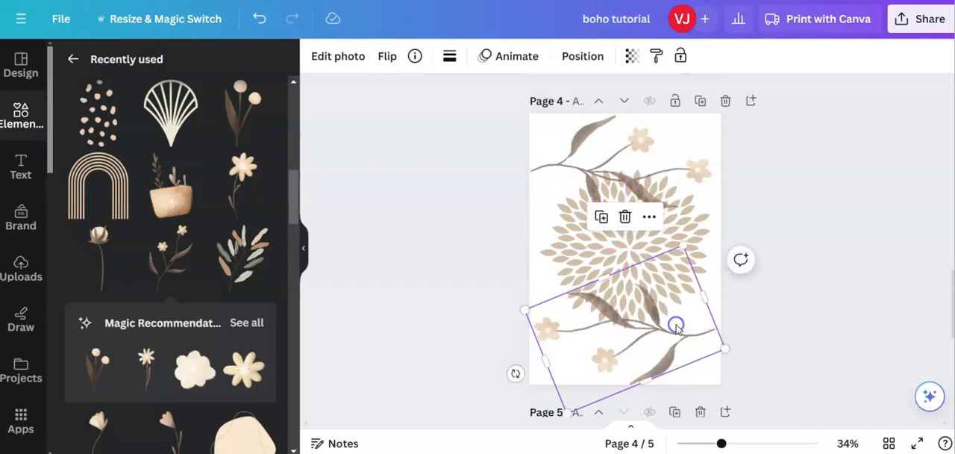
click(752, 321)
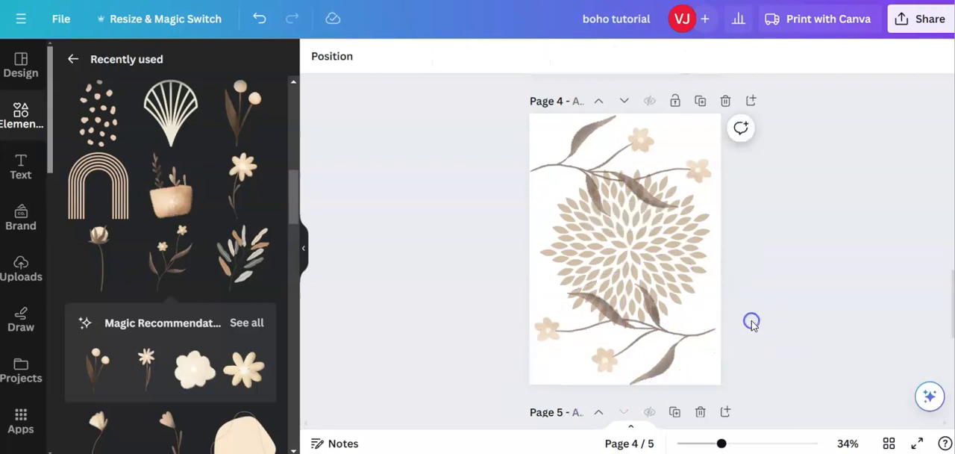
mouse_move(751, 321)
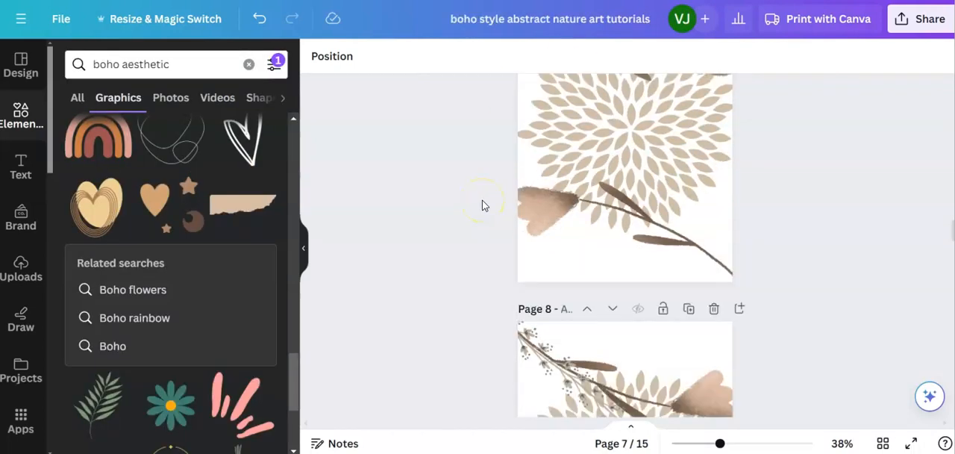
Browse the reference boho design's flower pages 7 to 9, then return to blank page 5.
scroll(down, 3)
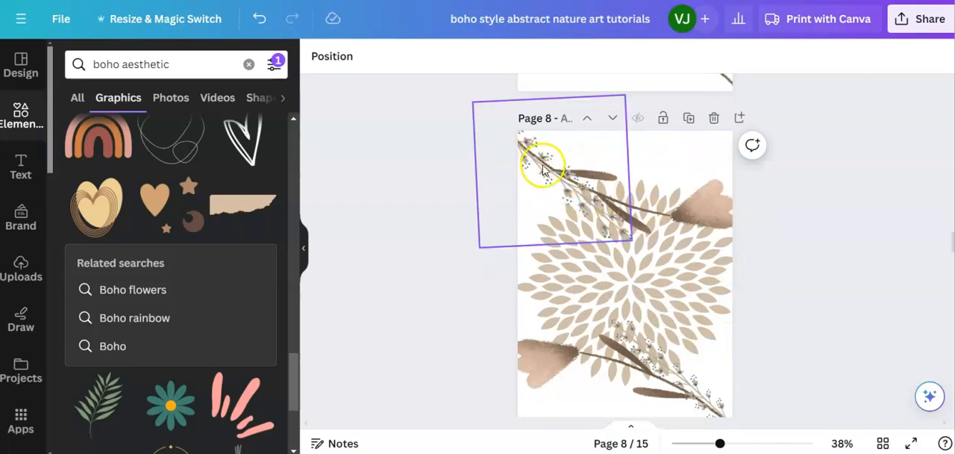
scroll(down, 3)
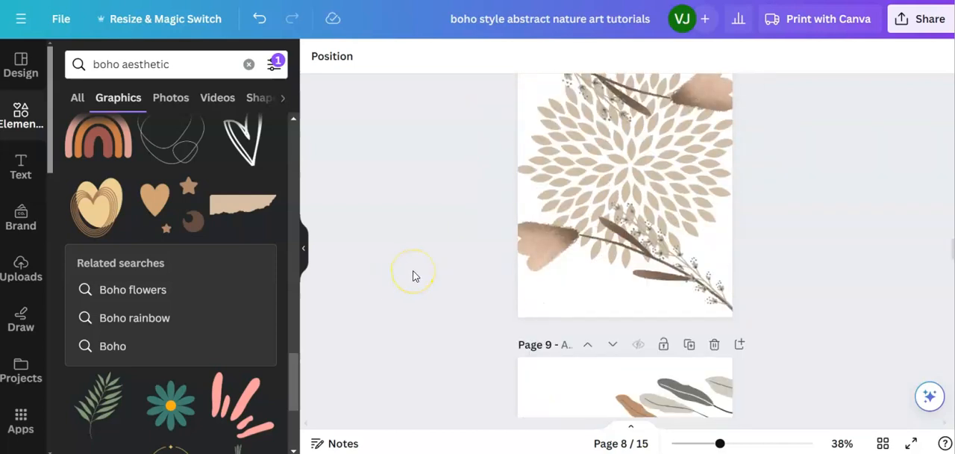
scroll(down, 3)
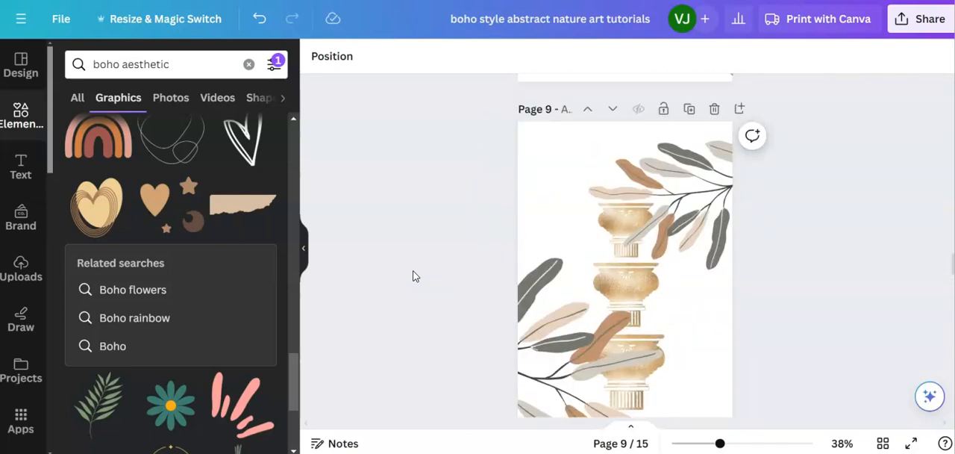
click(634, 220)
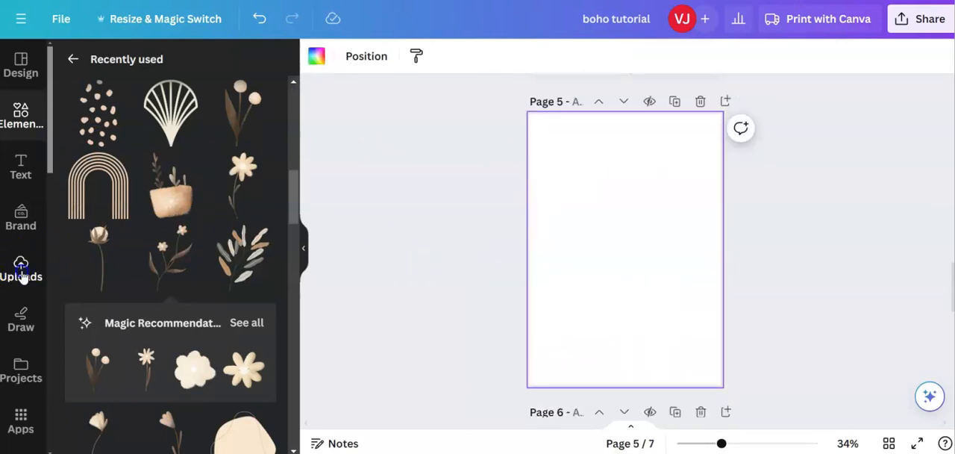
Open Uploads and scroll through the uploaded images looking for the gold pedestal.
click(21, 267)
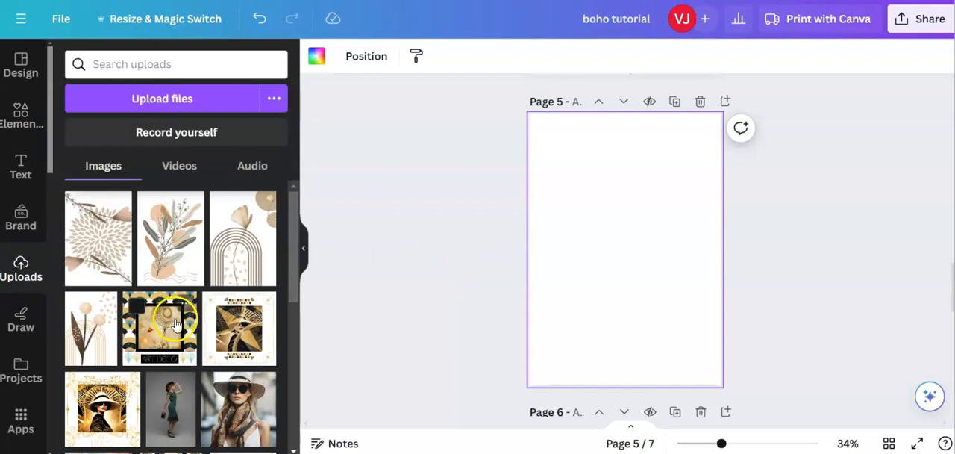
scroll(down, 3)
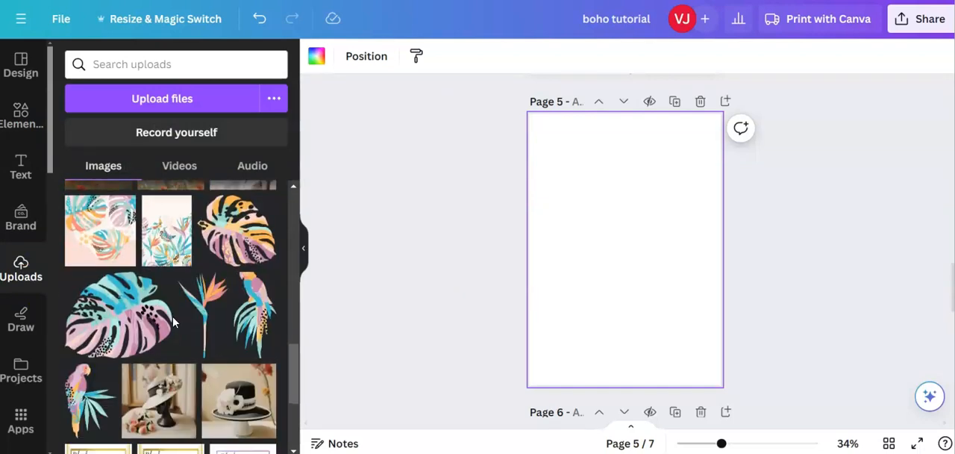
scroll(down, 3)
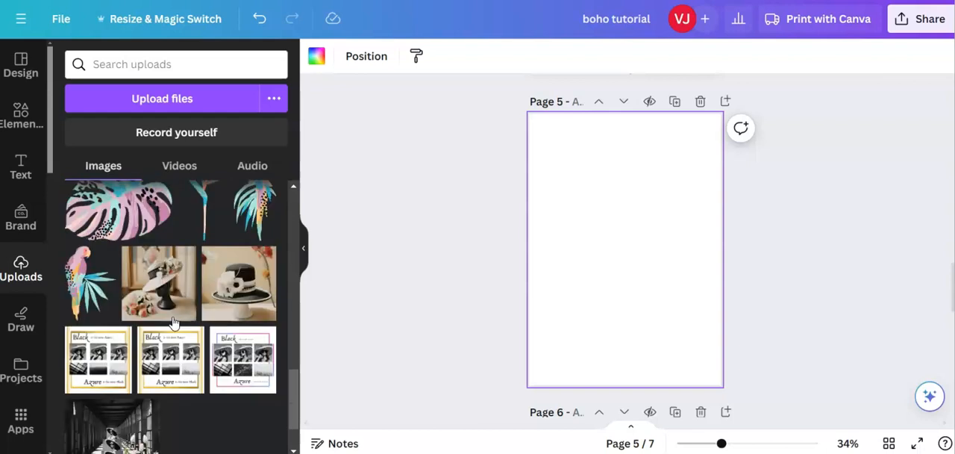
scroll(down, 3)
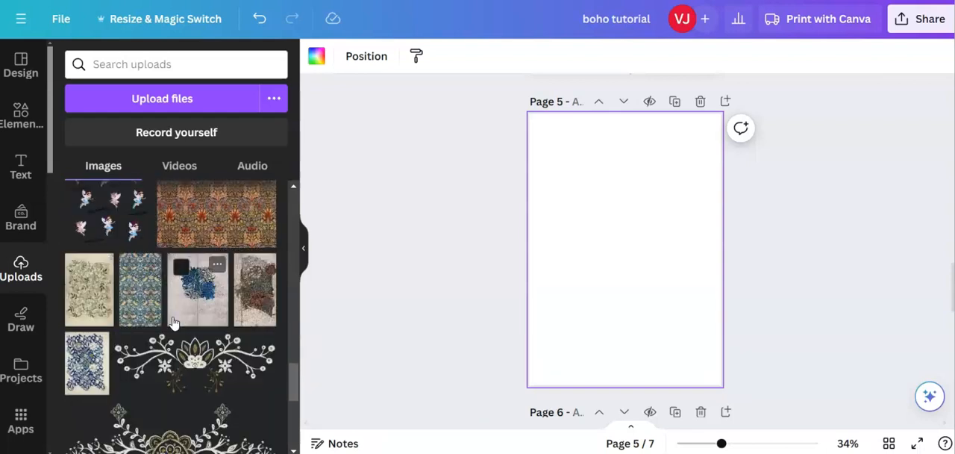
scroll(down, 3)
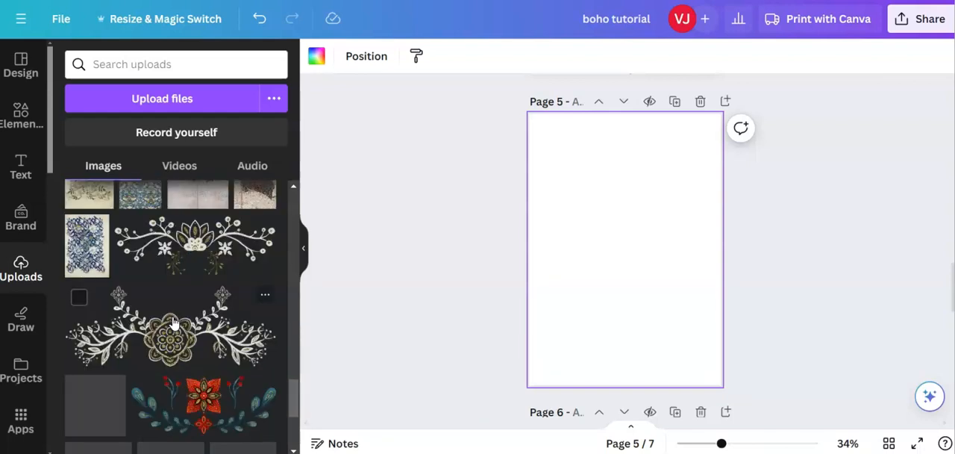
scroll(down, 3)
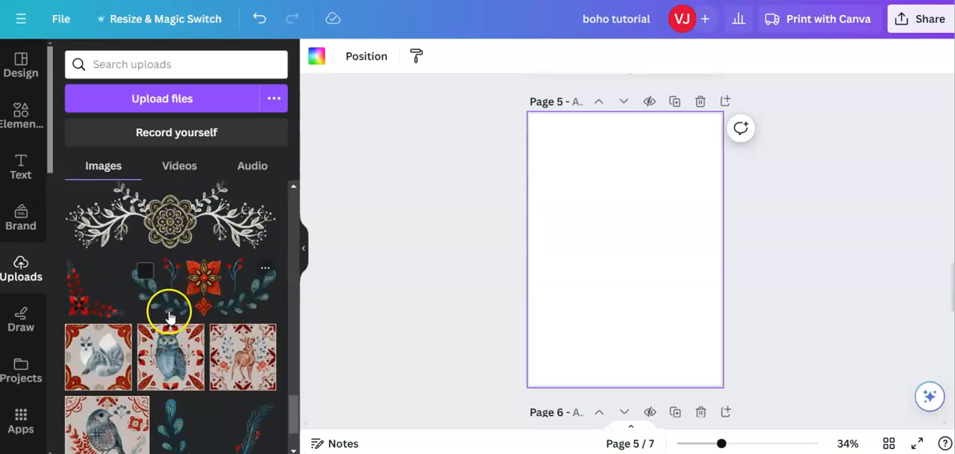
mouse_move(20, 269)
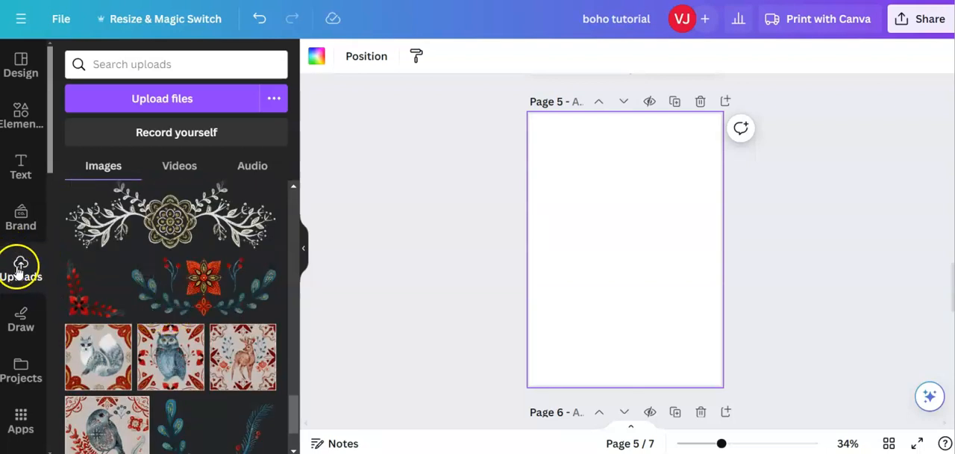
mouse_move(126, 104)
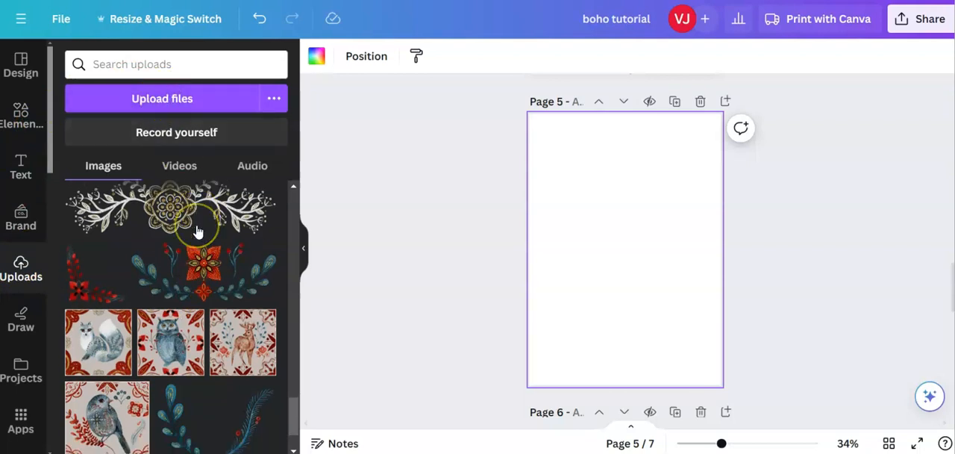
scroll(down, 3)
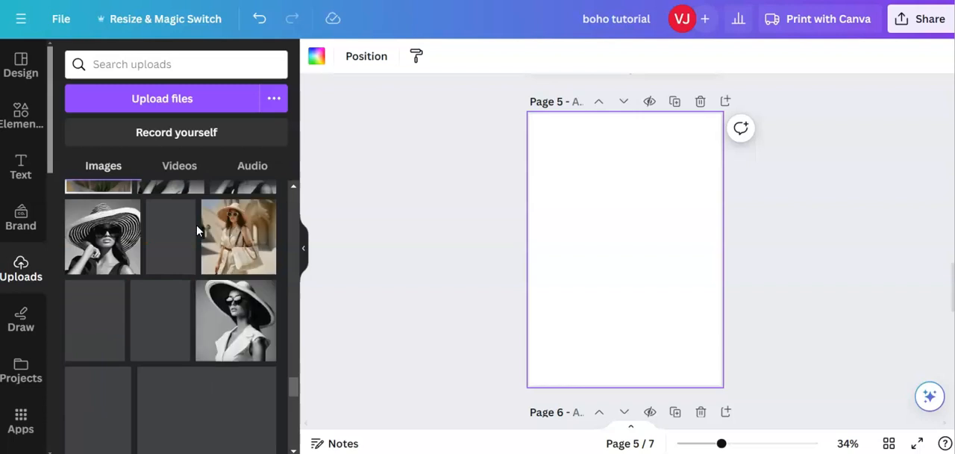
scroll(down, 3)
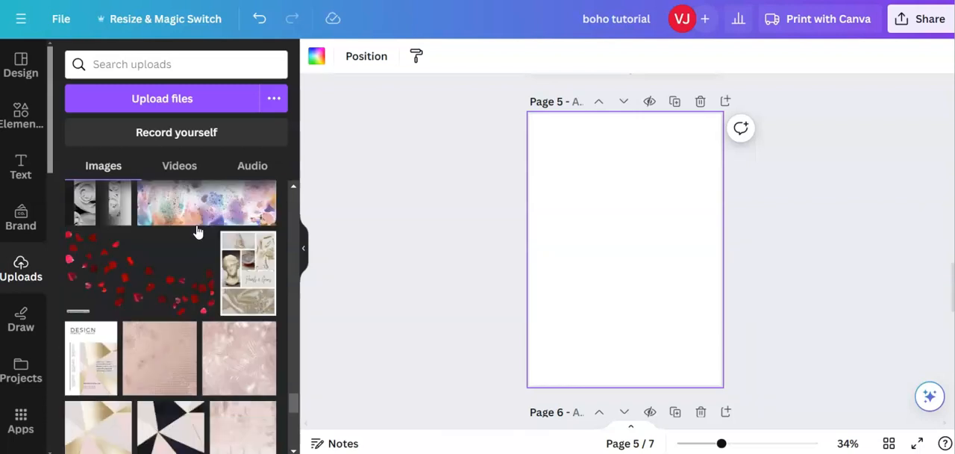
scroll(down, 3)
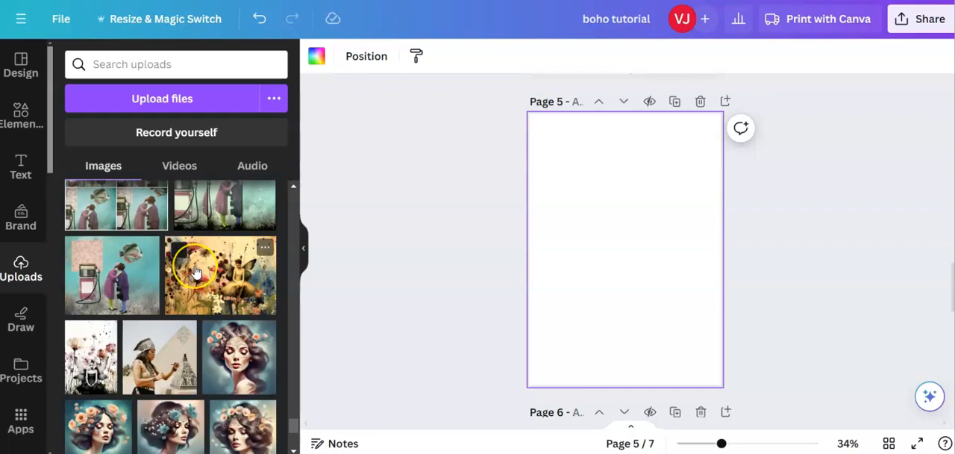
scroll(down, 3)
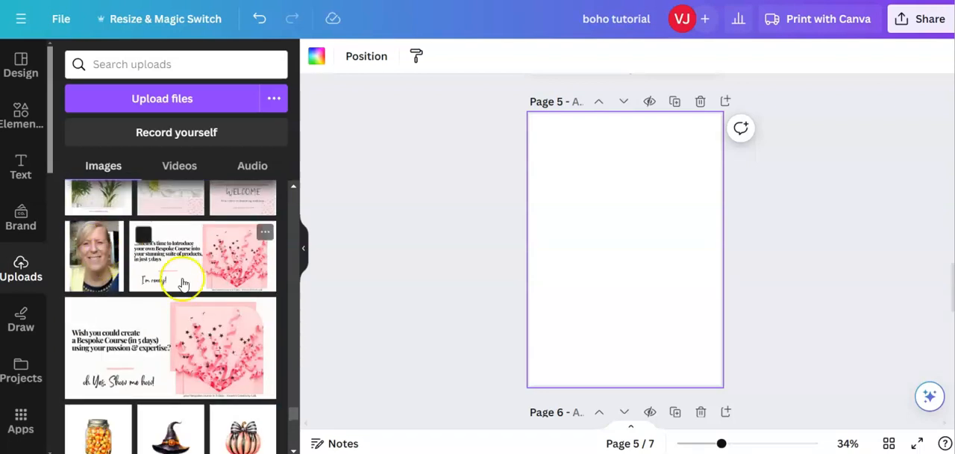
scroll(down, 3)
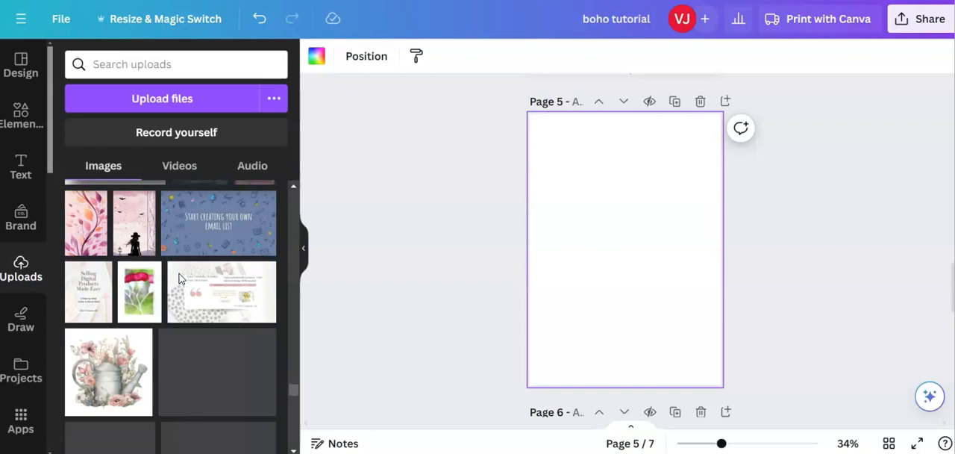
scroll(down, 3)
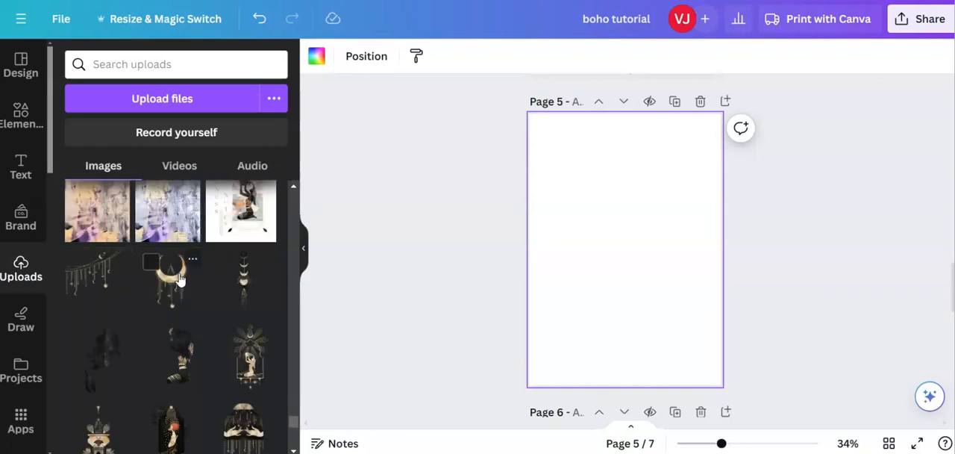
scroll(down, 3)
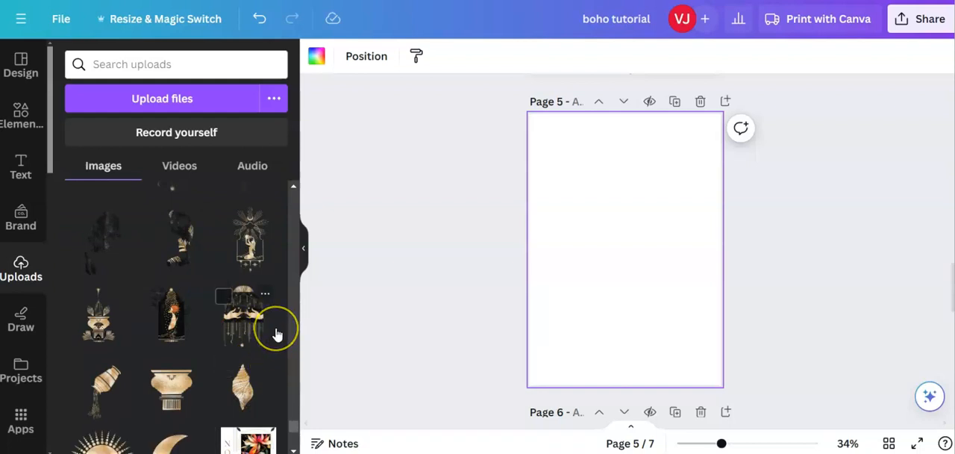
mouse_move(276, 334)
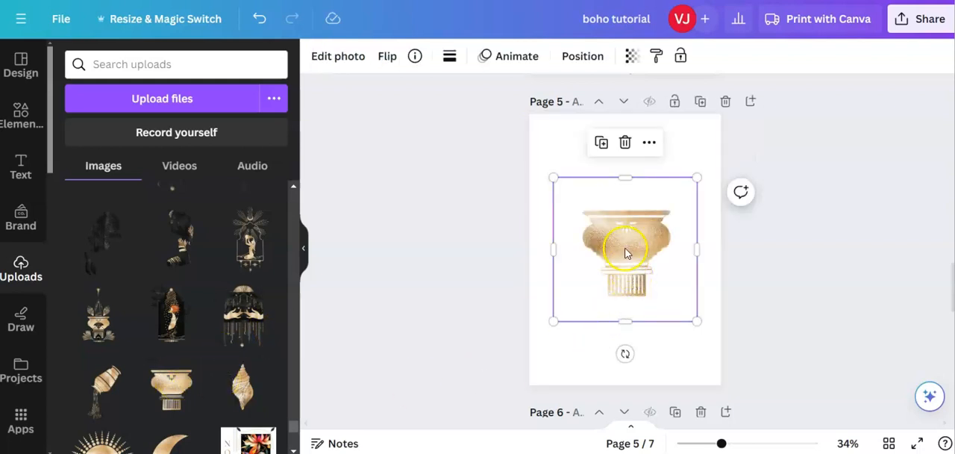
Paste a copy of the gold pedestal image onto page 5.
right_click(625, 252)
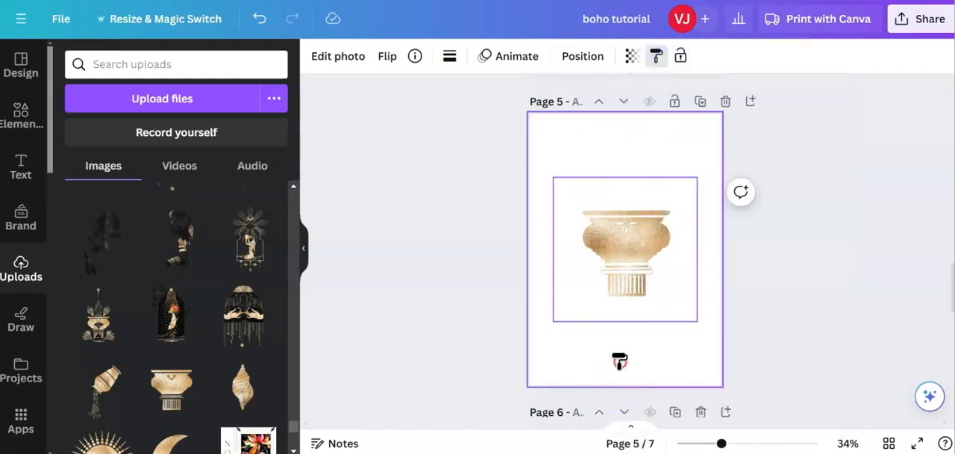
right_click(626, 249)
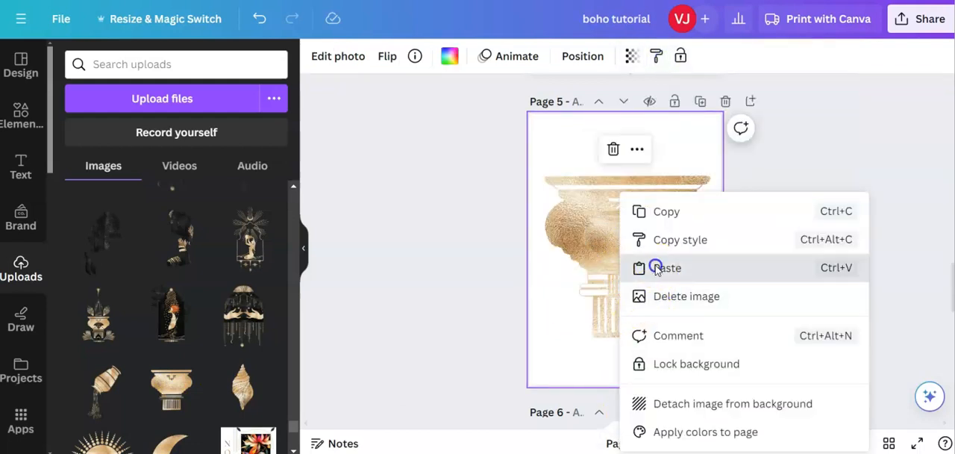
click(658, 267)
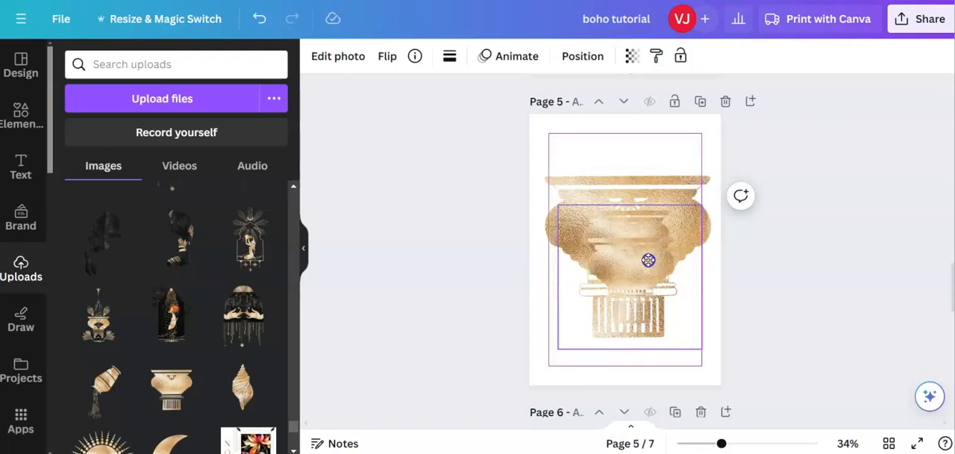
drag(648, 260, 647, 204)
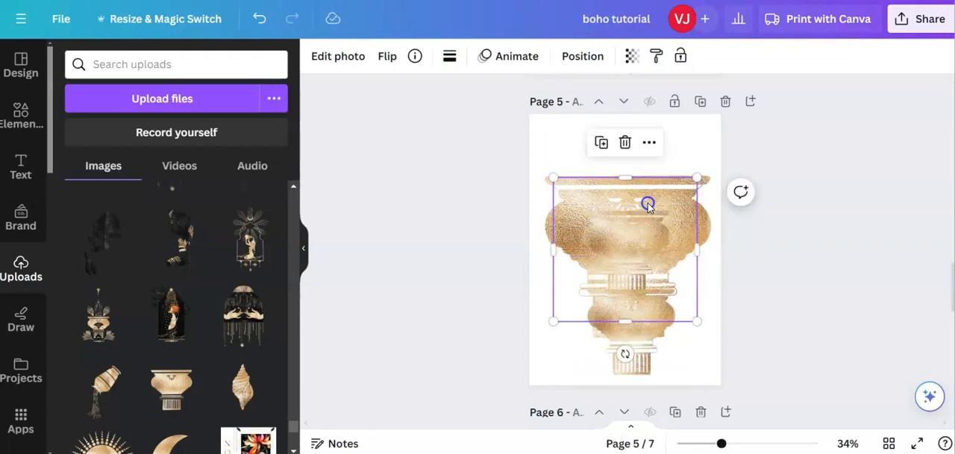
drag(697, 321, 664, 282)
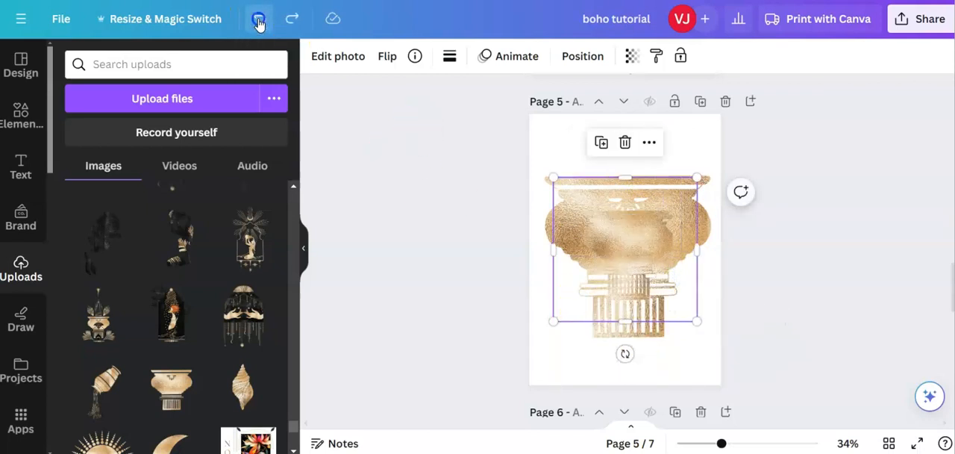
Undo the unwanted change and stack the copy centred below the original pedestal.
click(260, 19)
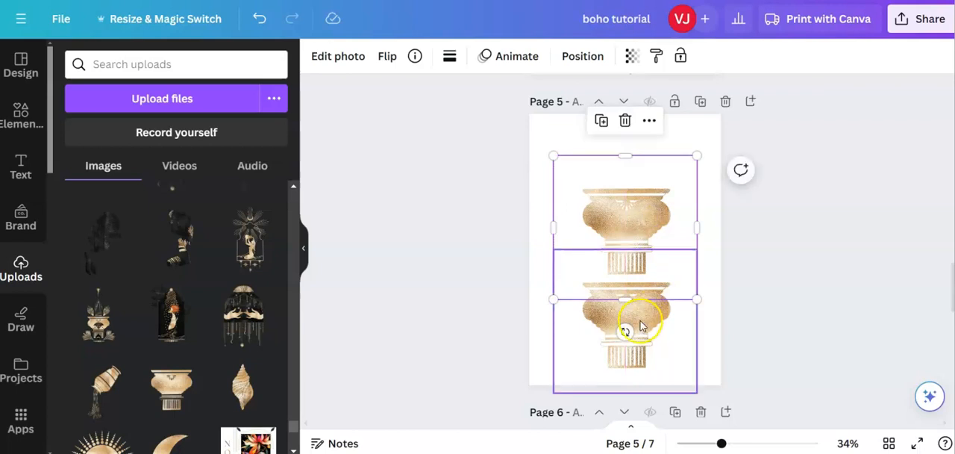
drag(626, 325, 640, 320)
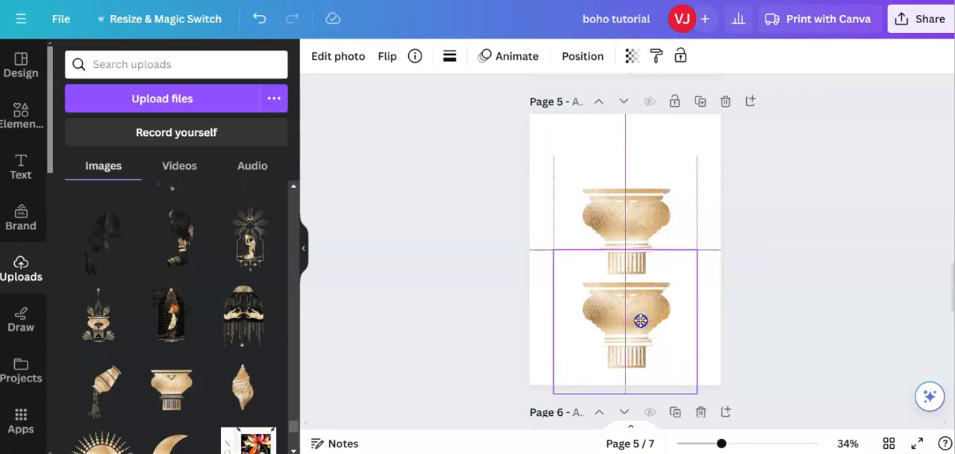
drag(697, 263, 686, 263)
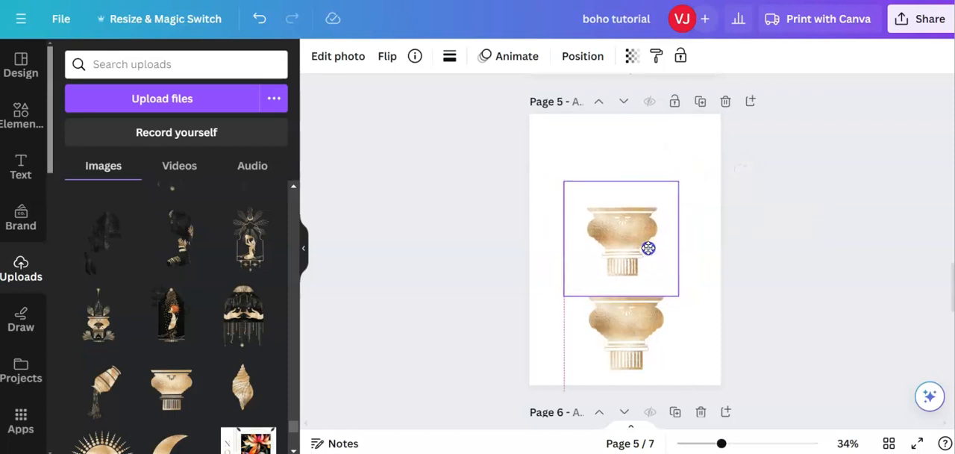
click(648, 247)
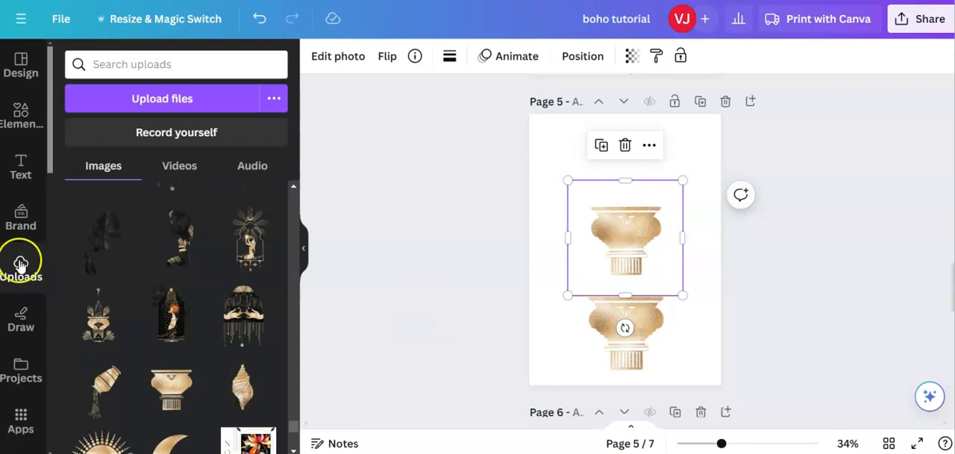
Add the leafy branch from Recently used, duplicate it, and place the copy on the lower pedestal.
click(21, 112)
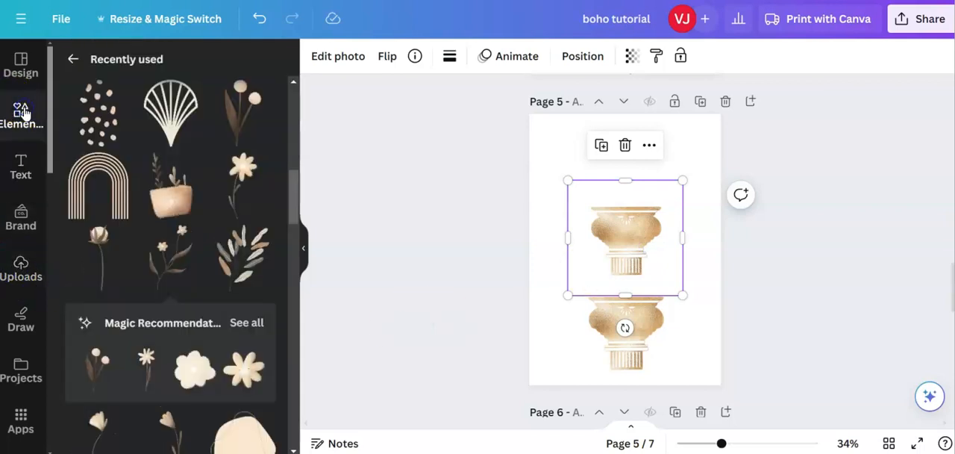
mouse_move(207, 281)
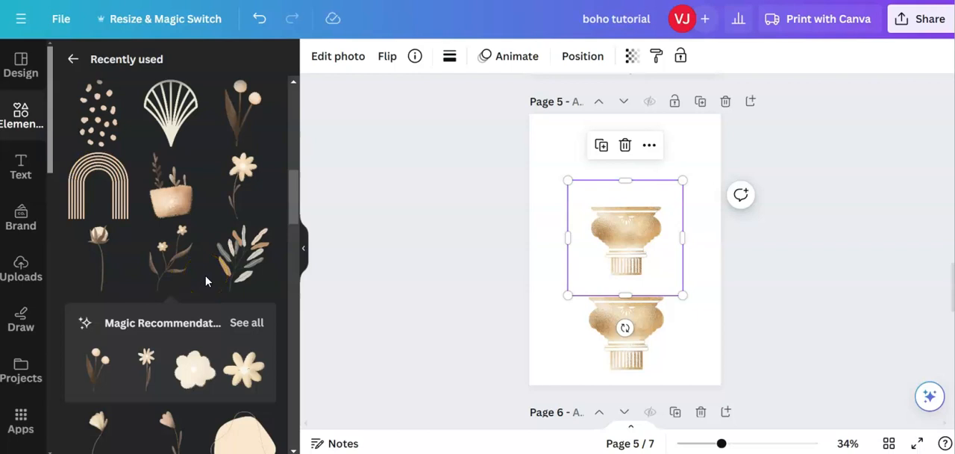
mouse_move(252, 258)
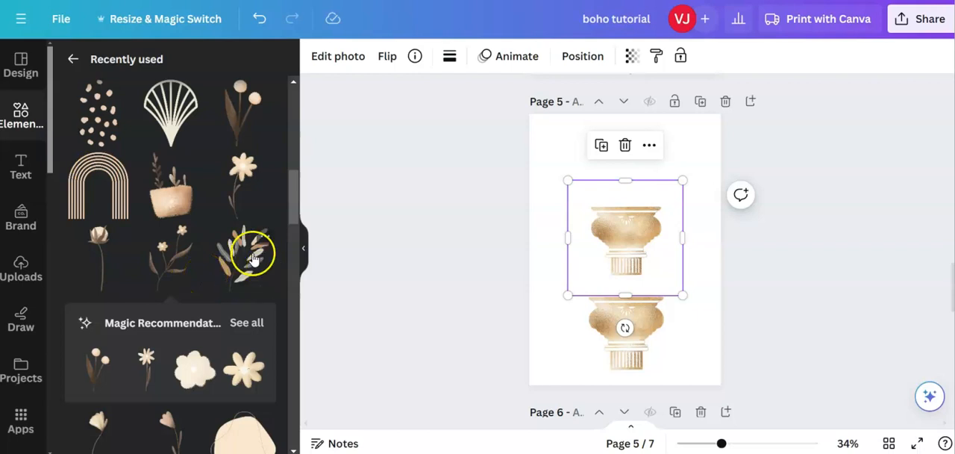
click(253, 254)
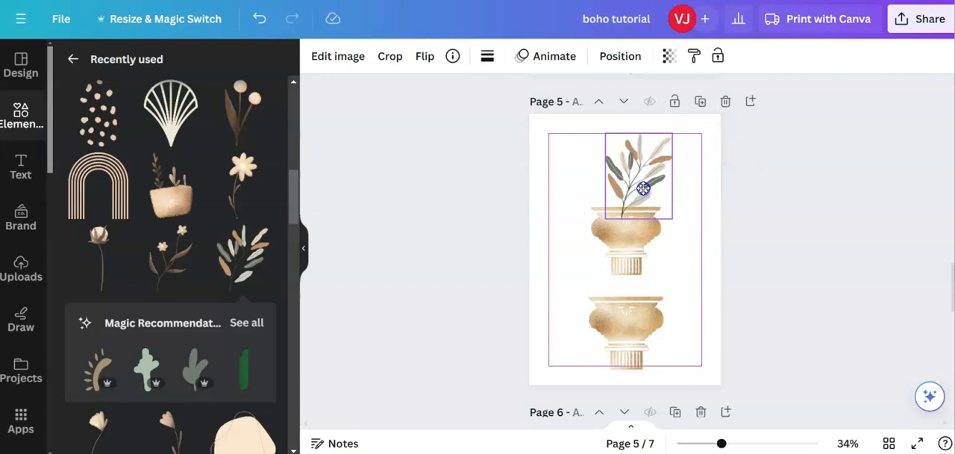
click(644, 188)
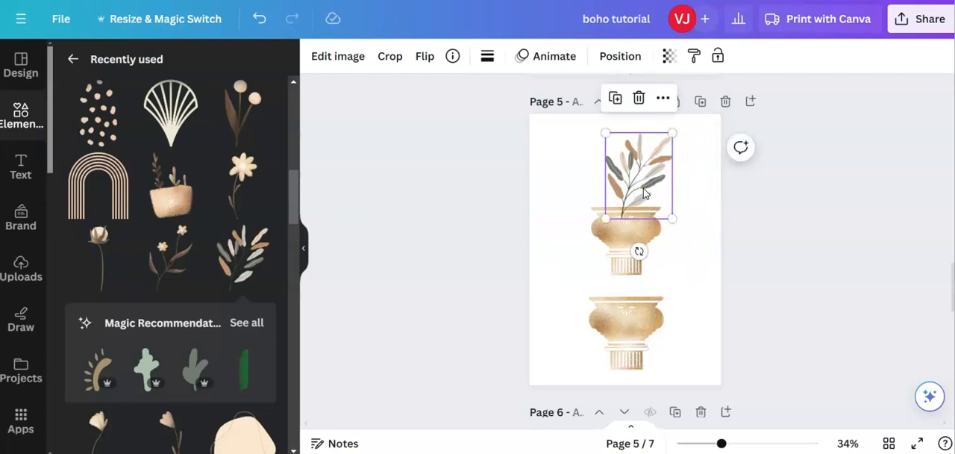
click(663, 98)
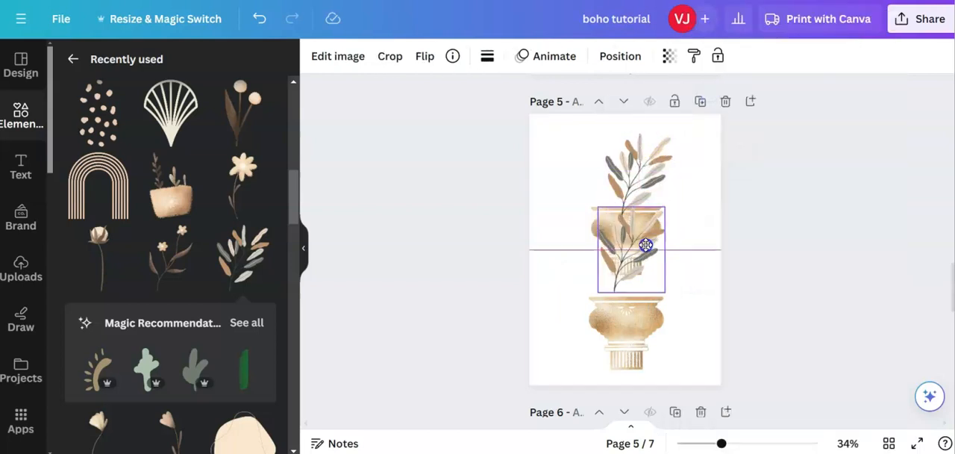
drag(646, 245, 649, 267)
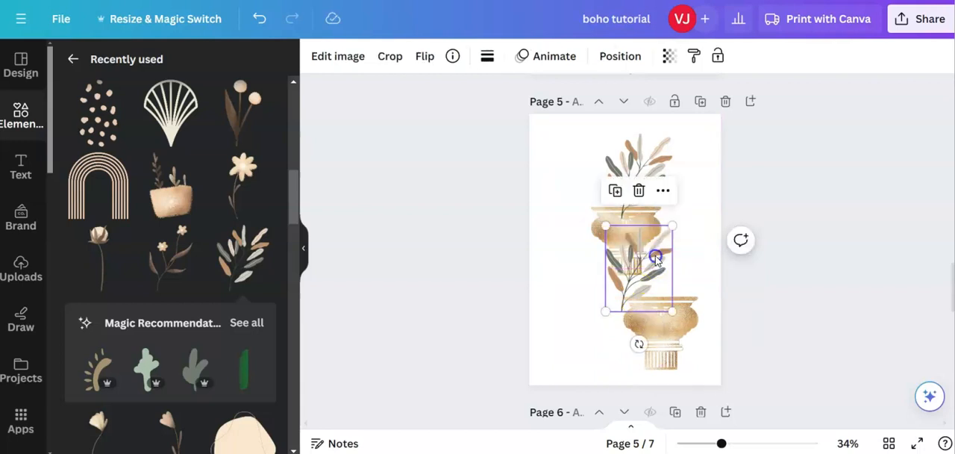
drag(638, 264, 683, 254)
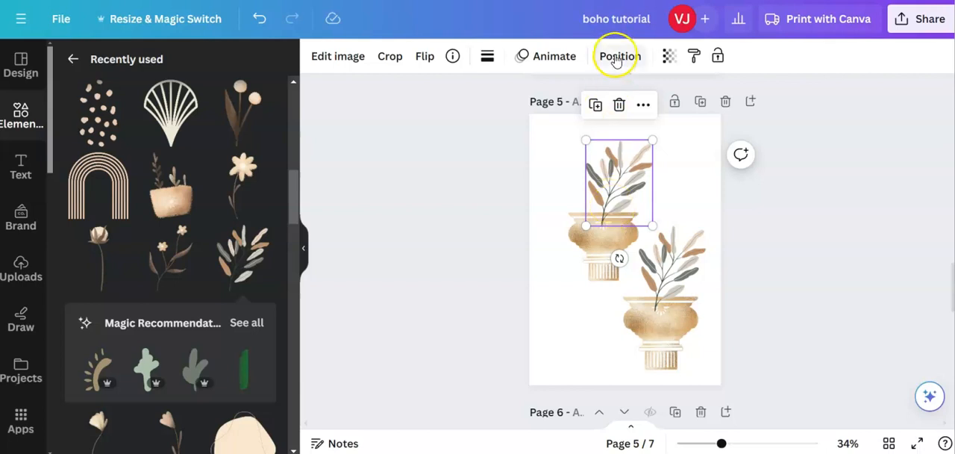
Send the upper branch backward behind its pedestal and adjust the lower pedestal's position.
click(620, 56)
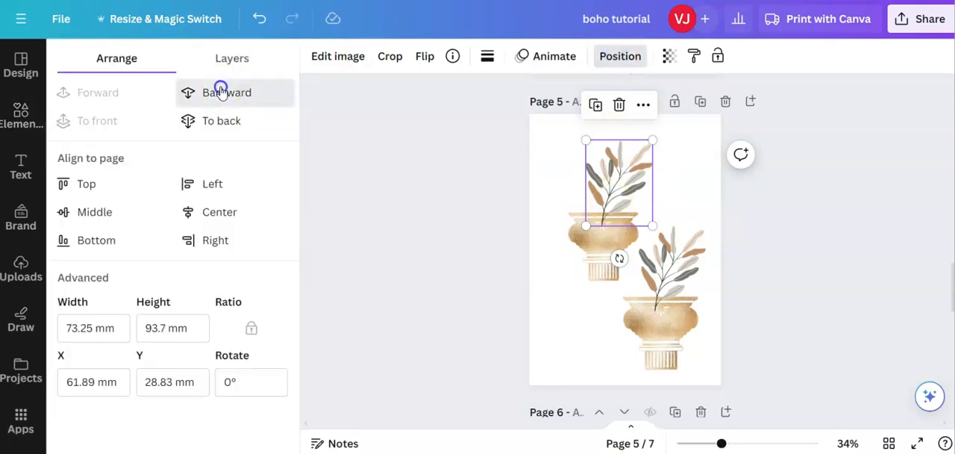
click(227, 92)
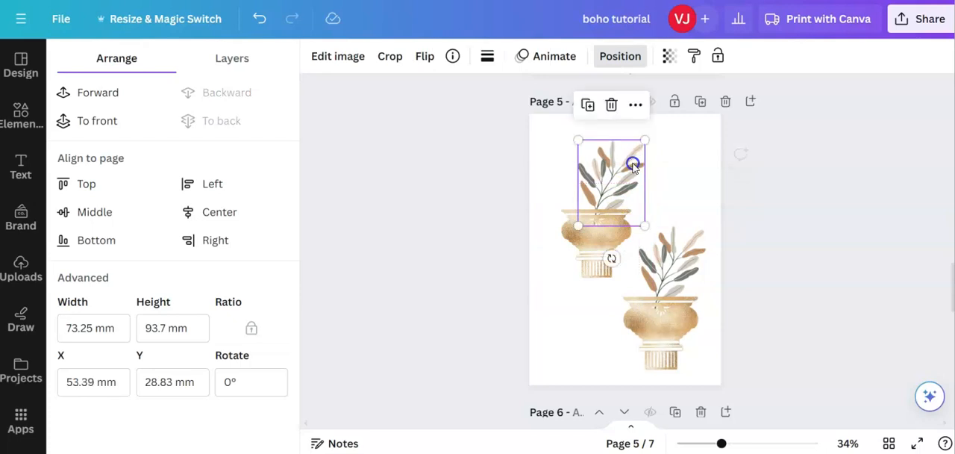
click(667, 327)
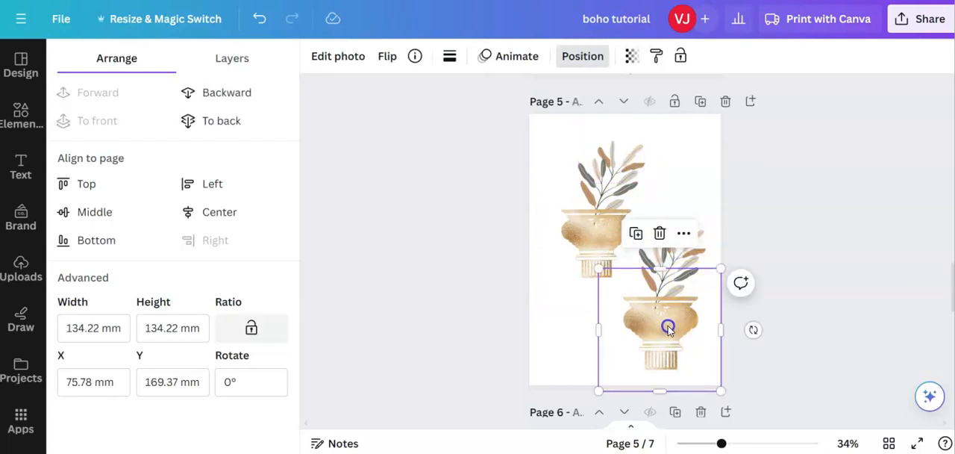
drag(668, 327, 686, 258)
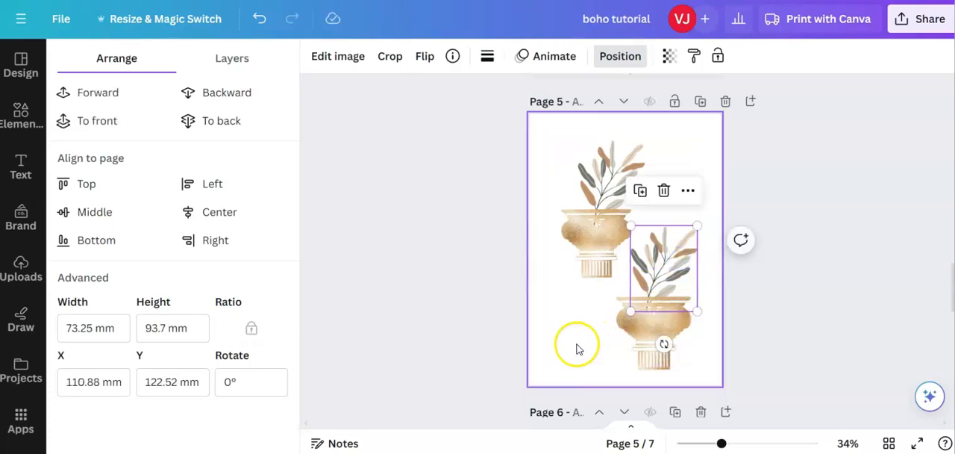
click(579, 349)
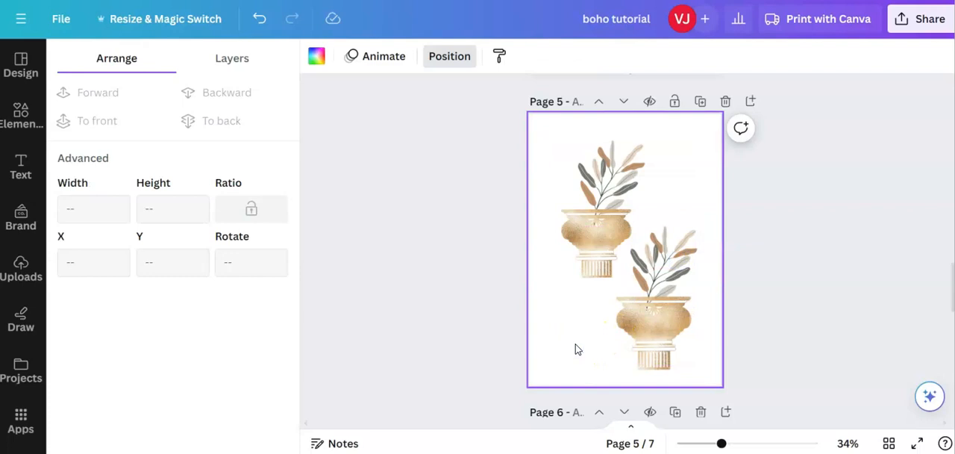
Add a heading text box and type 'Natural Boho'.
click(21, 164)
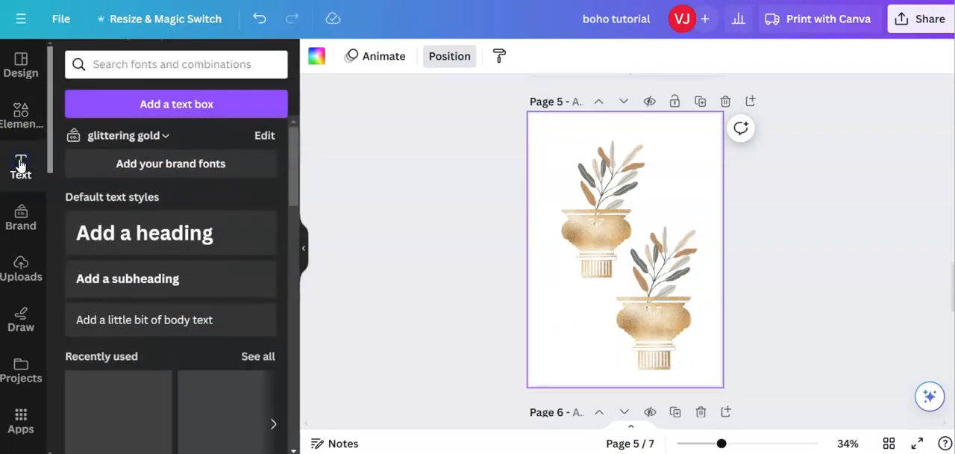
click(170, 233)
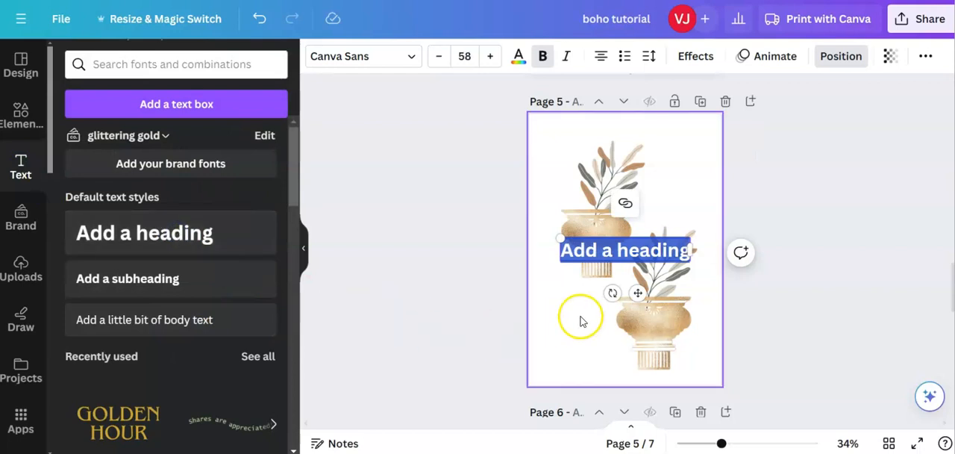
mouse_move(579, 311)
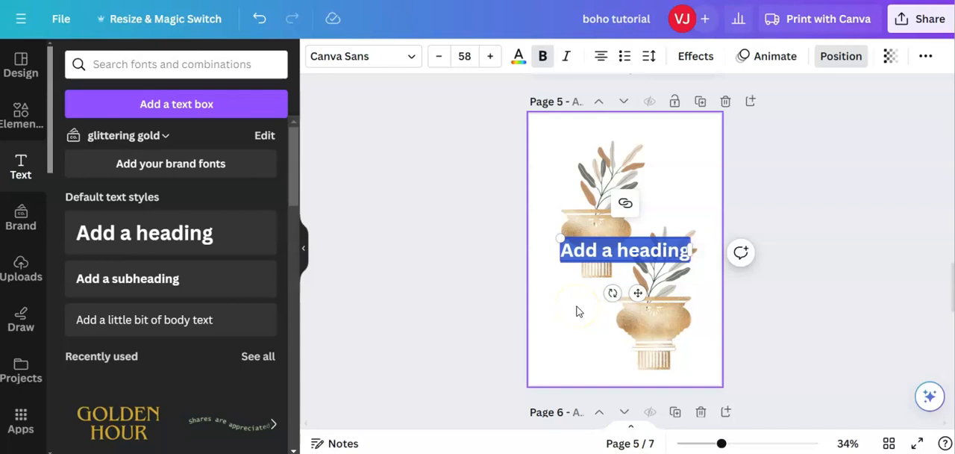
text(Natu)
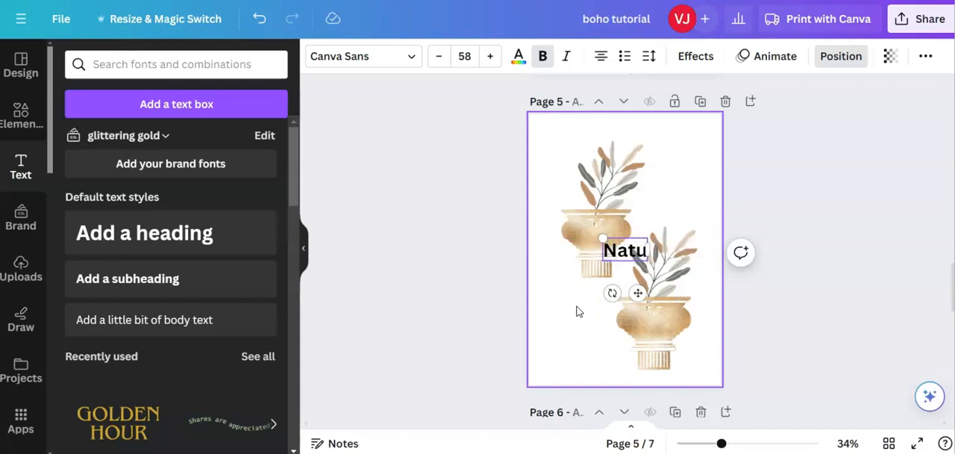
text(ral)
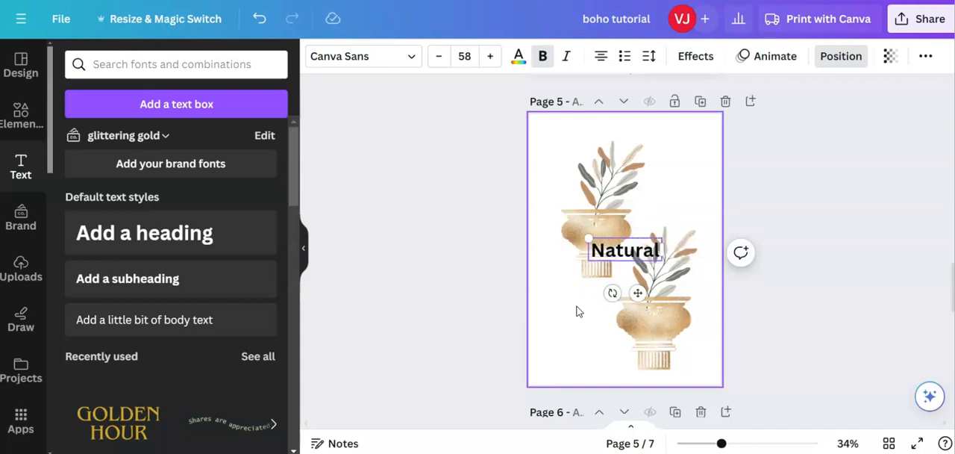
text(Boho)
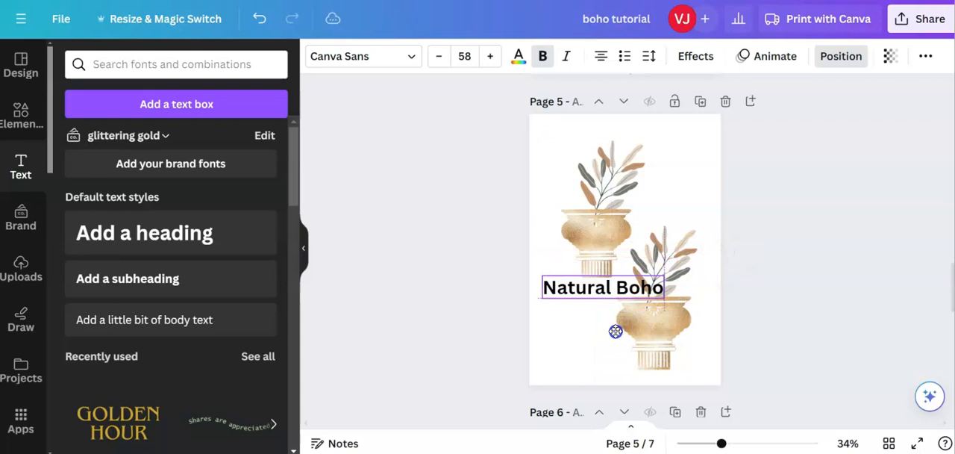
Narrow the heading onto two lines, move it to the lower left, and select its text.
click(602, 287)
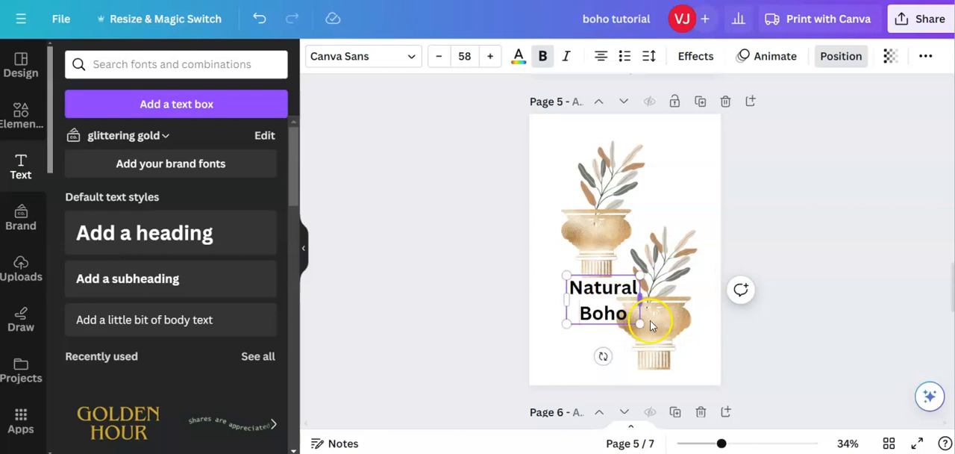
click(600, 313)
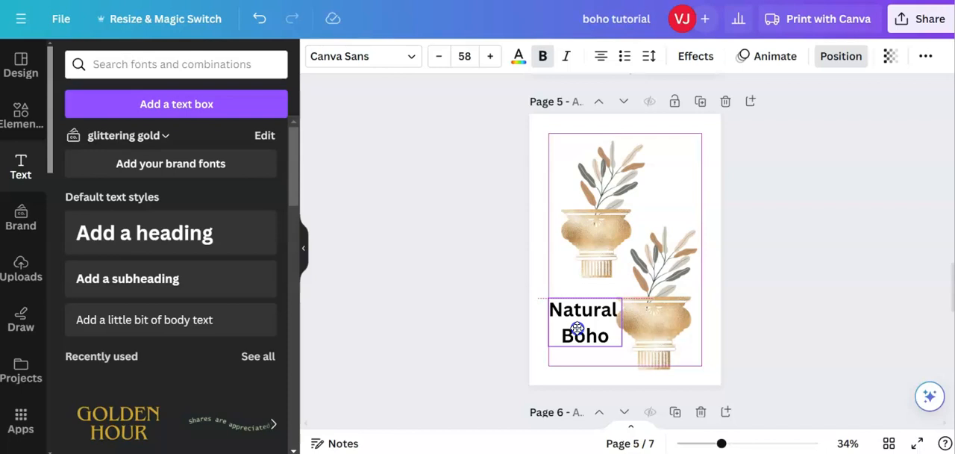
drag(585, 328, 577, 324)
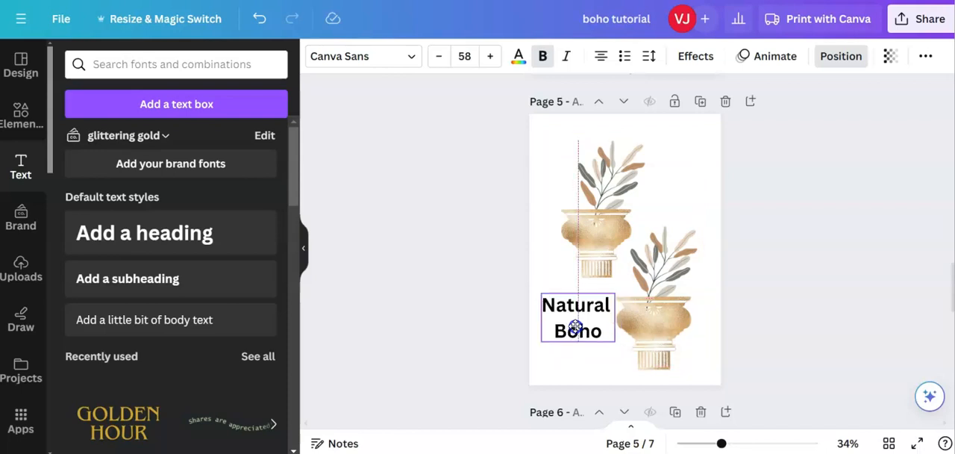
click(576, 328)
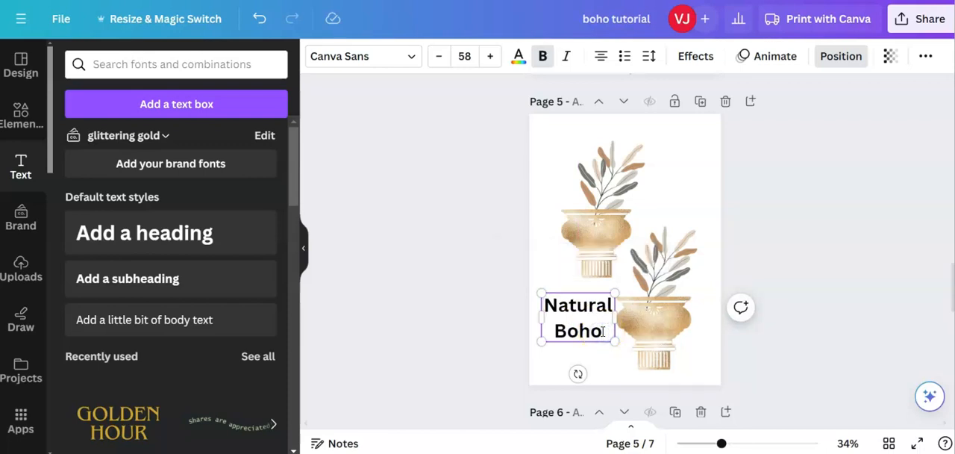
triple_click(577, 305)
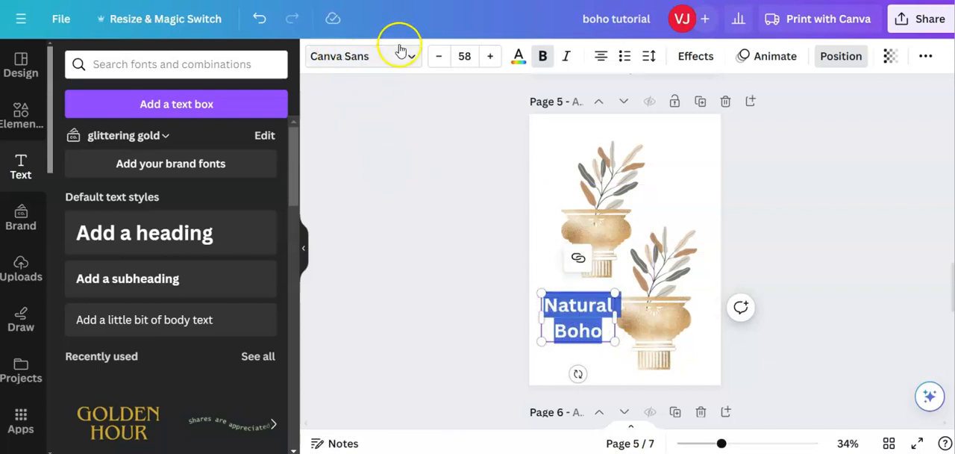
Change the Natural Boho heading font to Quicksand.
click(361, 56)
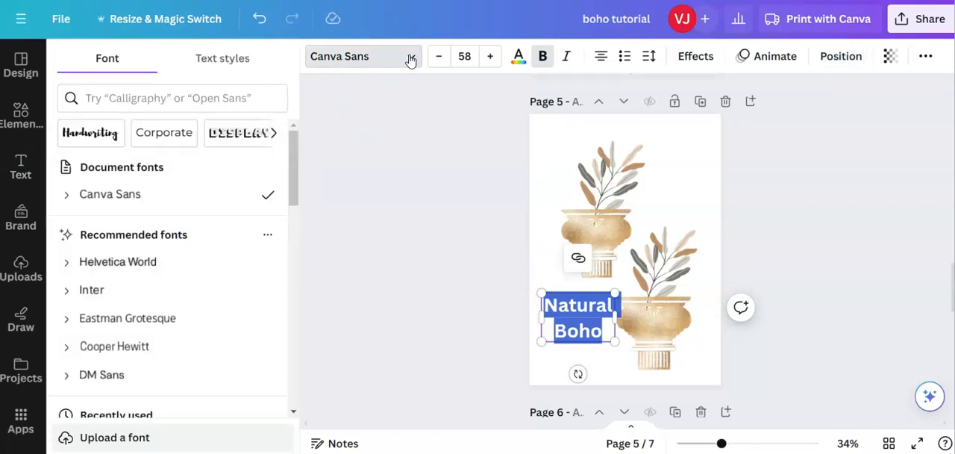
mouse_move(225, 266)
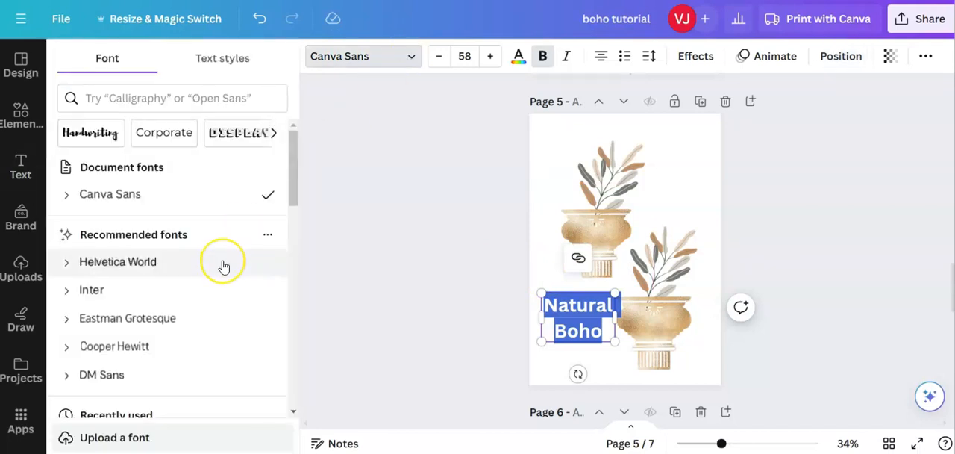
scroll(down, 3)
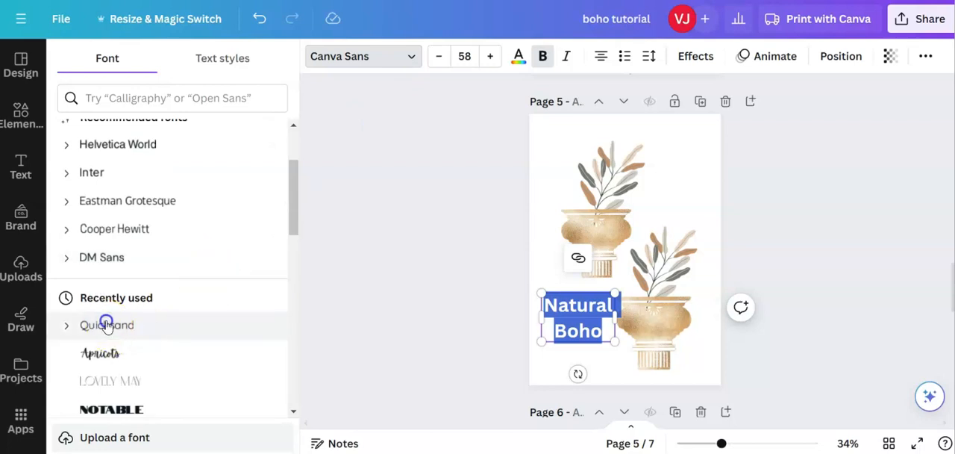
click(108, 326)
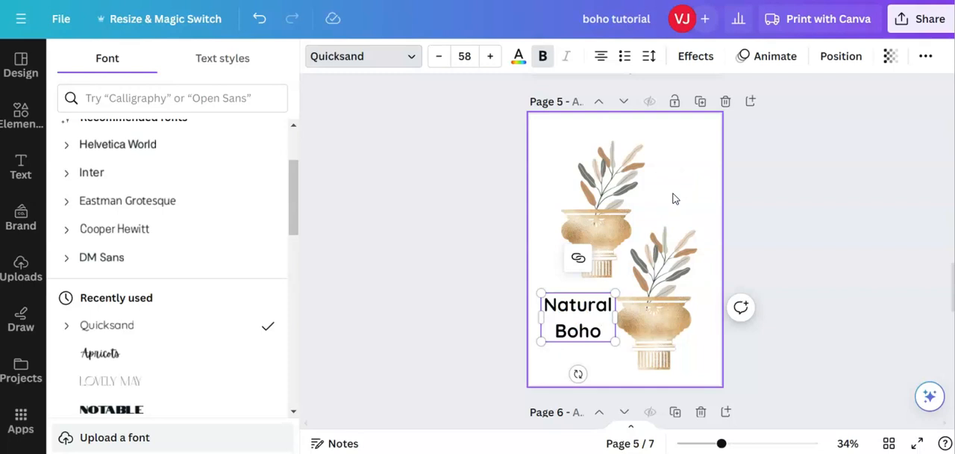
click(606, 331)
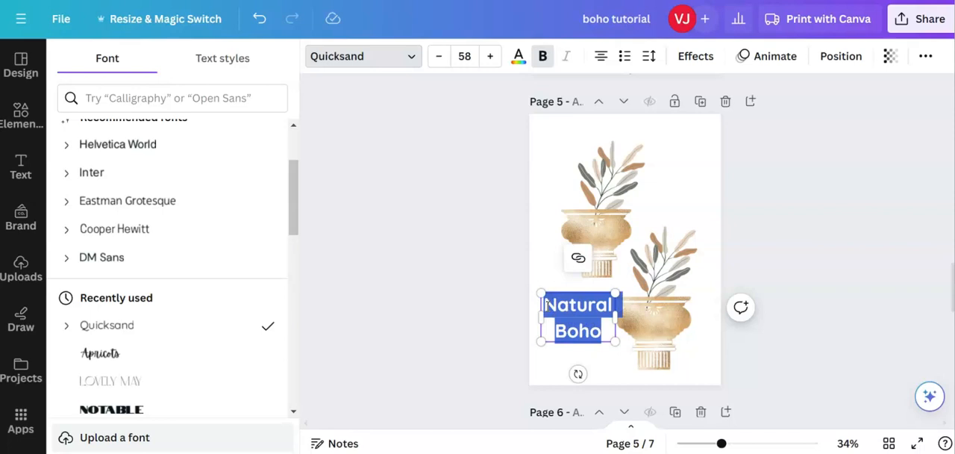
mouse_move(518, 56)
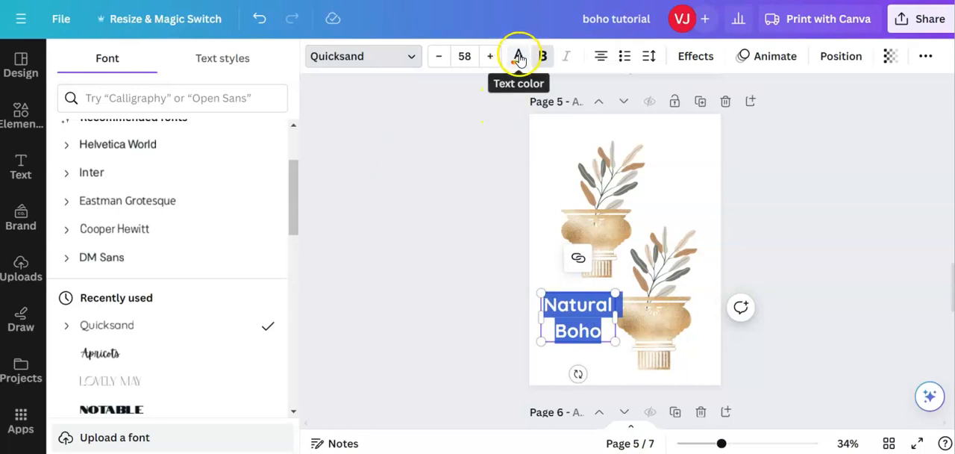
Give the heading a muted khaki colour from the text colour swatches.
click(516, 56)
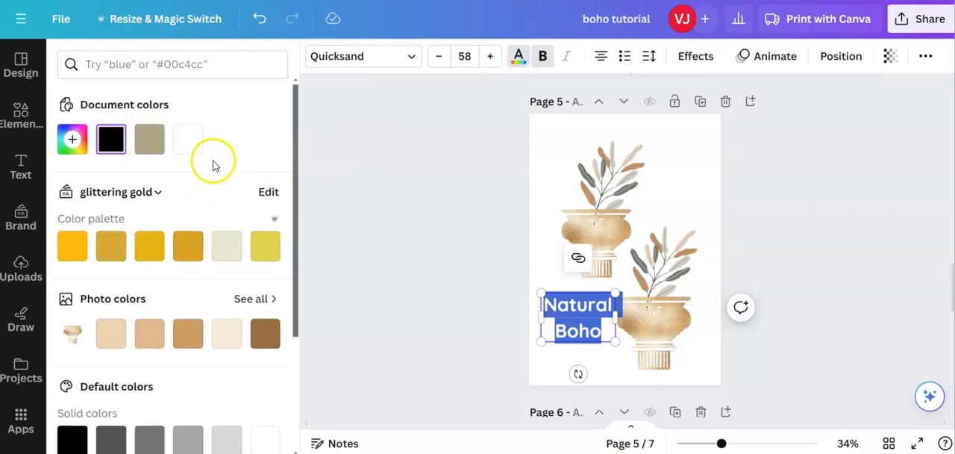
scroll(down, 3)
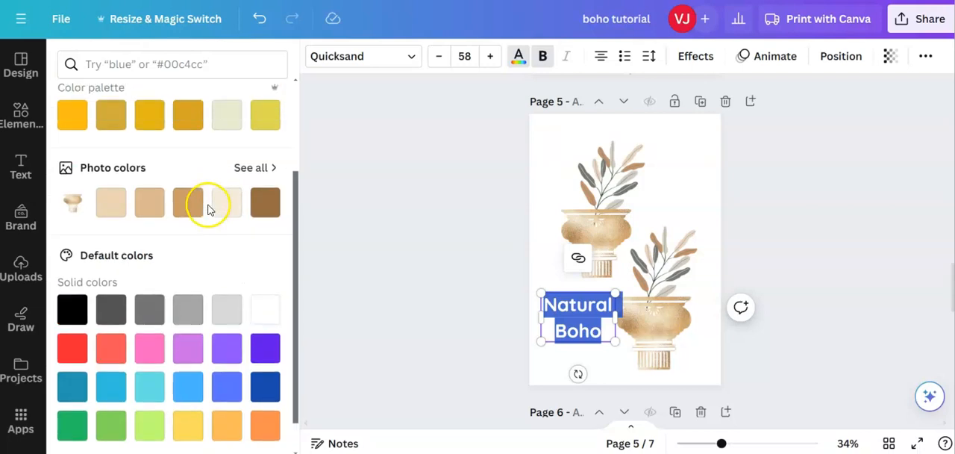
scroll(down, 3)
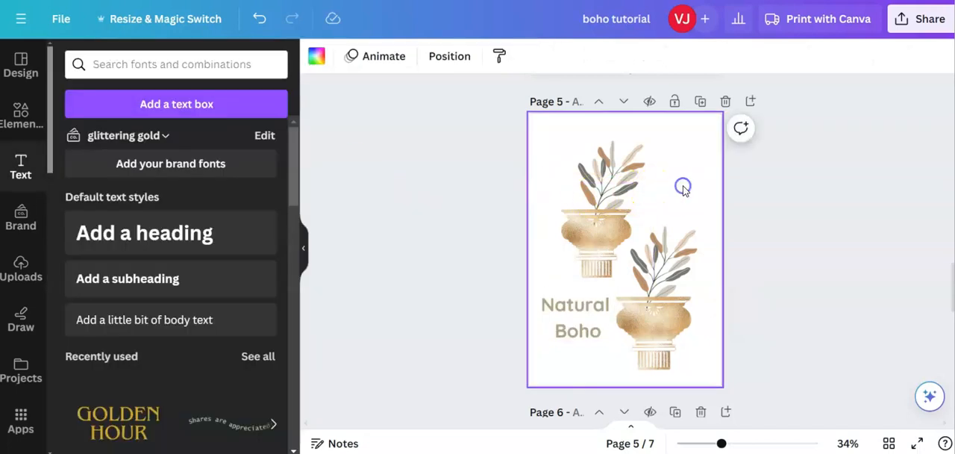
mouse_move(676, 179)
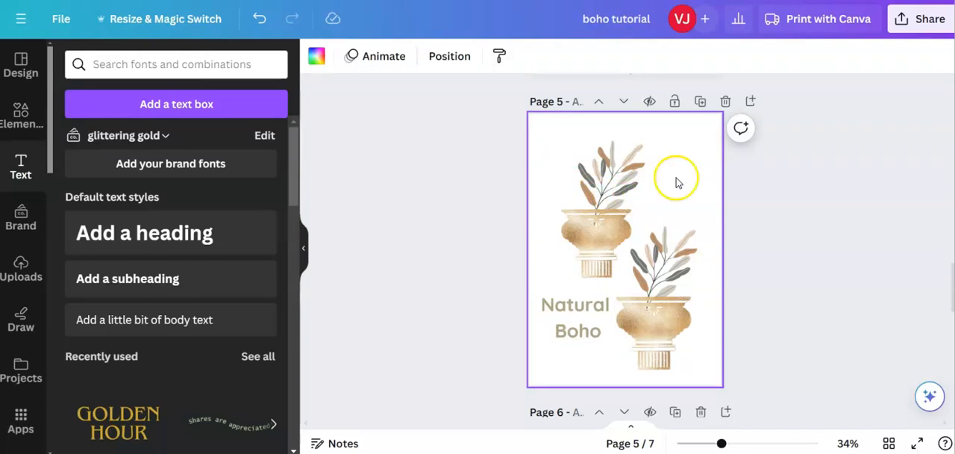
click(576, 317)
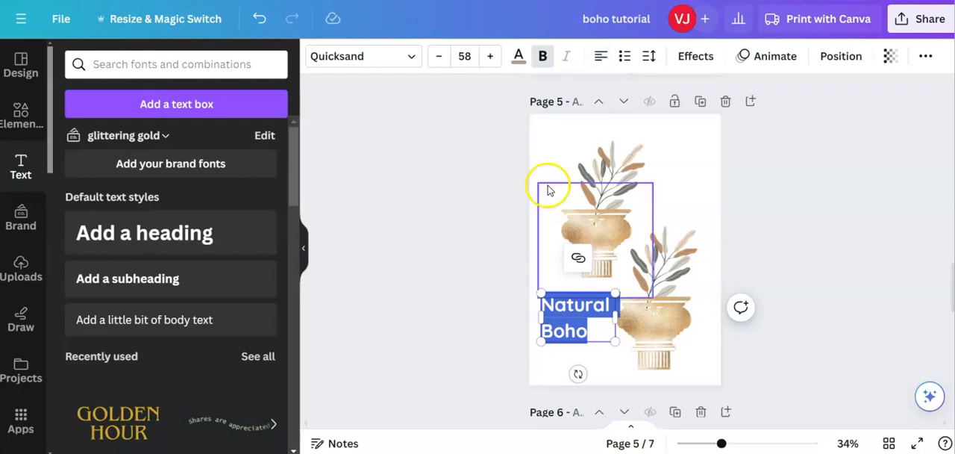
click(552, 156)
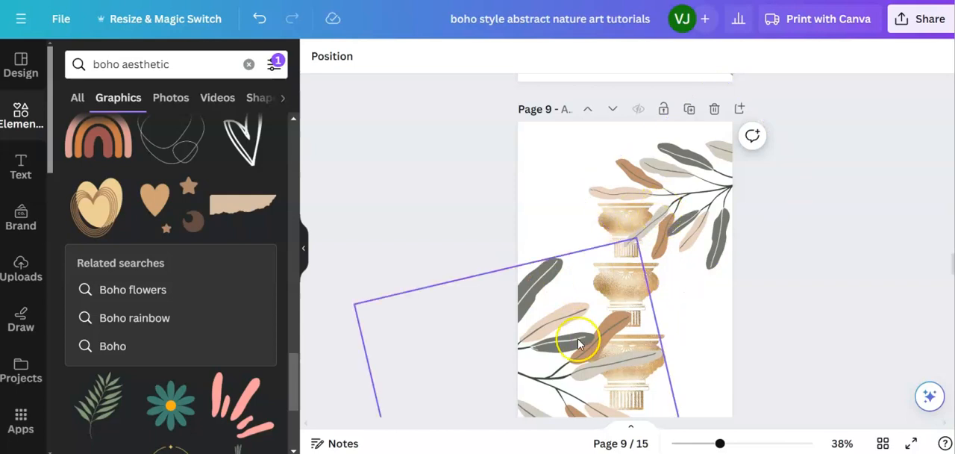
scroll(down, 3)
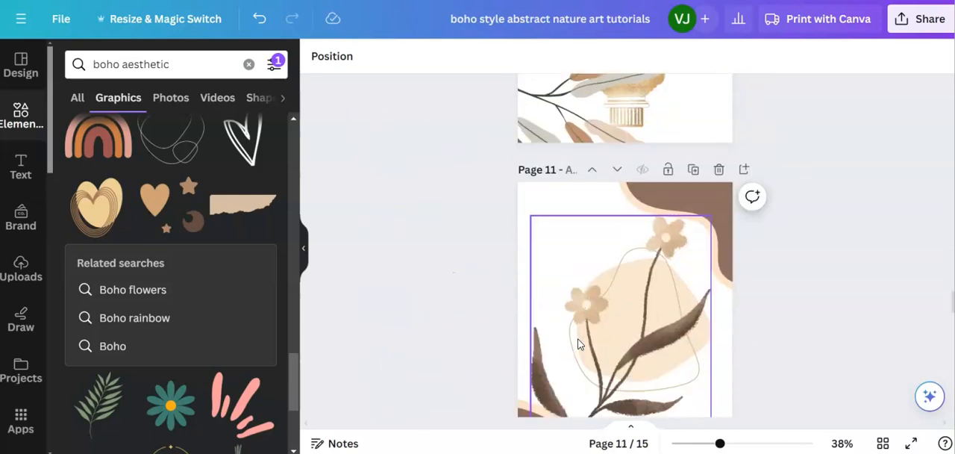
scroll(down, 3)
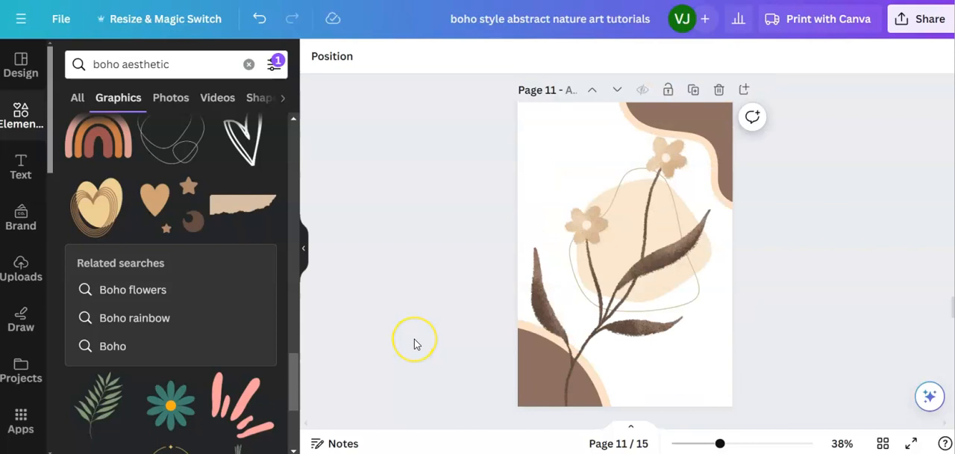
click(544, 371)
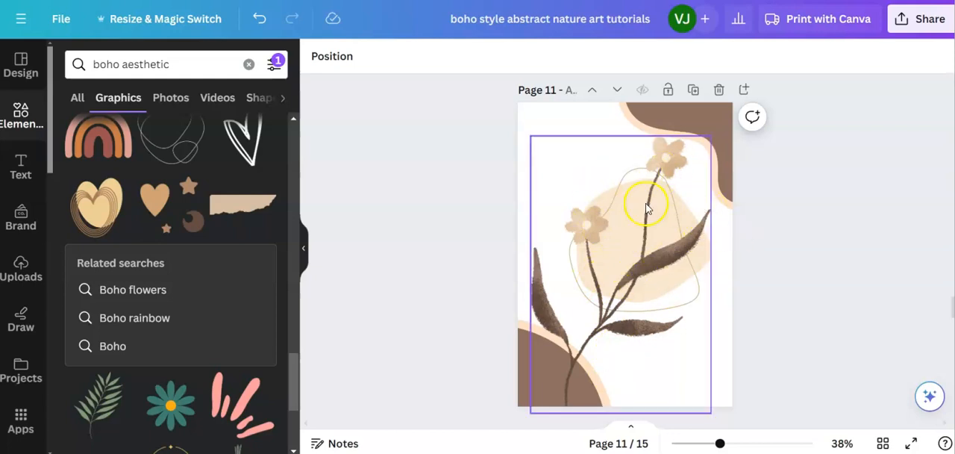
scroll(down, 3)
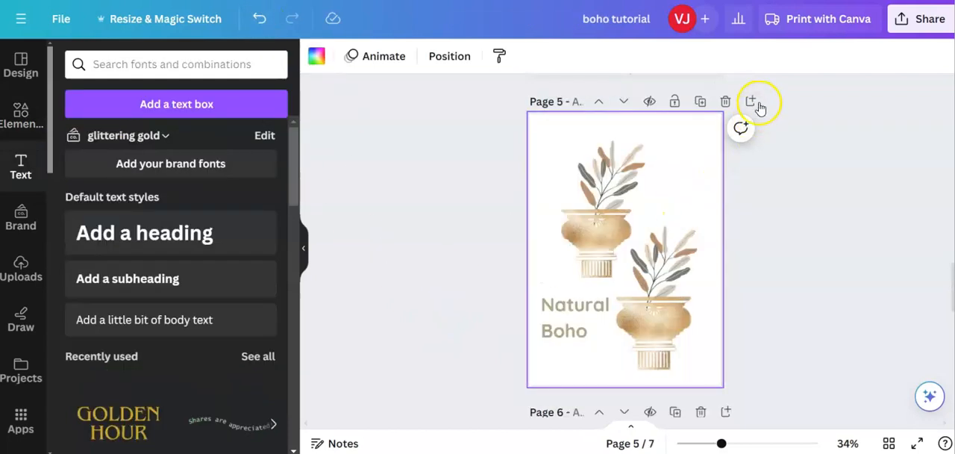
Add page 6 and insert the beige watercolour flower from Recently used.
click(751, 100)
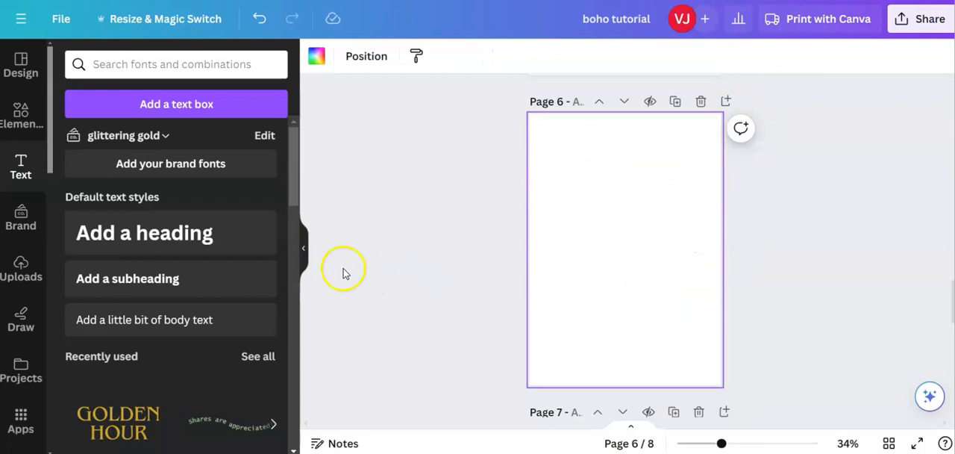
click(21, 112)
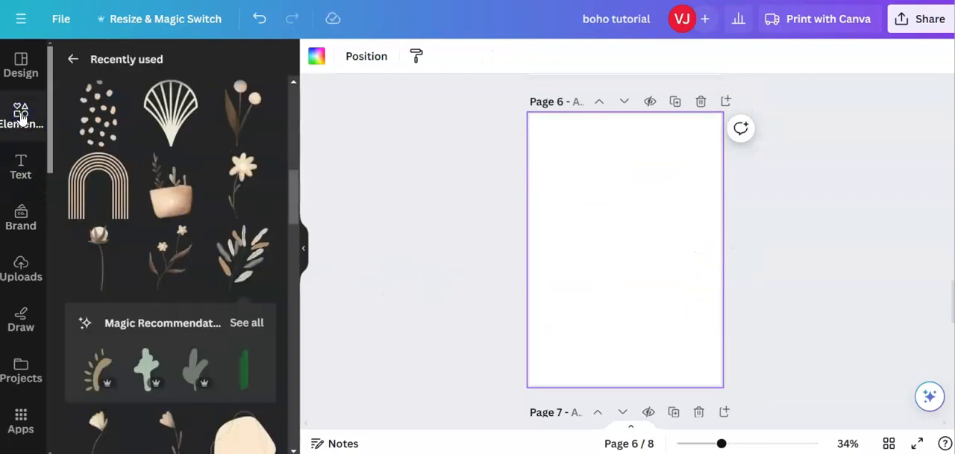
mouse_move(115, 209)
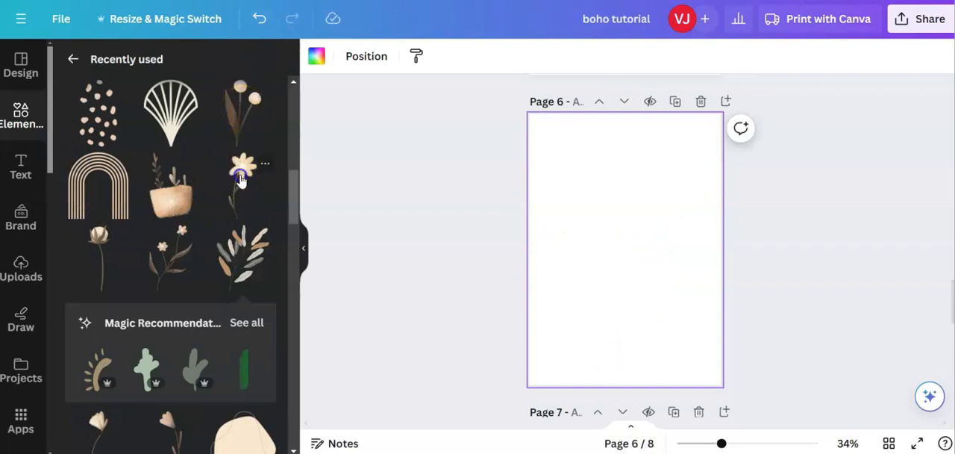
click(241, 171)
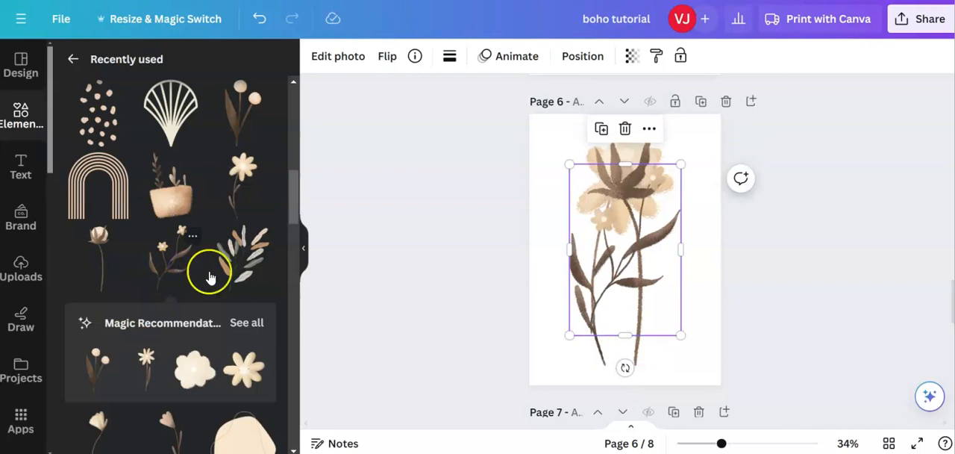
Add a thin-stemmed second flower and move and resize the large flower to the page height.
click(622, 282)
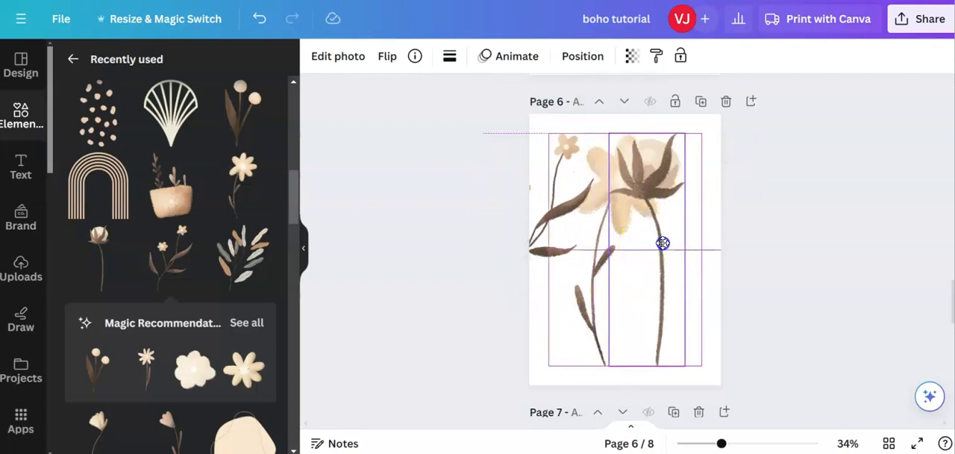
drag(700, 136, 682, 142)
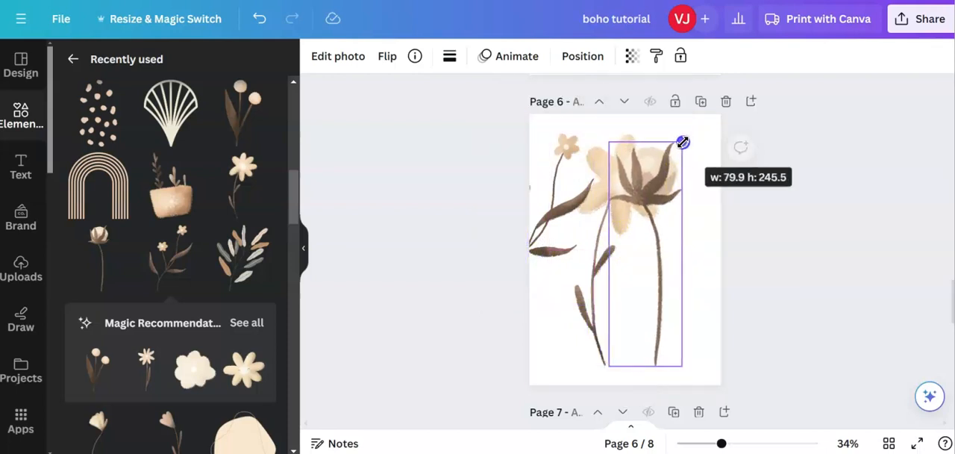
drag(682, 142, 679, 150)
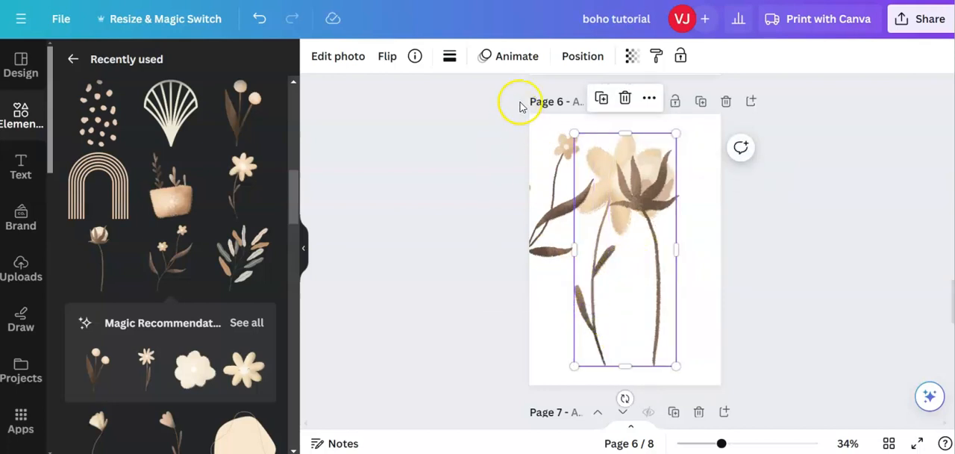
Tilt the tall flower at an angle so it overlaps the beige bloom.
click(386, 56)
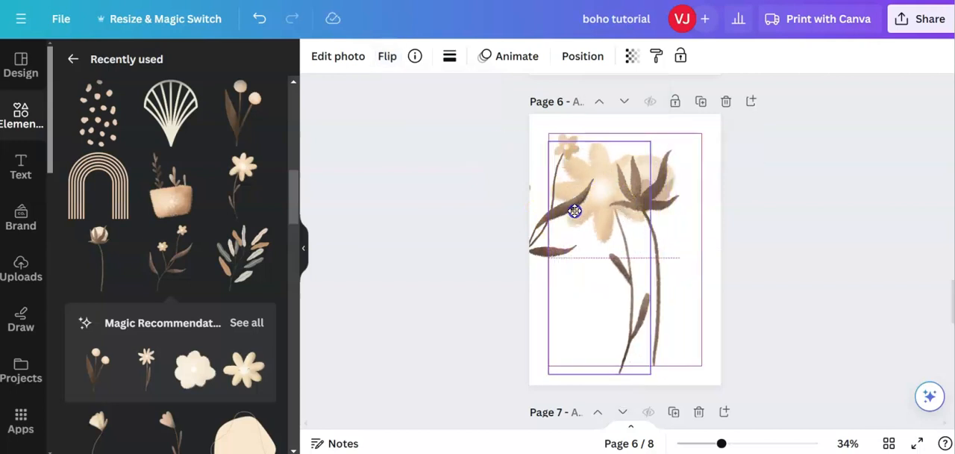
click(576, 211)
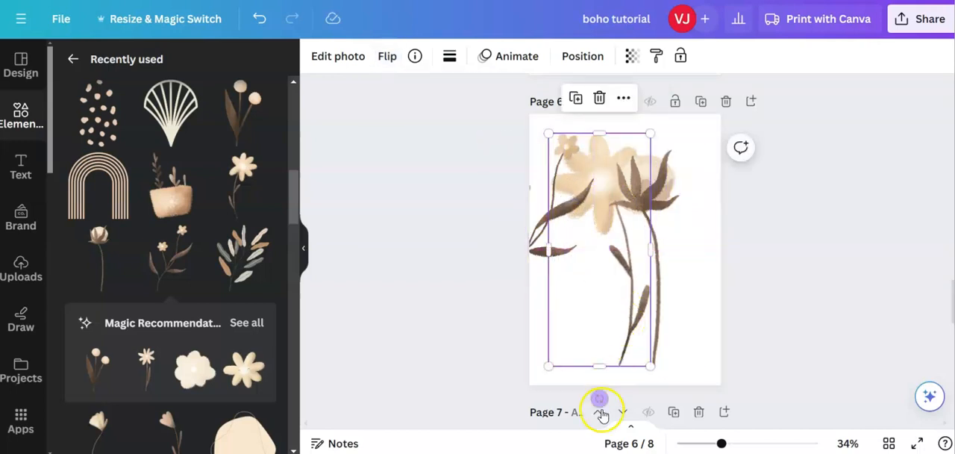
drag(599, 397, 625, 394)
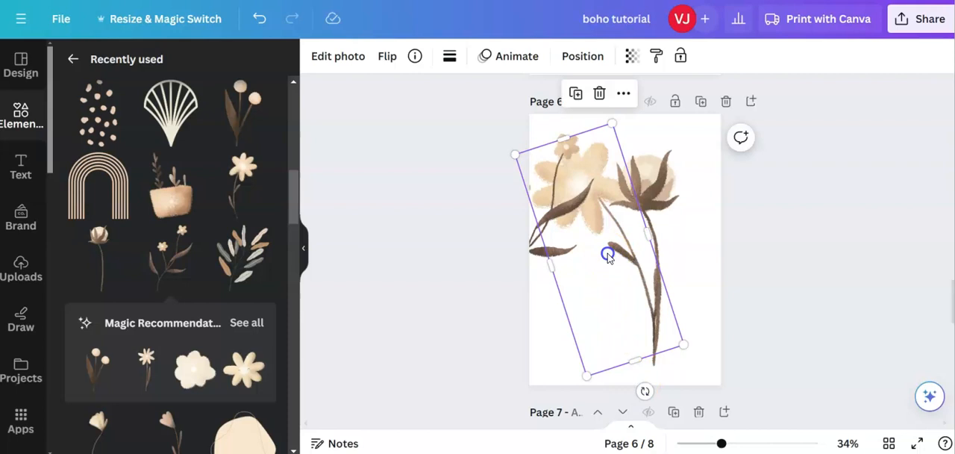
drag(608, 254, 600, 263)
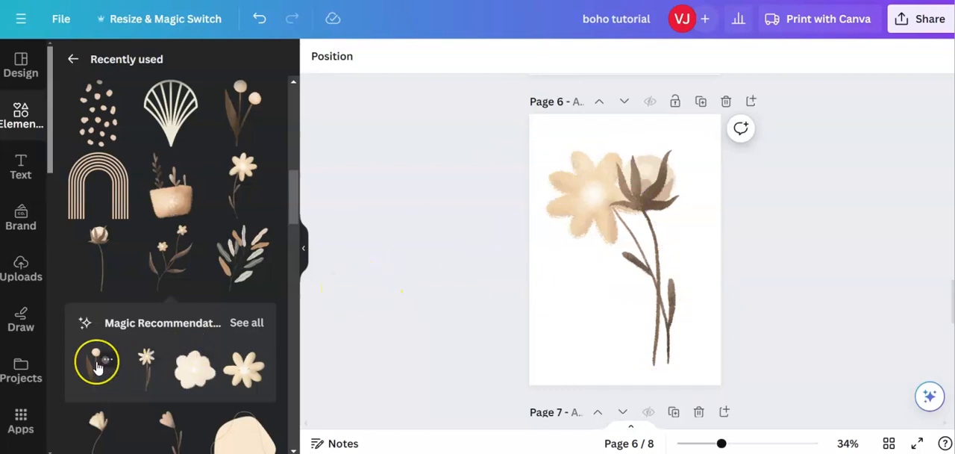
Add a third watercolour flower stem from Elements toward the right side of page 6.
scroll(down, 3)
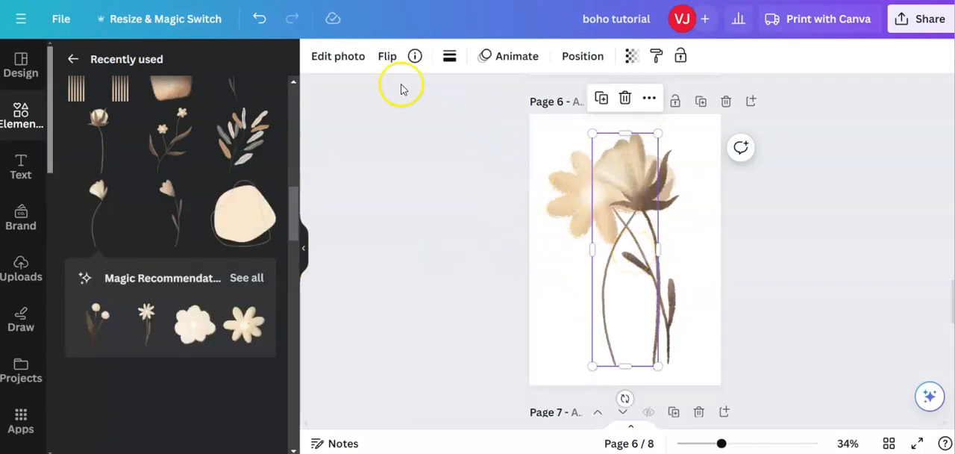
click(386, 56)
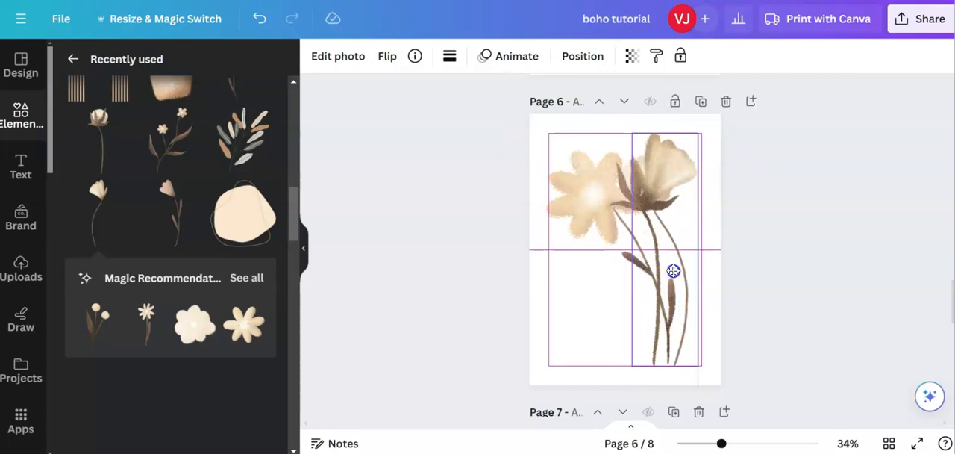
click(673, 271)
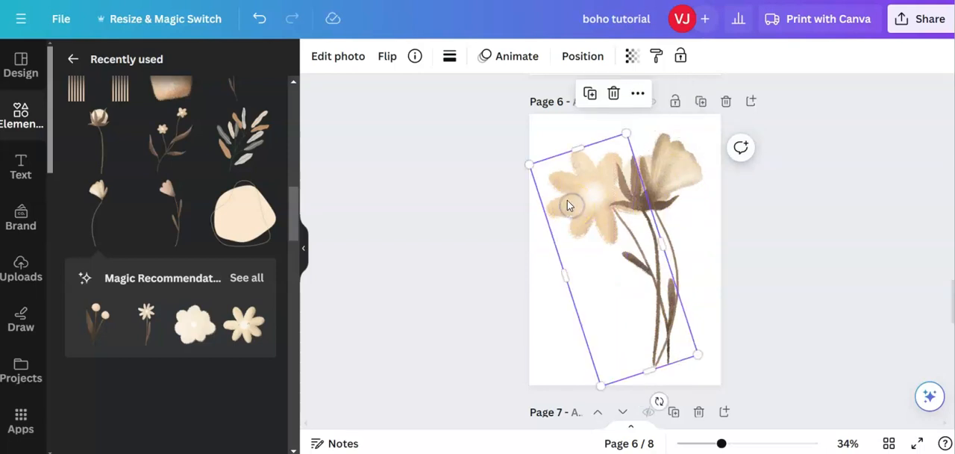
Tilt and shrink the left beige flower, then move it in against the others.
drag(529, 164, 535, 173)
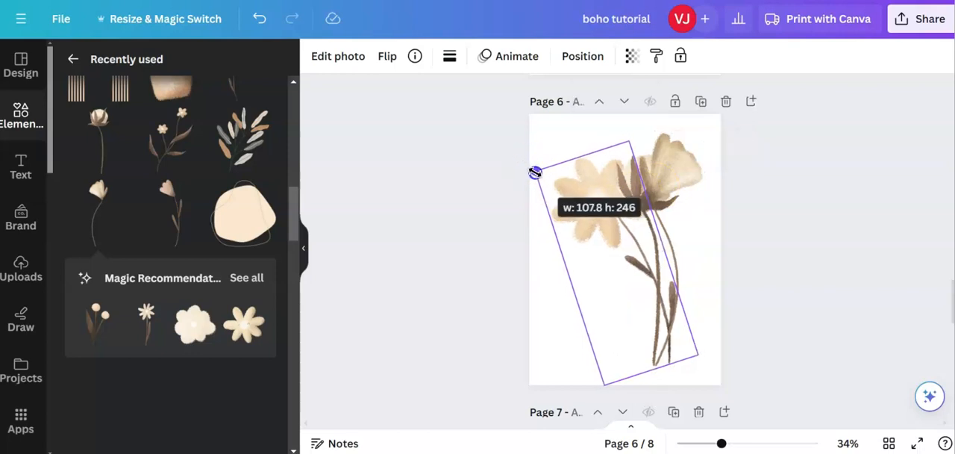
drag(536, 172, 550, 187)
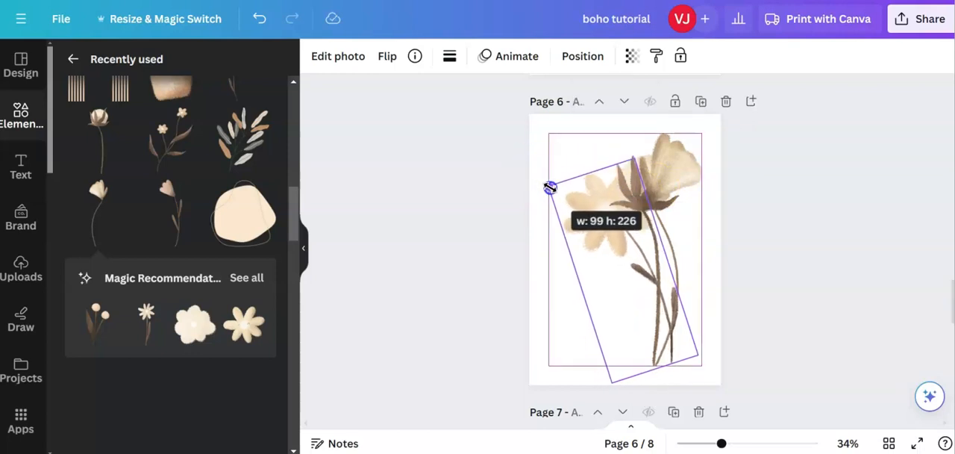
drag(550, 186, 619, 309)
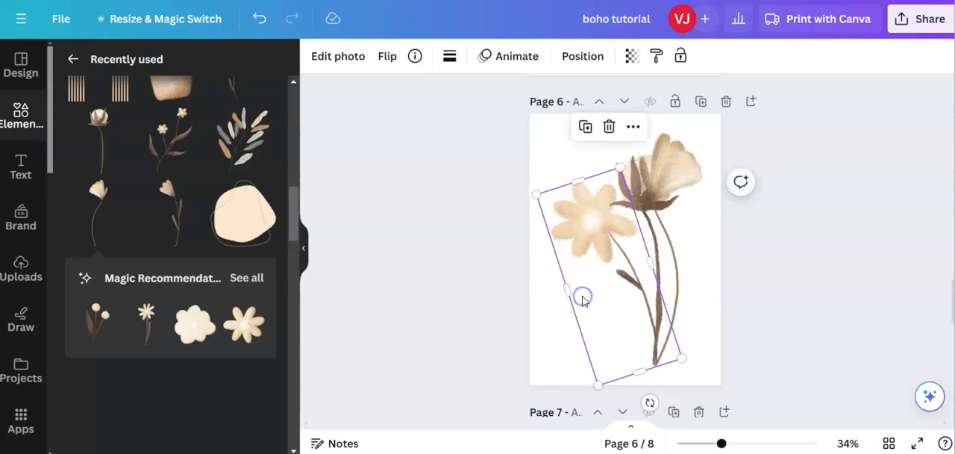
drag(582, 297, 632, 401)
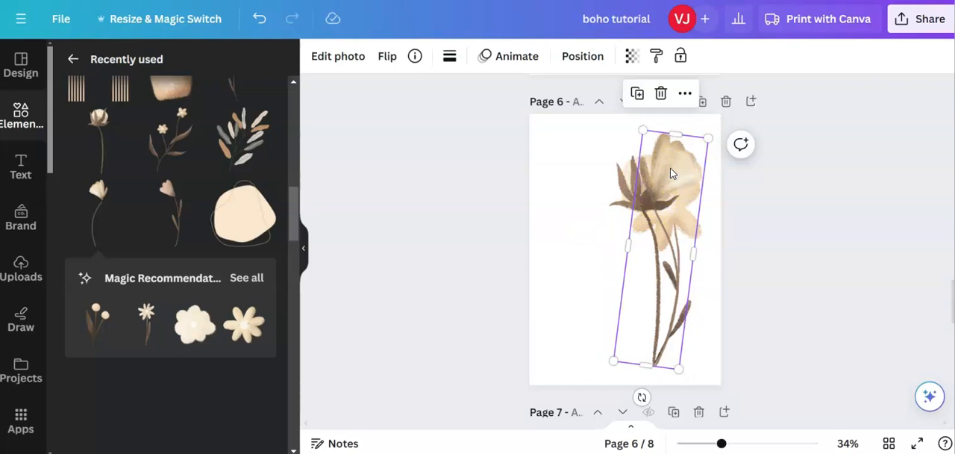
mouse_move(628, 56)
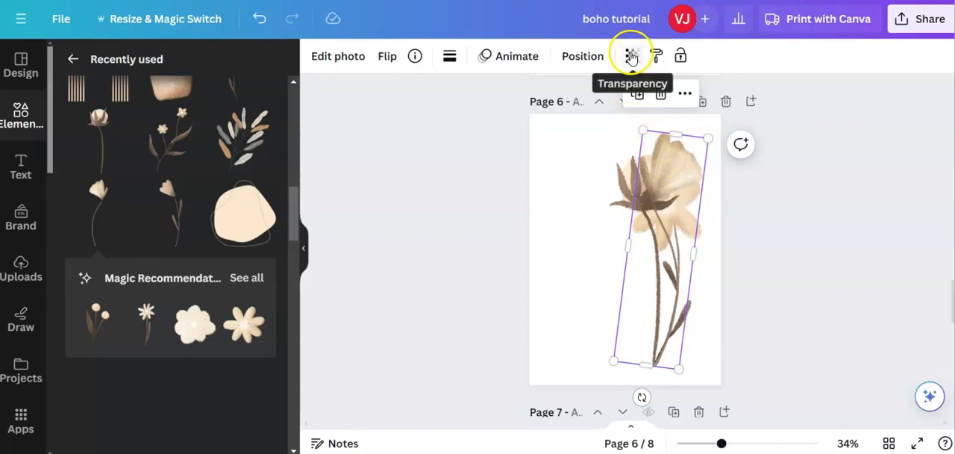
Set the tilted flower stem to about 79 transparency and make the other tall flower see-through.
click(628, 56)
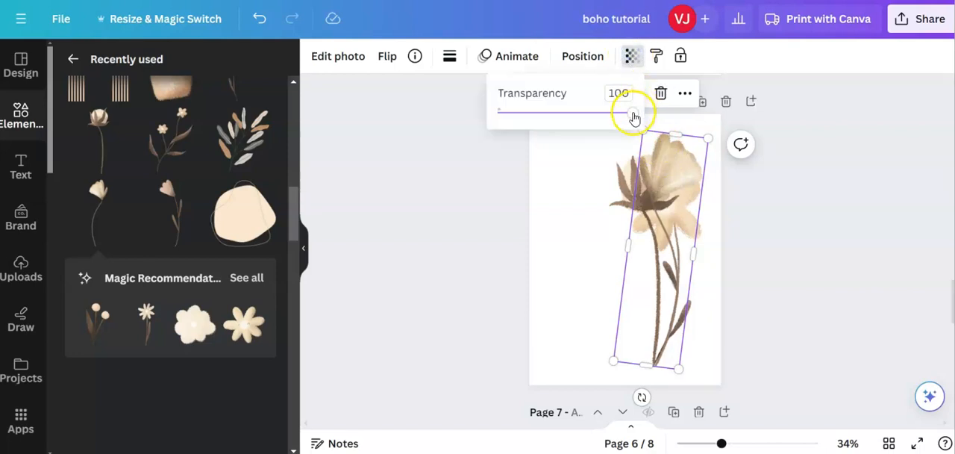
drag(630, 112, 603, 112)
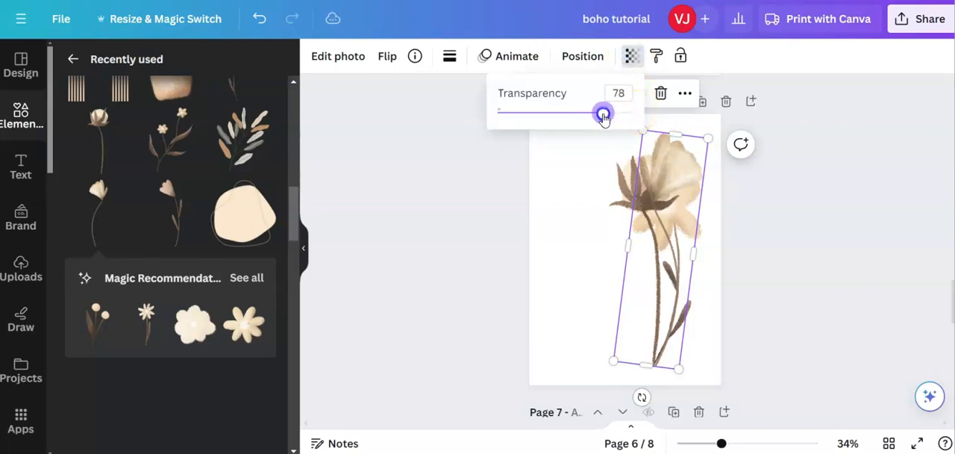
drag(603, 113, 625, 113)
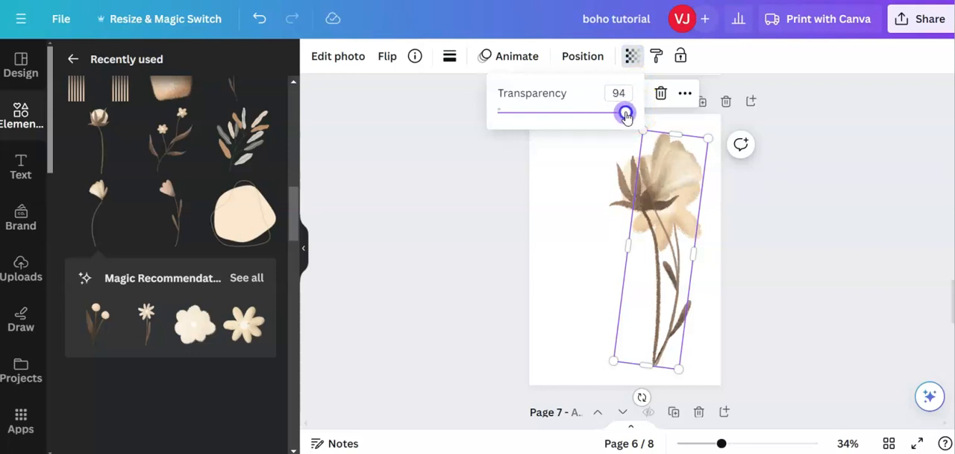
drag(625, 112, 604, 112)
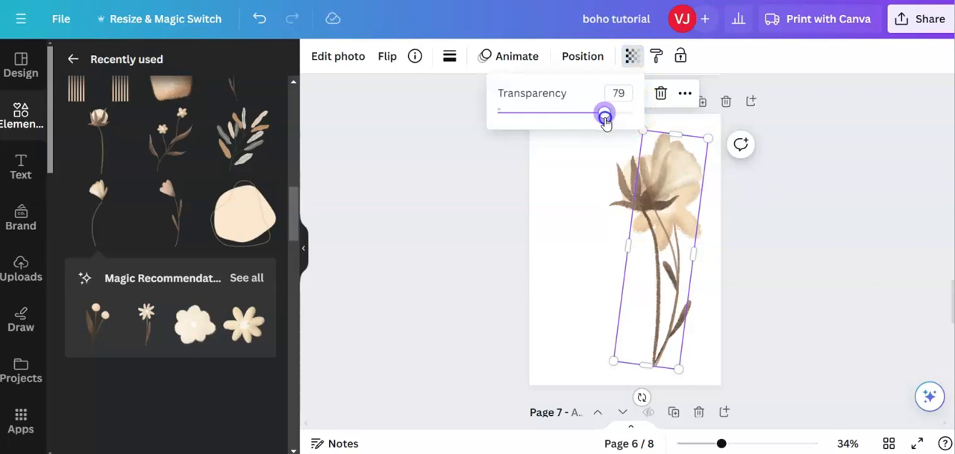
drag(605, 114, 593, 114)
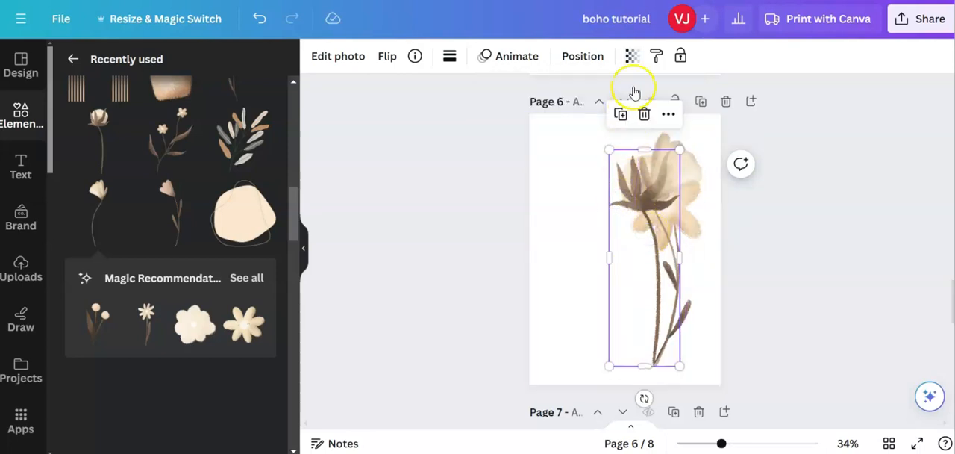
click(631, 56)
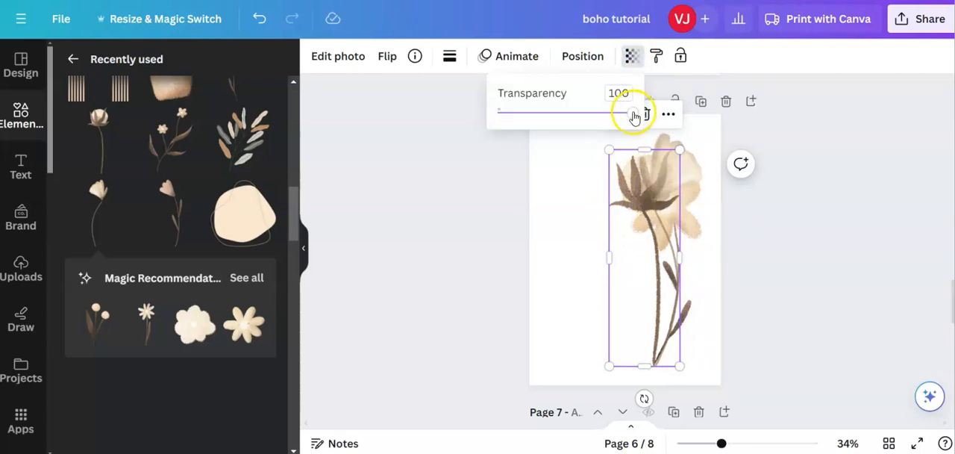
drag(634, 112, 610, 113)
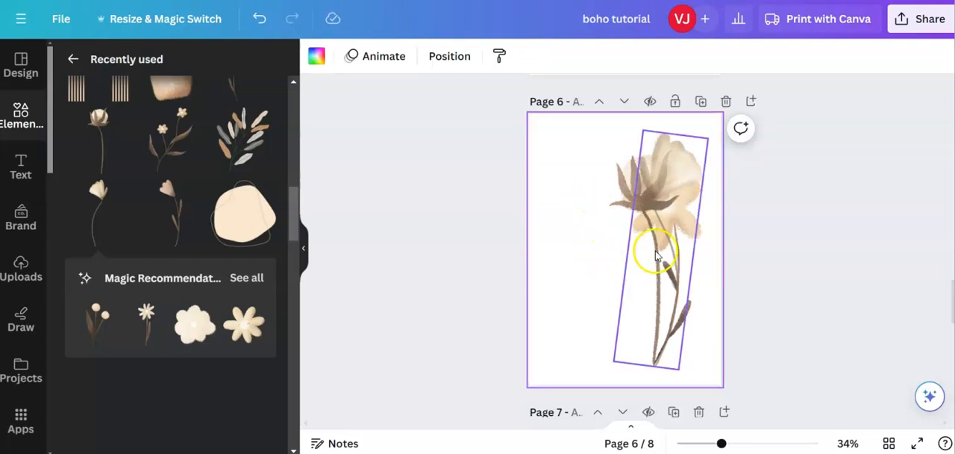
Marquee-select all the layered flowers and group them.
click(584, 273)
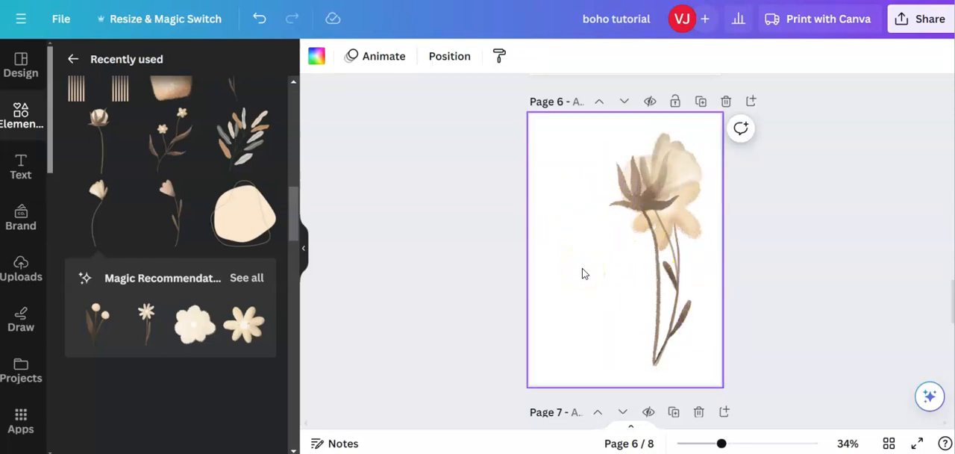
mouse_move(583, 133)
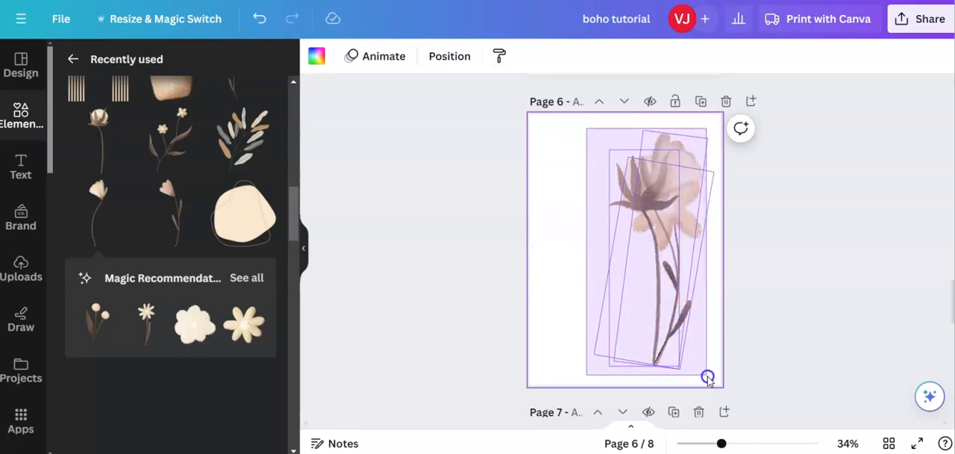
drag(707, 376, 716, 382)
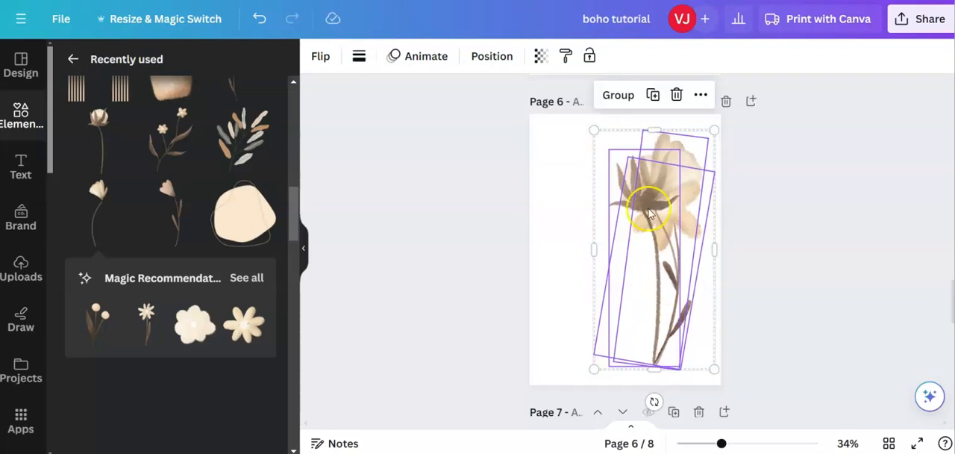
click(618, 95)
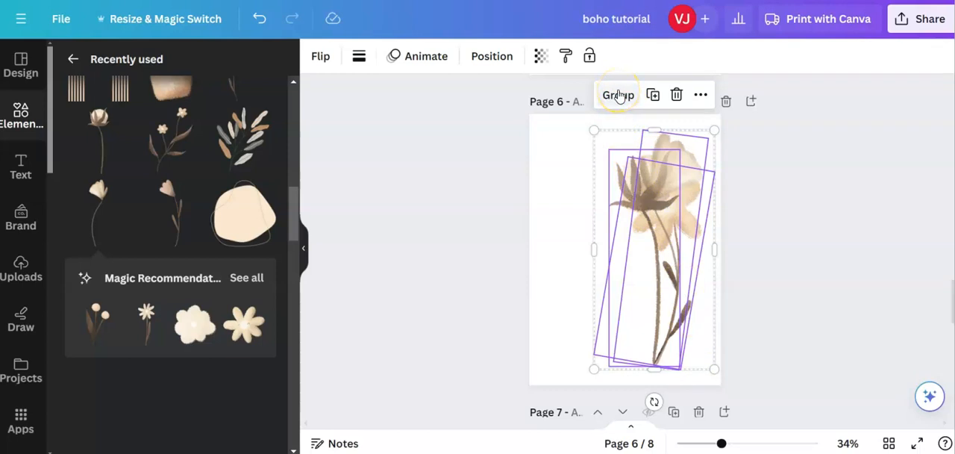
click(619, 95)
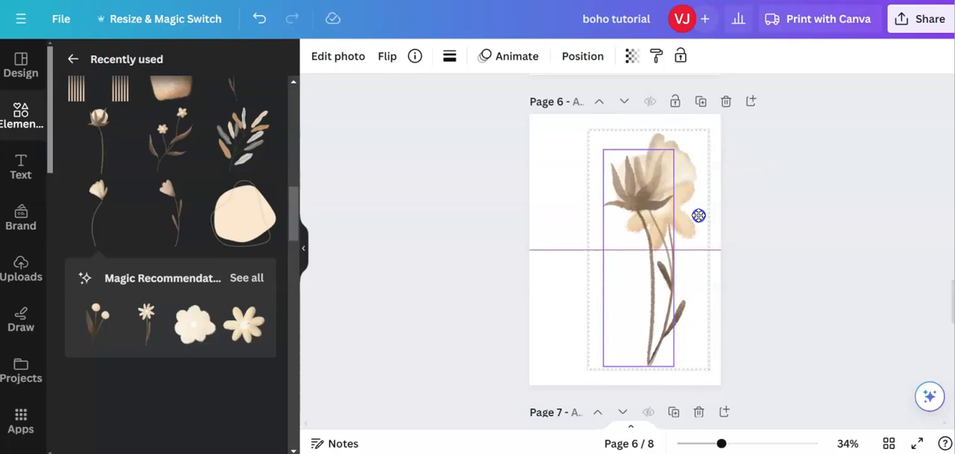
Move the flower group toward the page centre, then ungroup it into separate stems.
drag(699, 215, 683, 218)
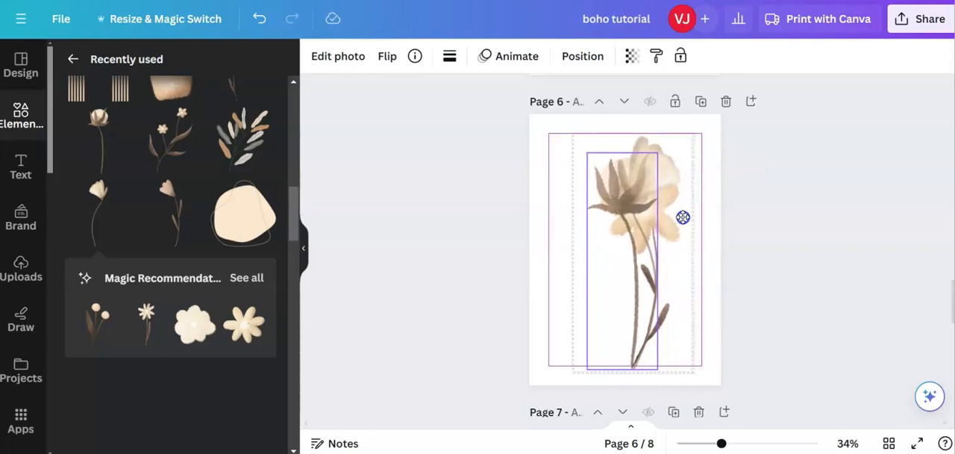
drag(682, 216, 677, 215)
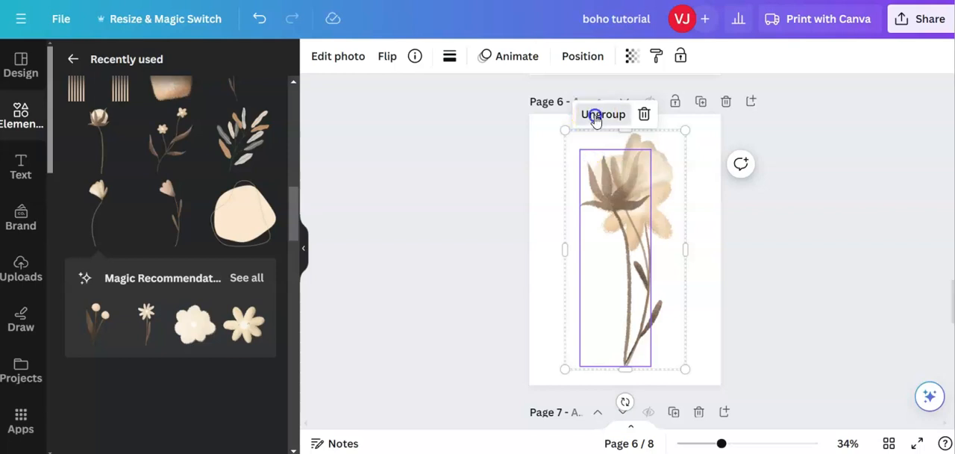
click(604, 114)
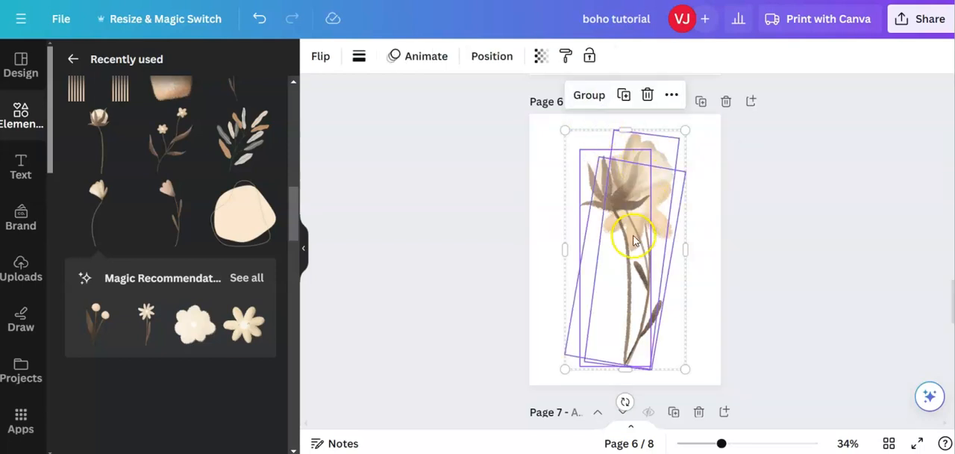